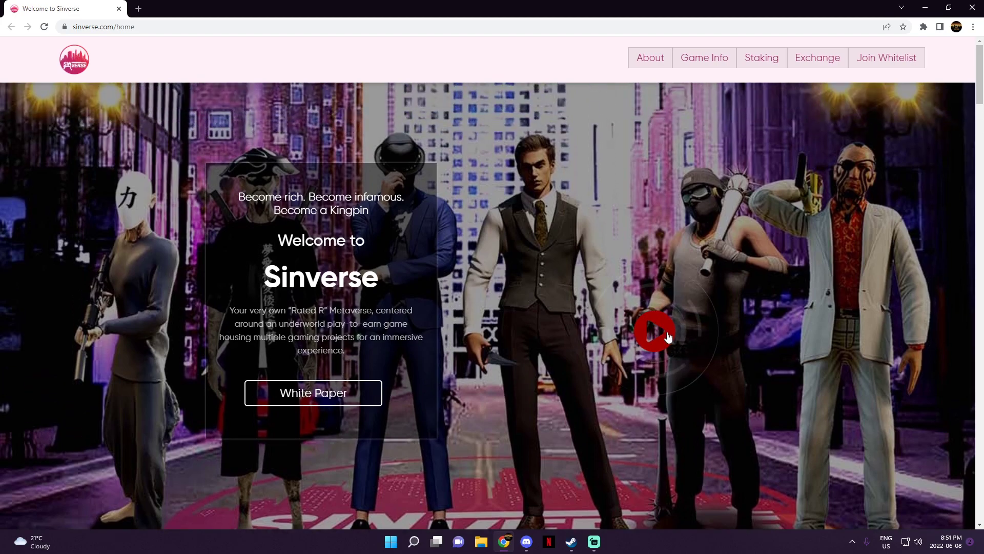
Start the 'Welcome to the SinVerse' intro video from the homepage banner
click(654, 330)
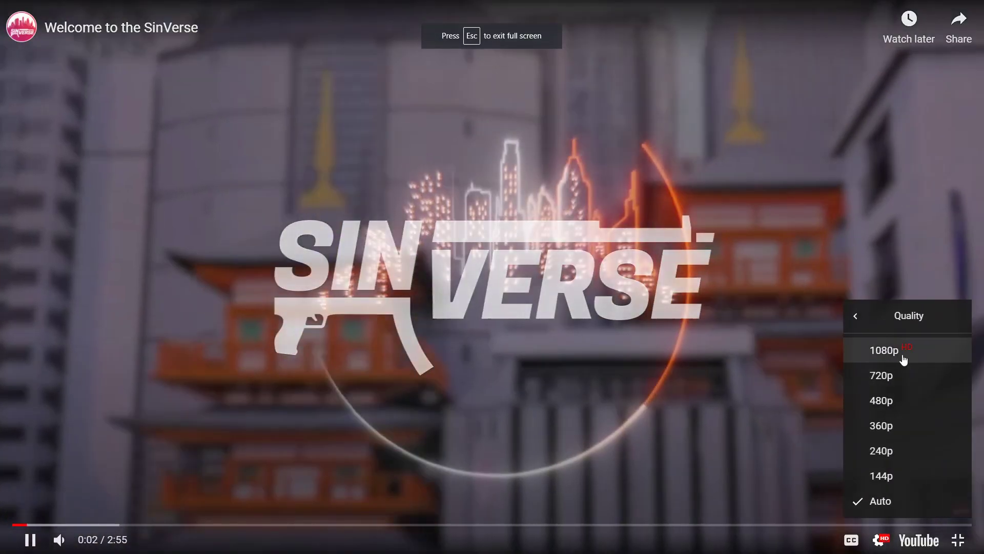
Play the SinVerse welcome video in 1080p to the end, leaving full screen
click(881, 349)
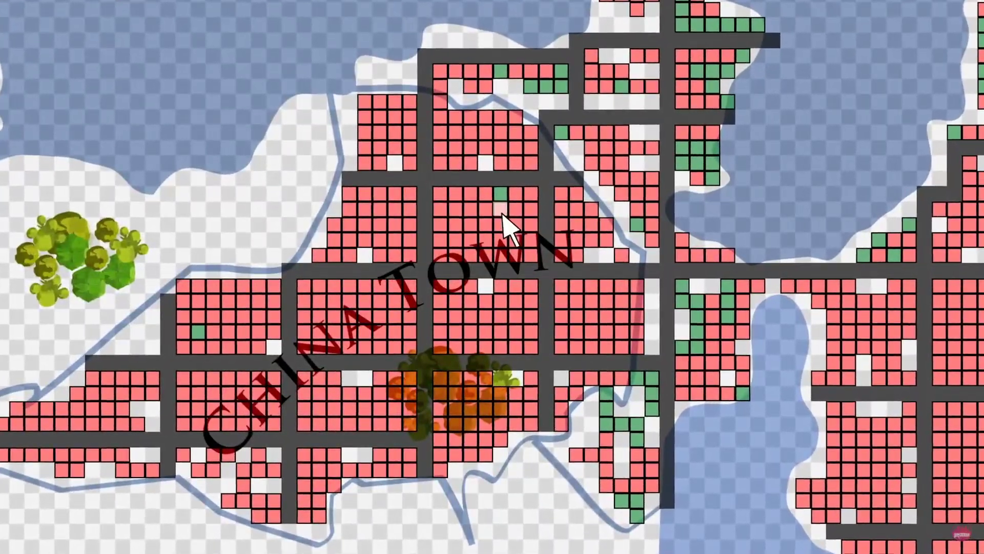
click(508, 201)
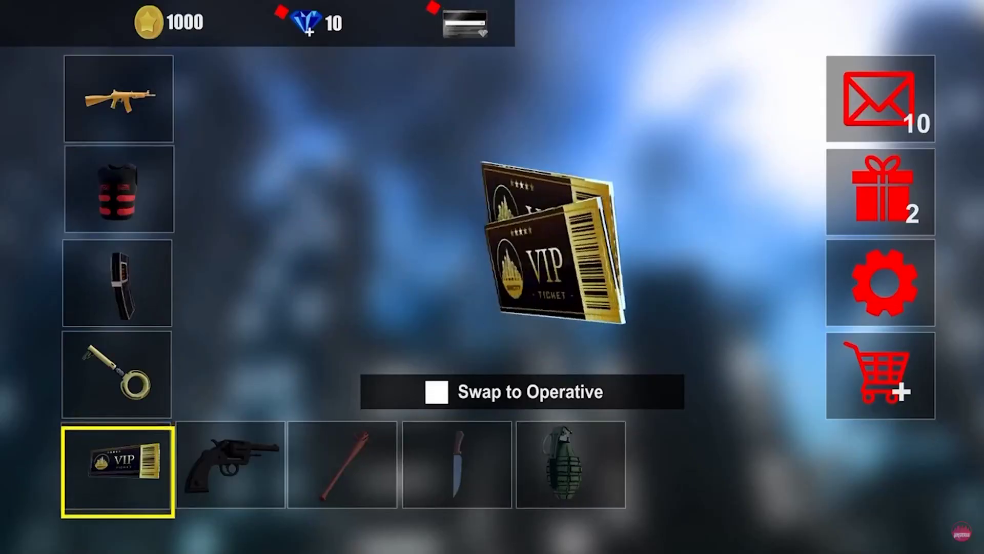
click(568, 464)
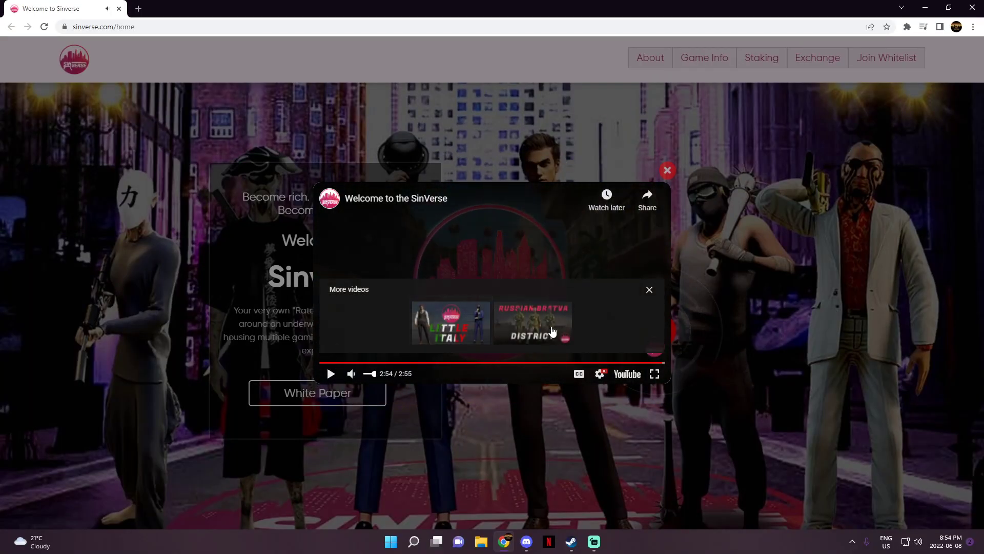
Close the video popup and scroll through Features and Land Types to Roadmap
click(666, 170)
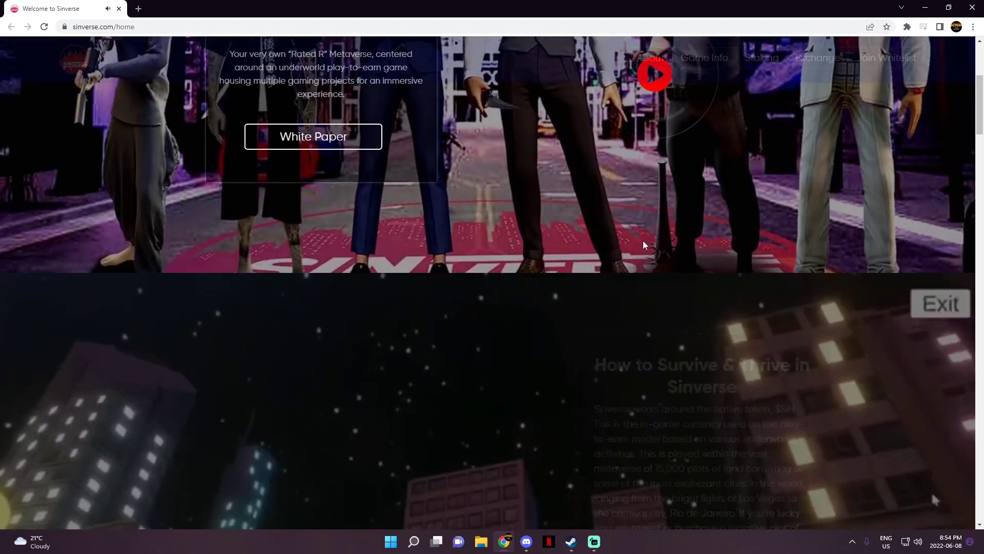
scroll(down, 3)
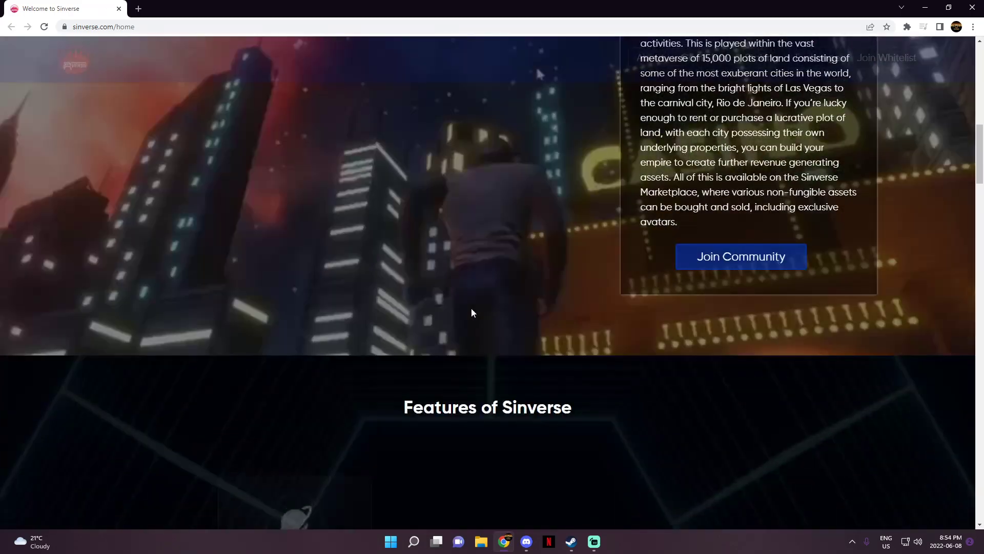
scroll(down, 3)
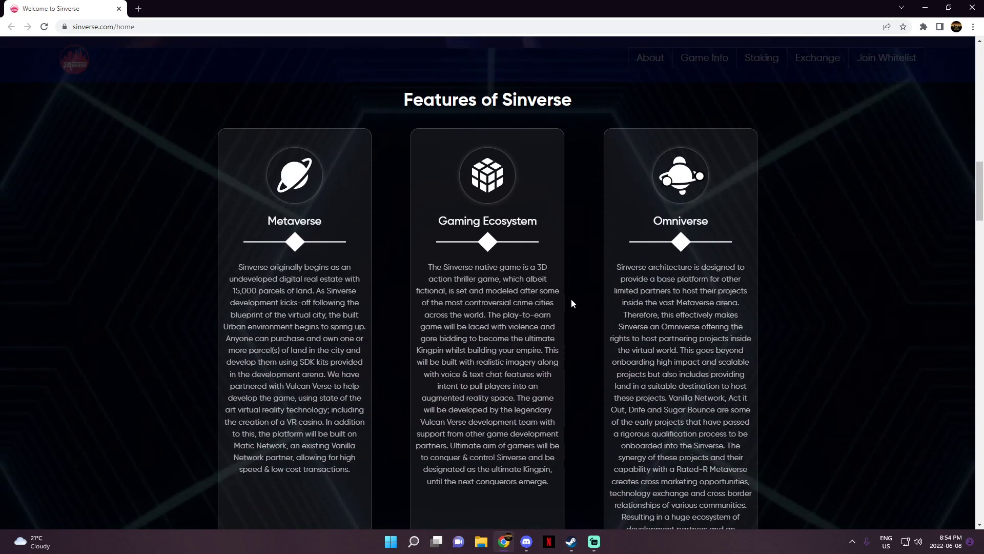
mouse_move(291, 246)
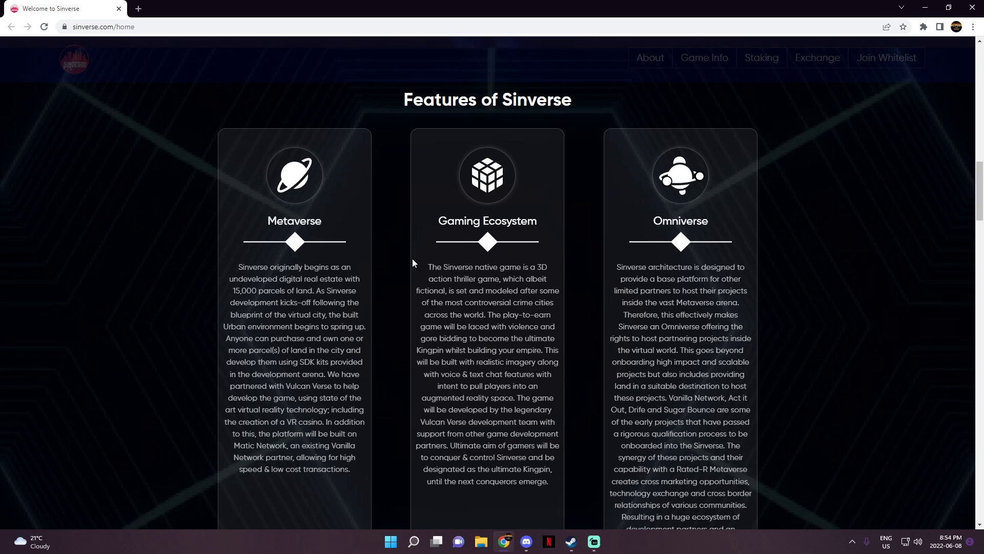
scroll(down, 3)
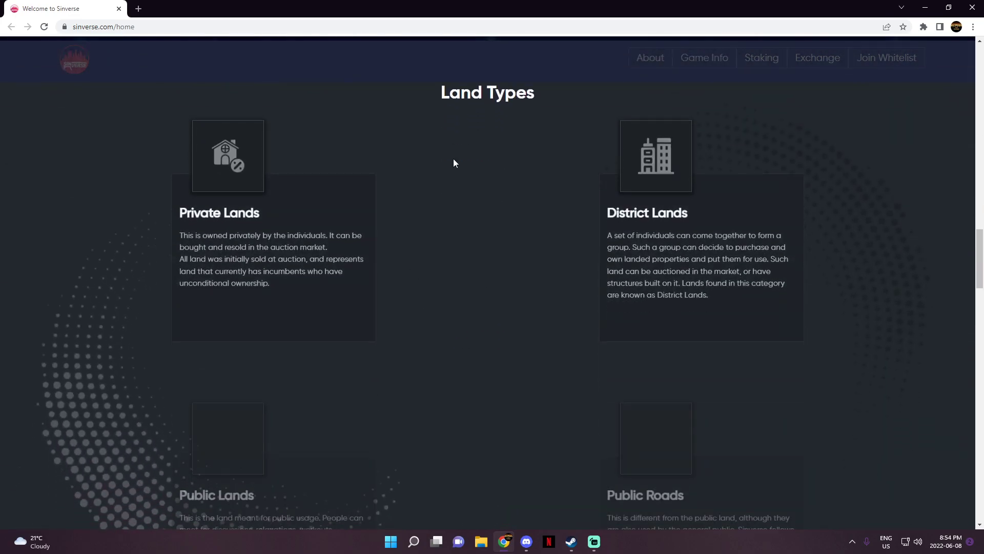
scroll(down, 3)
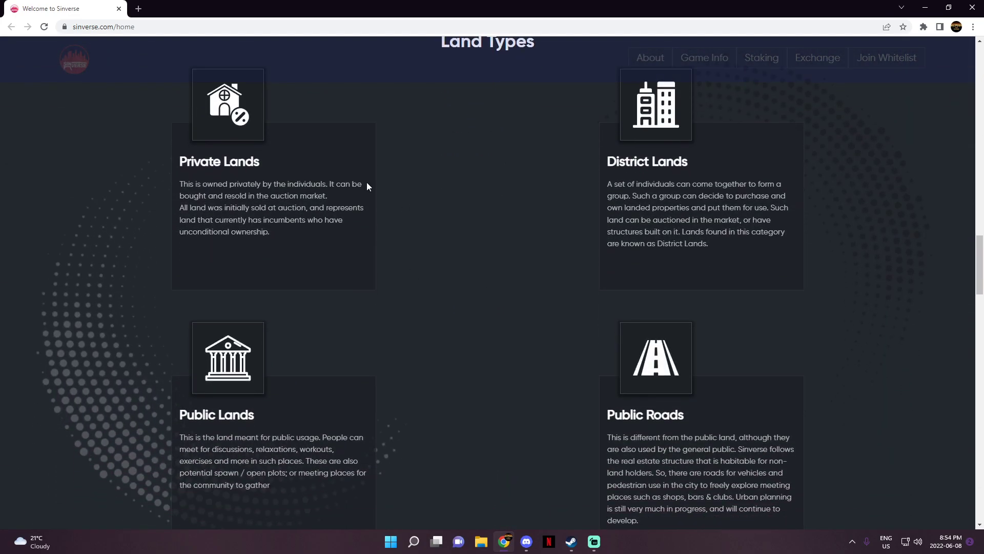
scroll(down, 3)
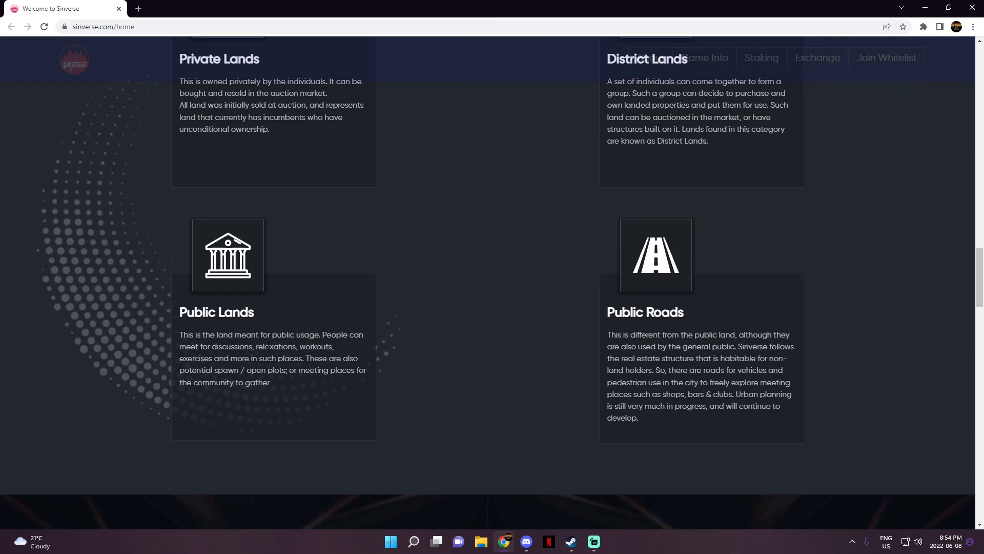
scroll(down, 3)
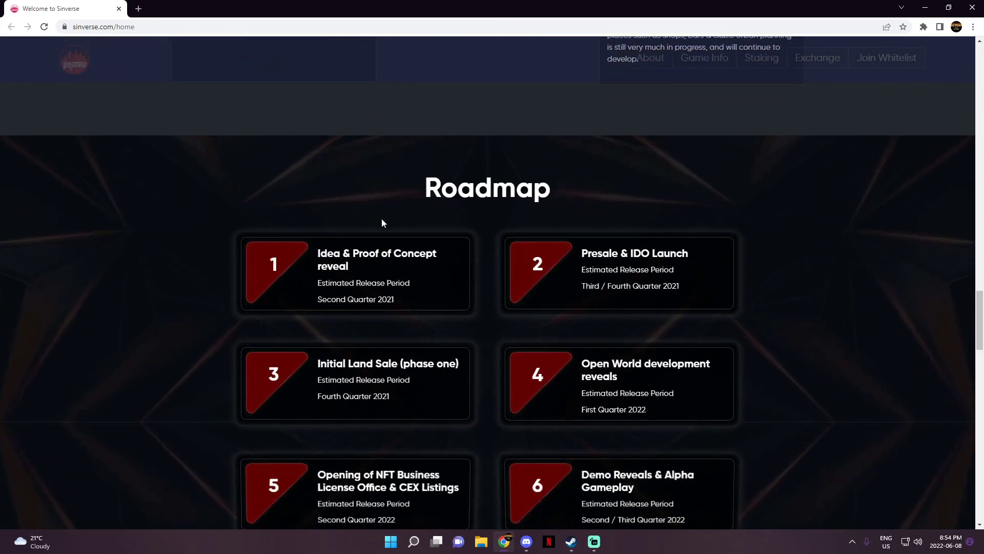
Scroll through Roadmap milestones 1–7 until the Partners heading appears
scroll(down, 3)
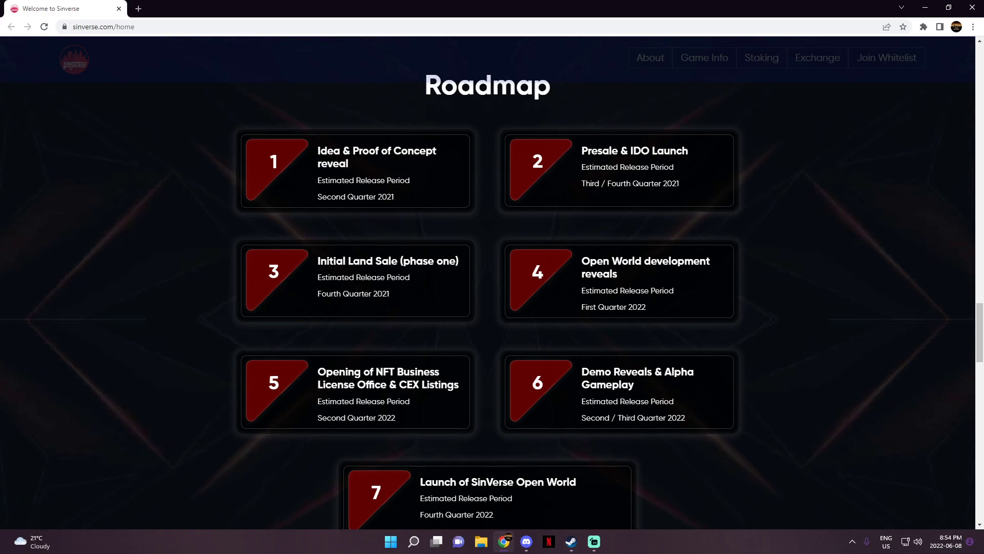
mouse_move(391, 211)
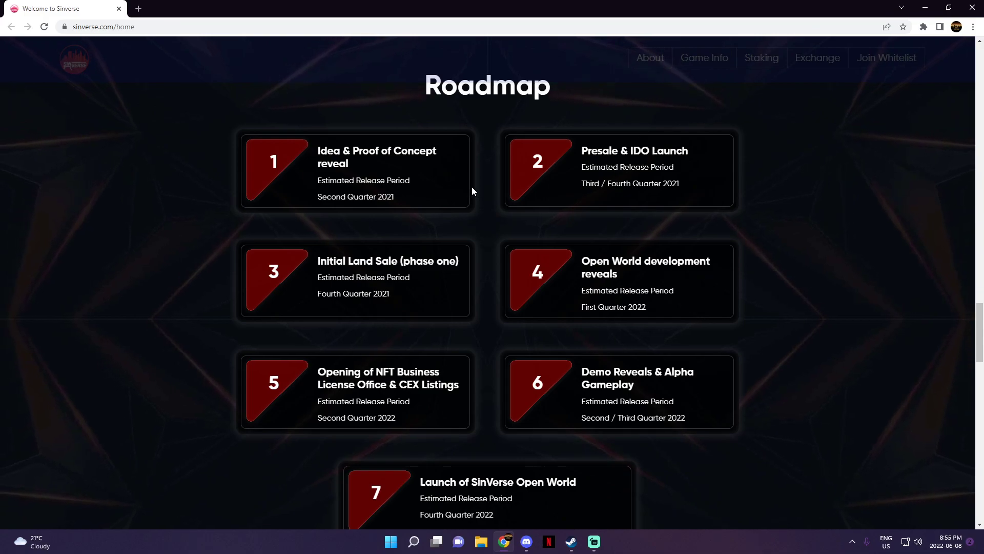
scroll(down, 3)
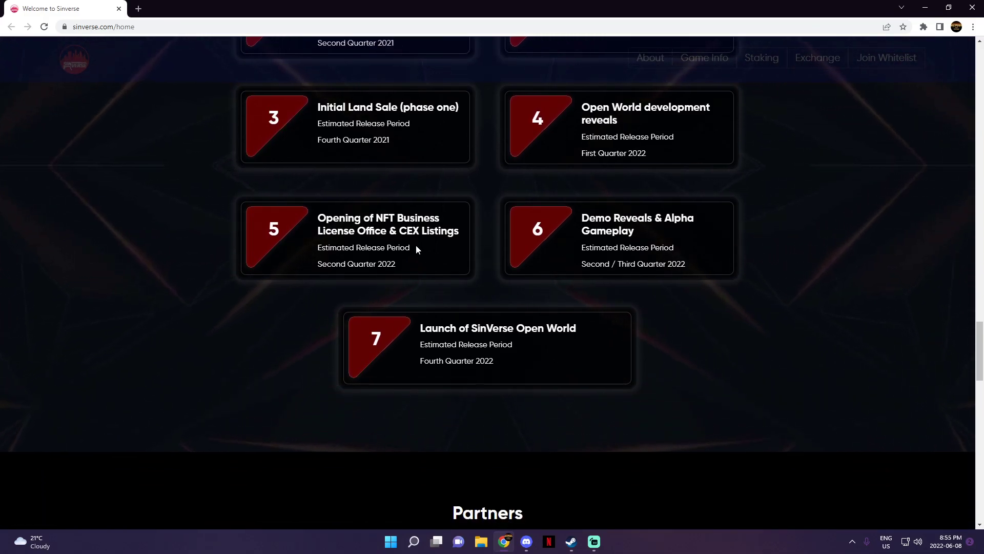
scroll(down, 3)
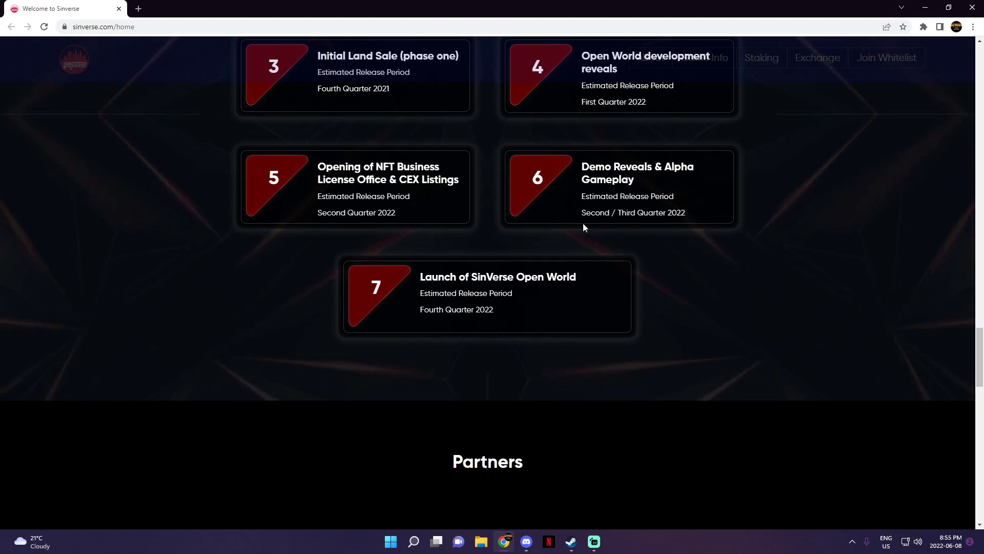
mouse_move(441, 322)
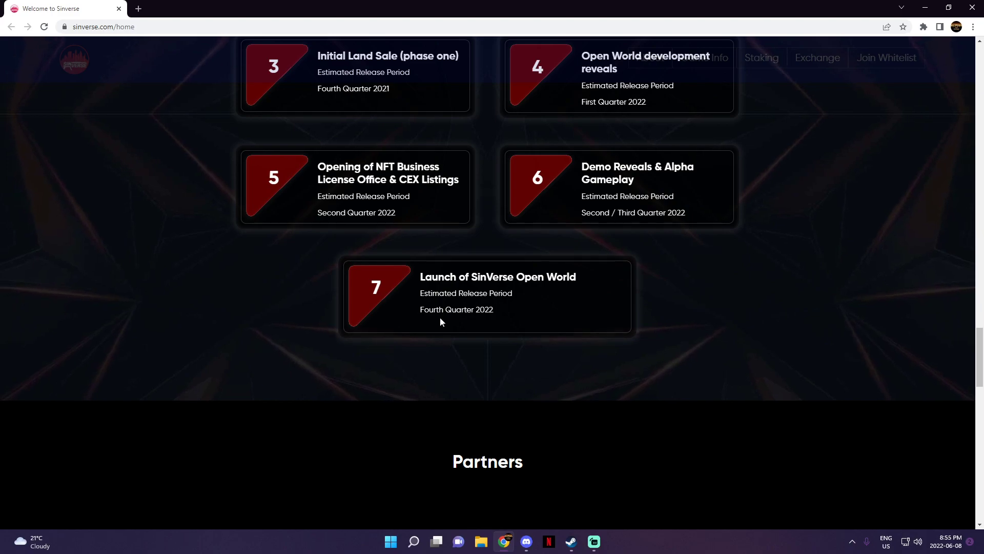
mouse_move(438, 303)
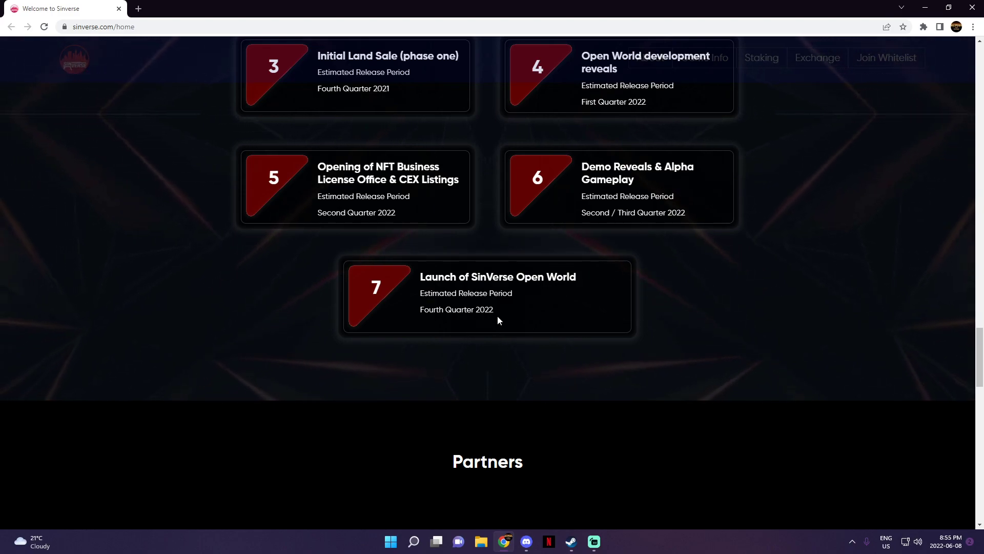
scroll(down, 3)
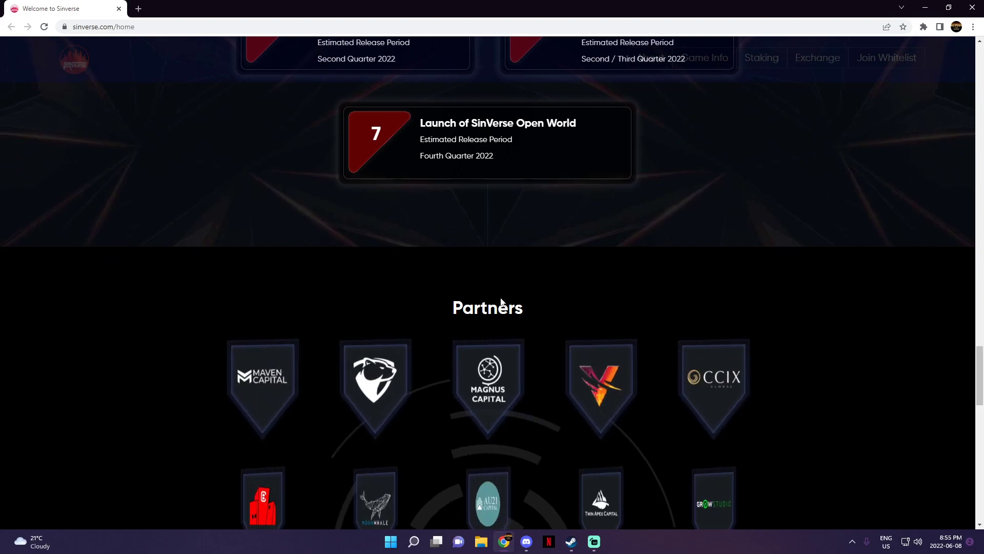
Scroll through Partners, As Seen On and the footer, then back to the top
scroll(down, 3)
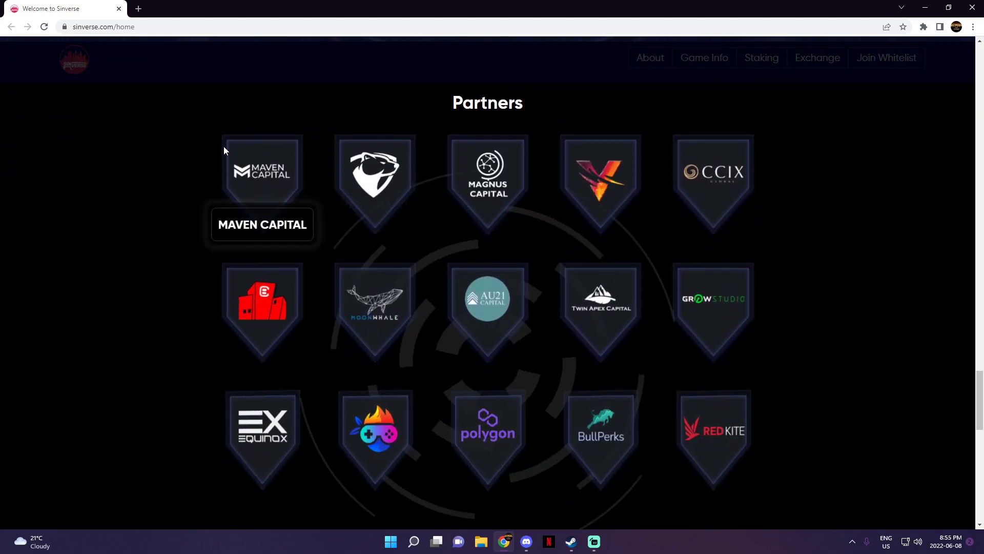
scroll(down, 3)
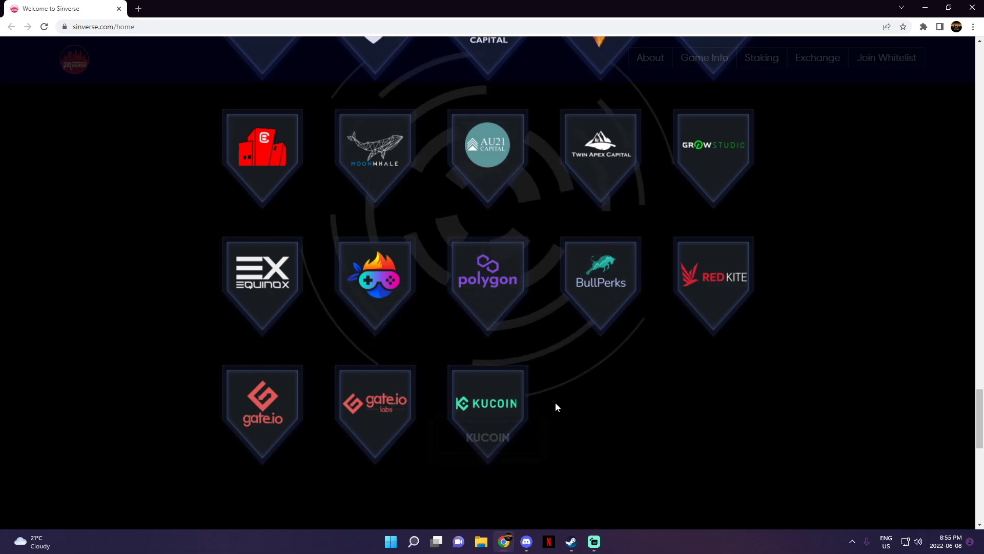
scroll(down, 3)
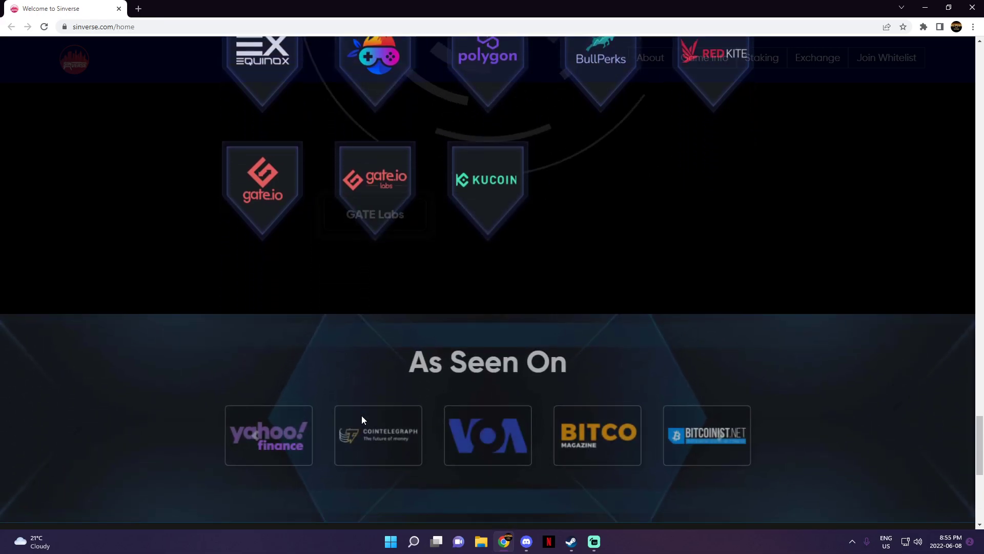
scroll(down, 3)
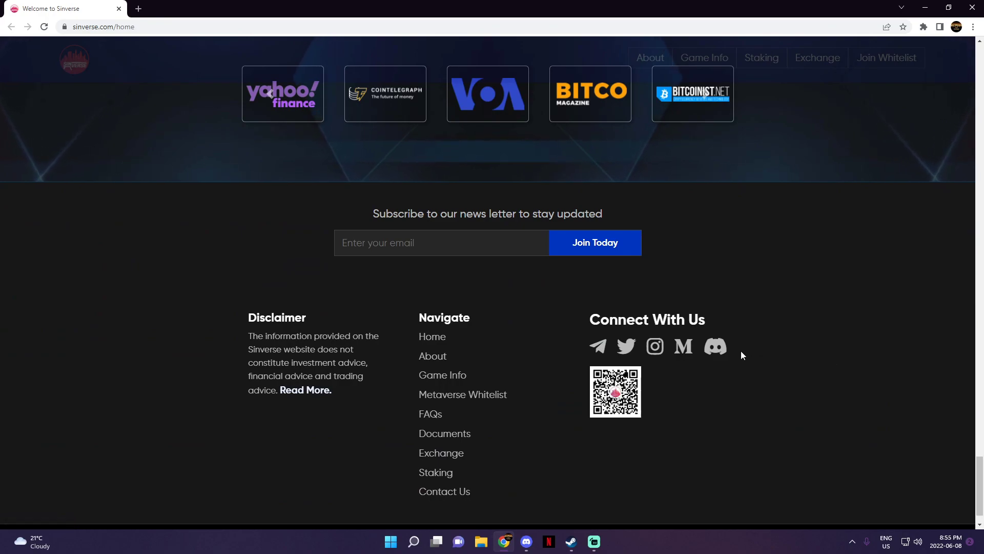
mouse_move(730, 355)
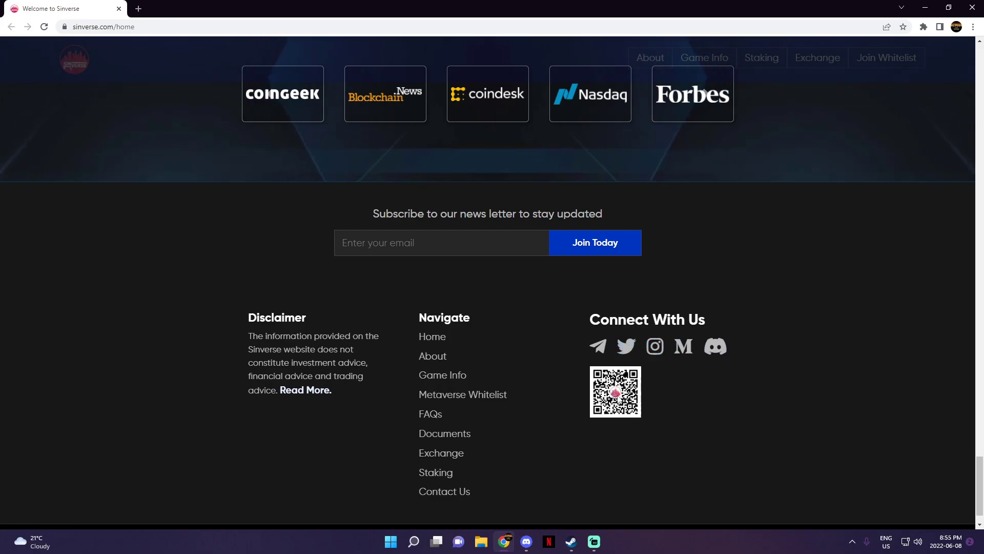
scroll(up, 3)
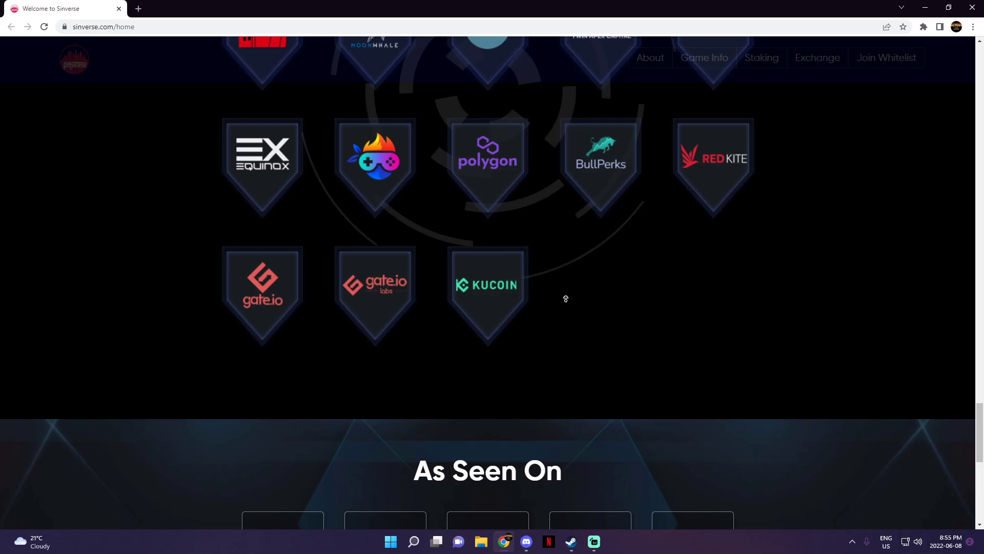
scroll(up, 3)
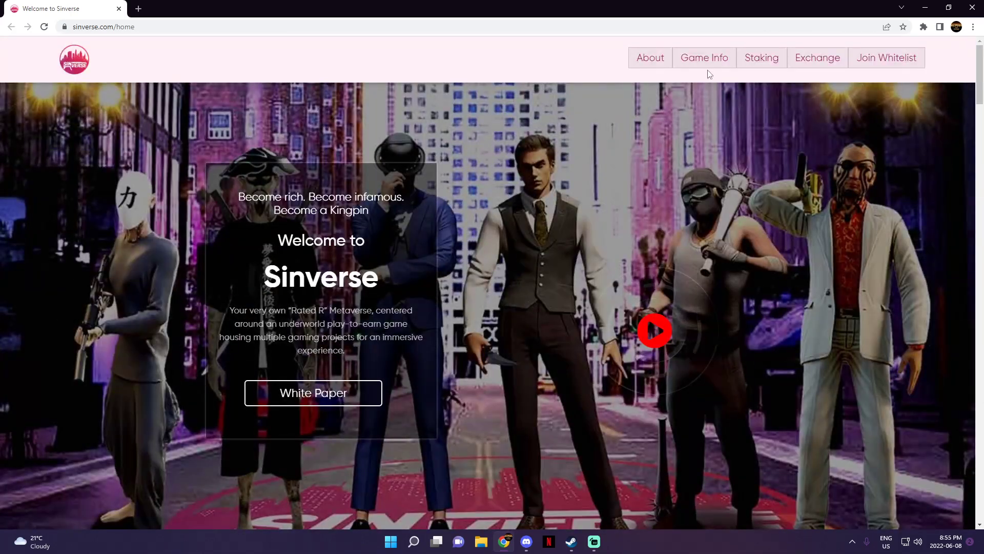
Open Game Info and scroll down to the Hostile Take-Over Tools and Kingpin sections
click(704, 57)
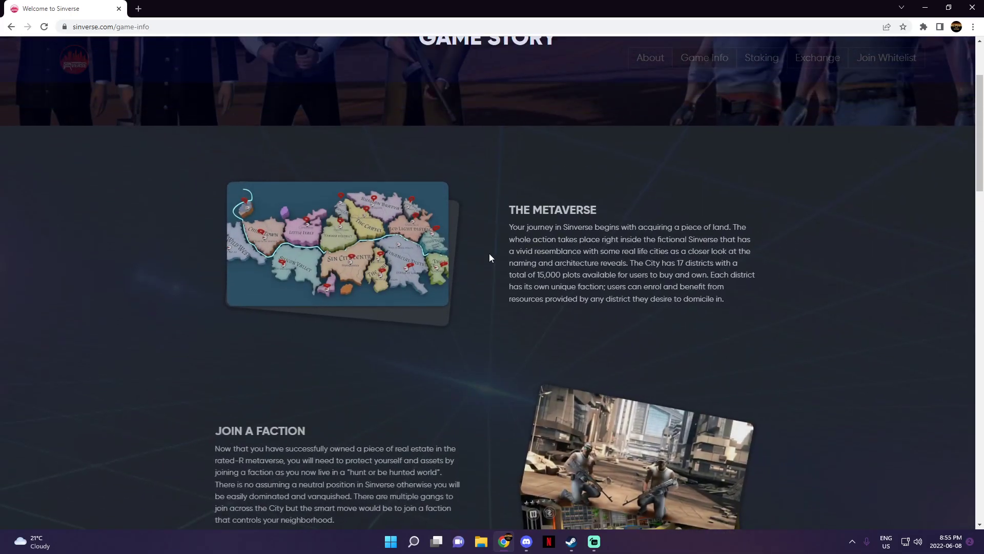
scroll(down, 3)
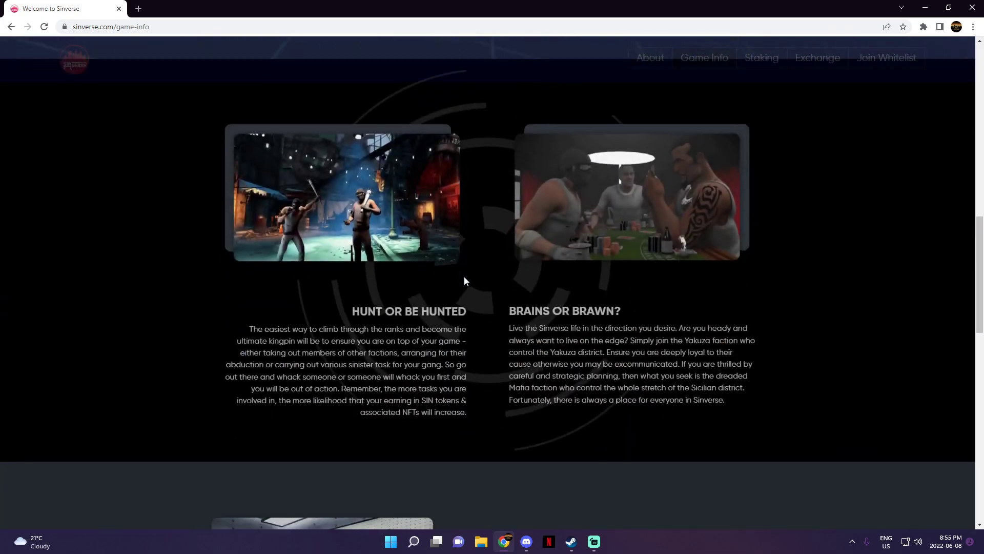
scroll(down, 3)
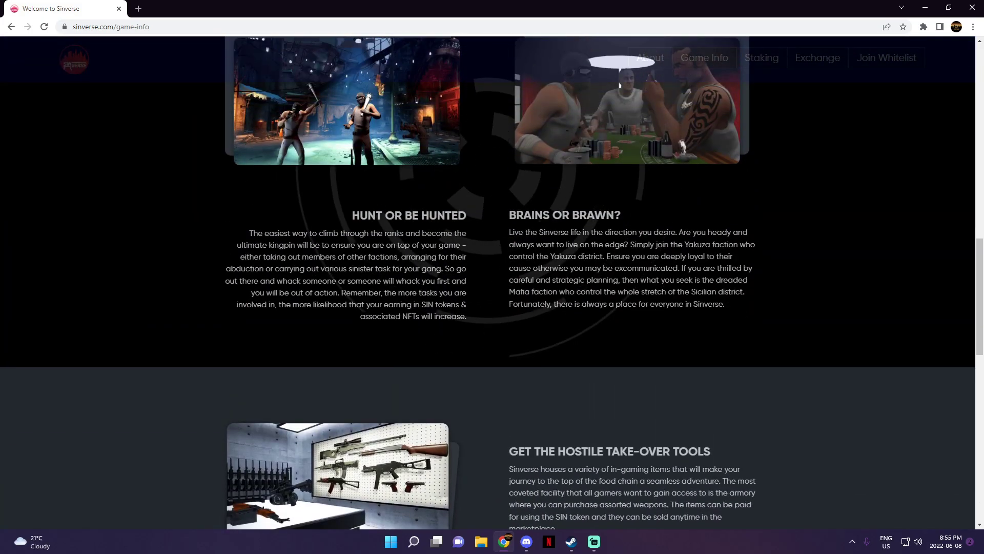
scroll(down, 3)
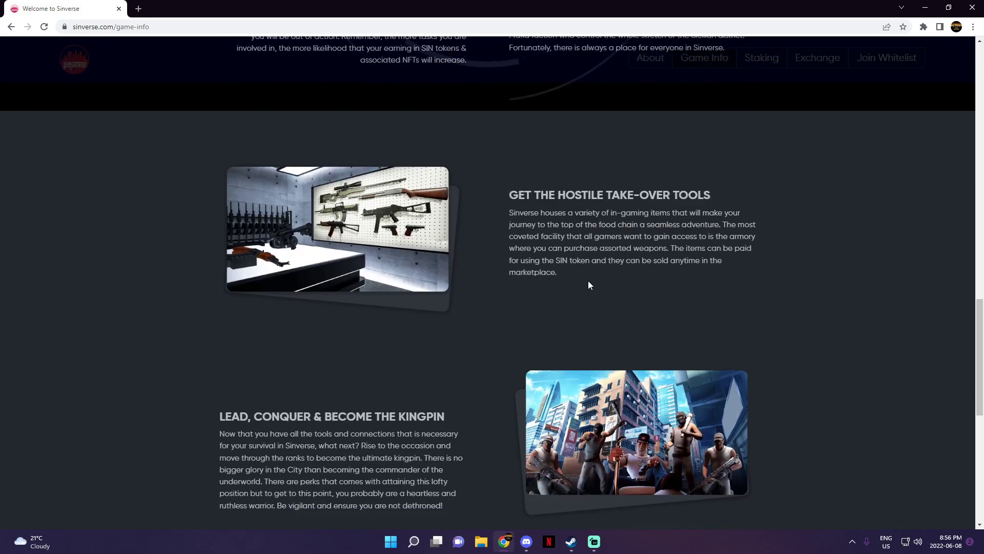
scroll(down, 3)
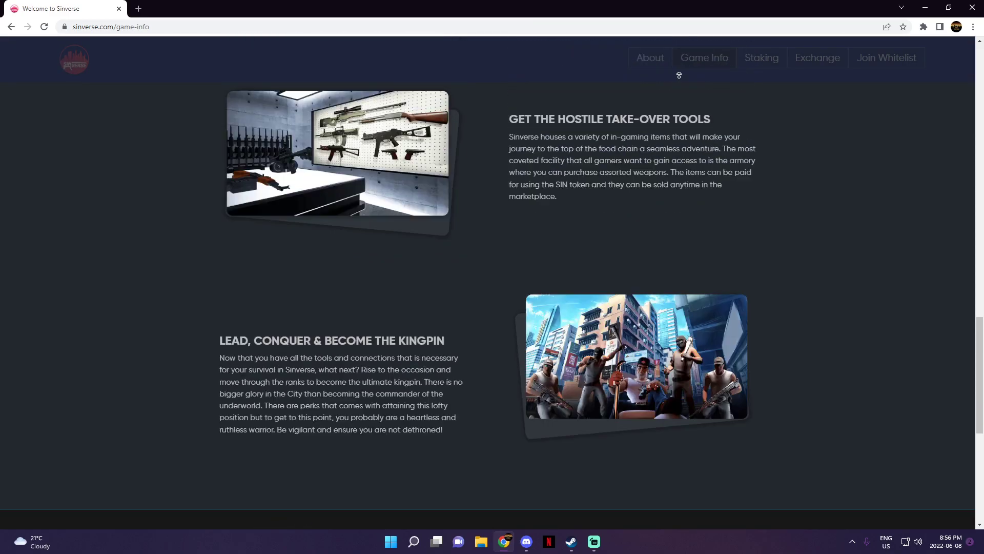
View the Staking page's V2 Land Staking pool, then the Exchange page's SIN listings
click(761, 57)
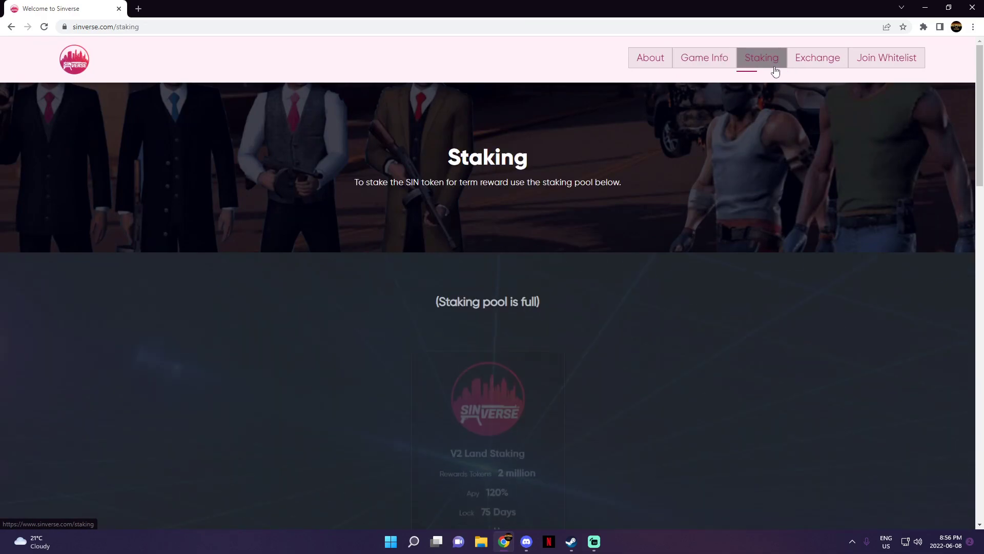
scroll(down, 3)
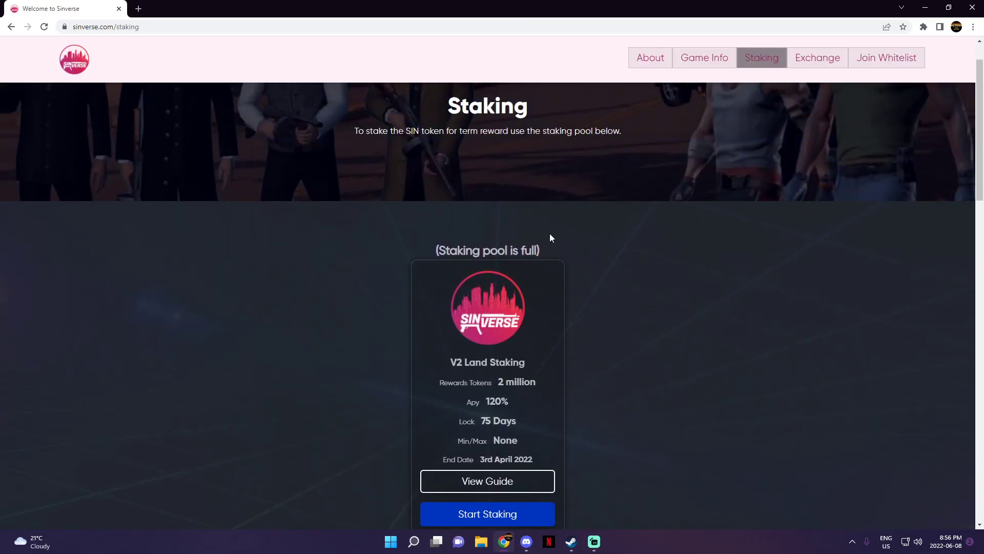
click(816, 57)
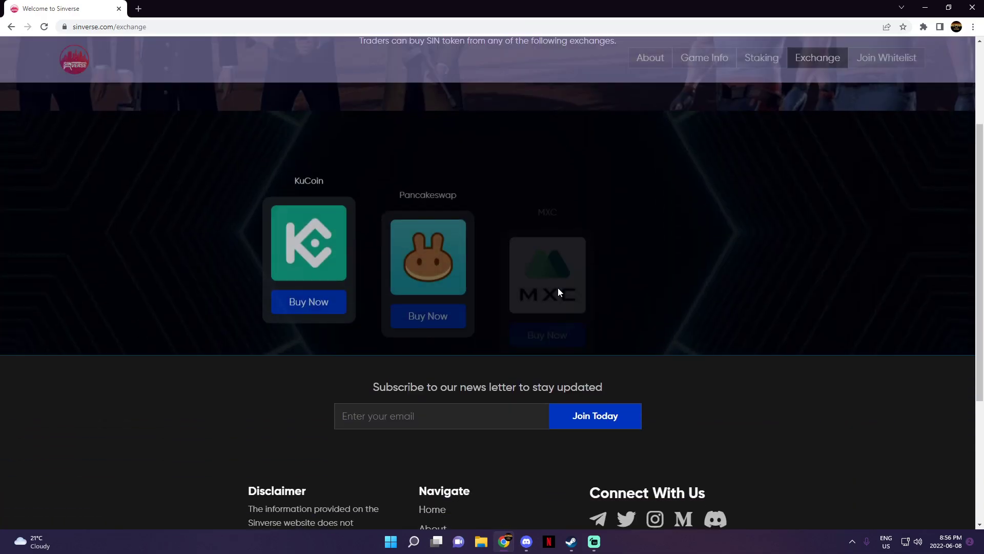
scroll(up, 3)
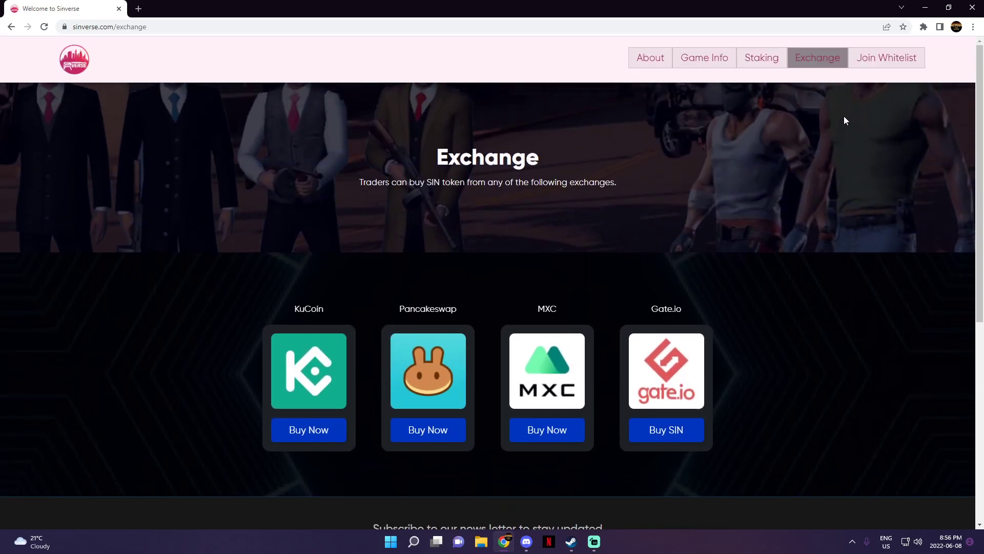
Open the Join Whitelist page and view its land offering and signup form
click(886, 58)
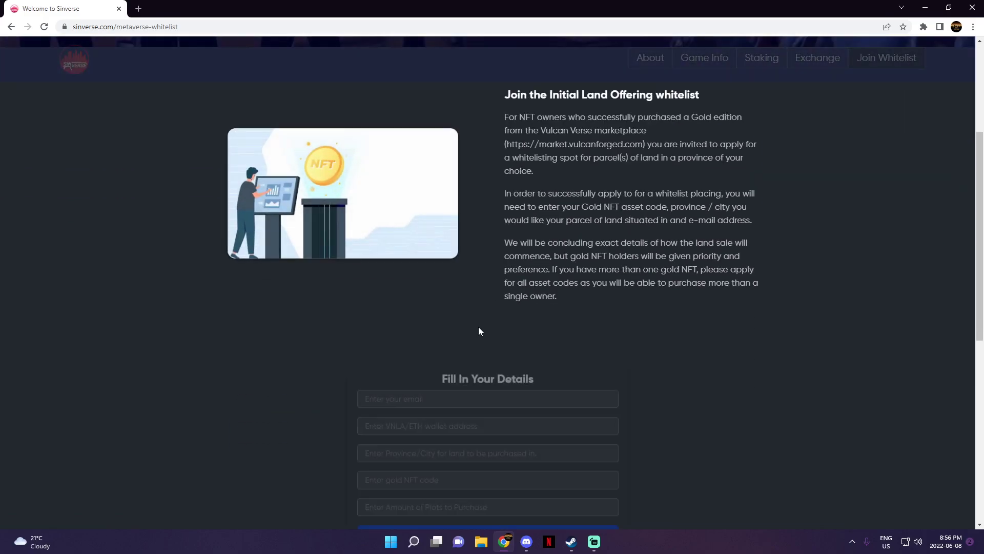
scroll(down, 3)
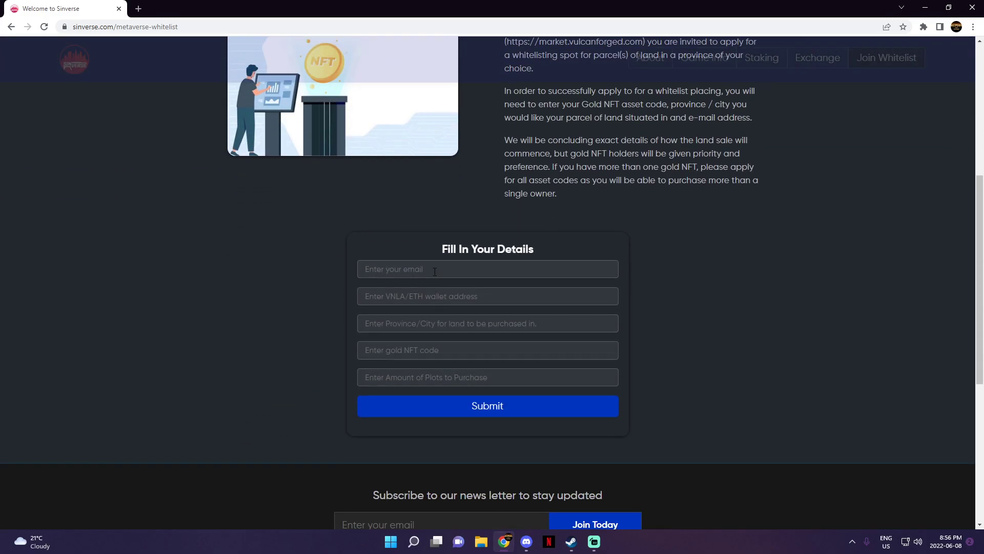
mouse_move(437, 339)
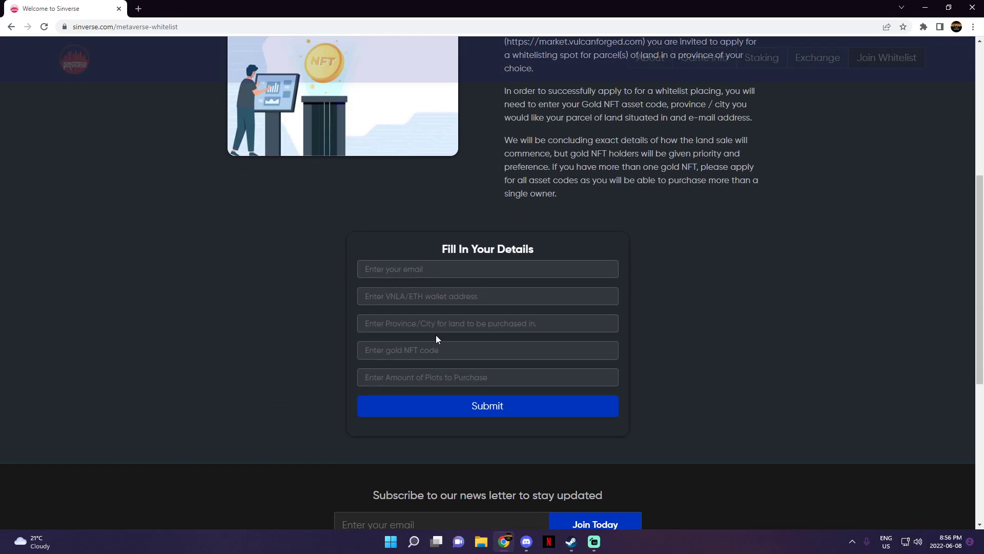
mouse_move(540, 343)
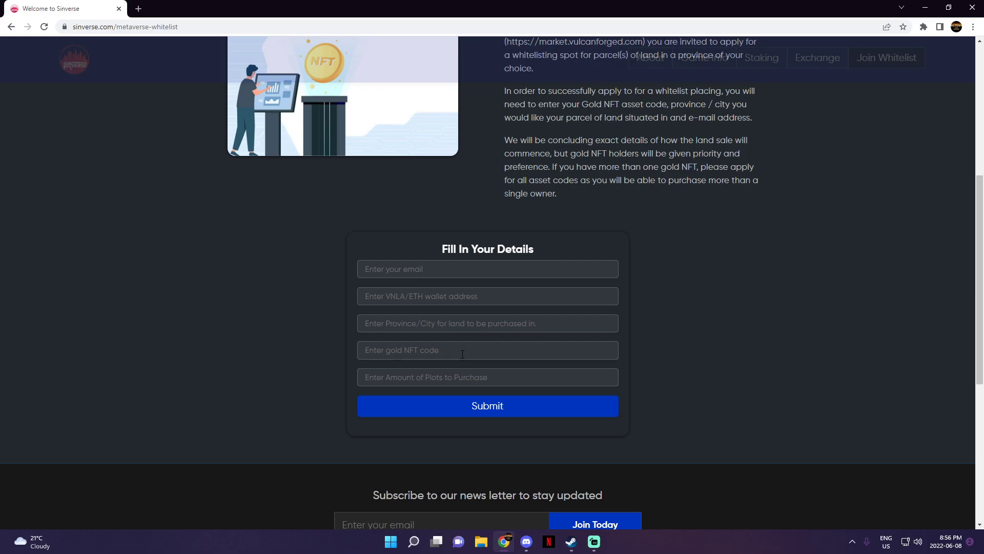
mouse_move(864, 305)
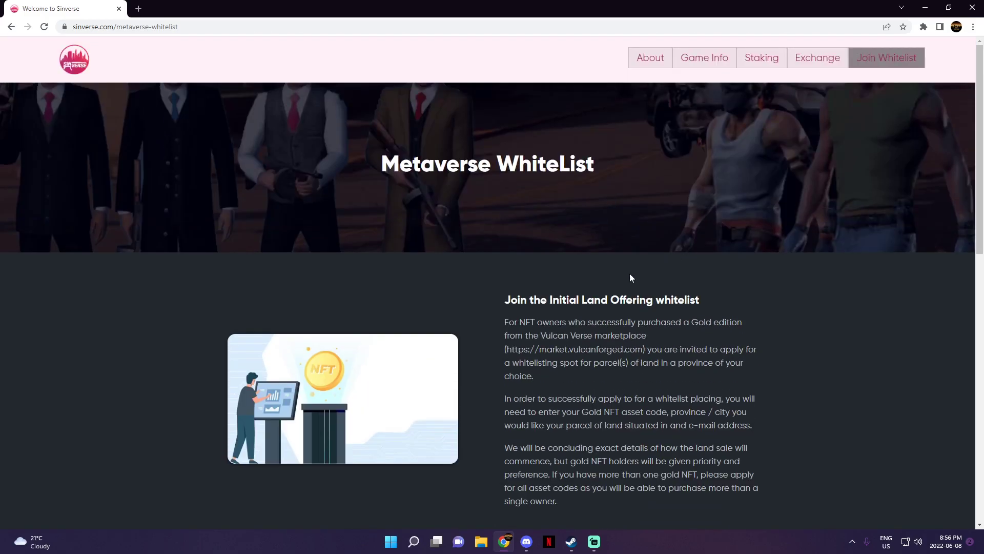
mouse_move(420, 95)
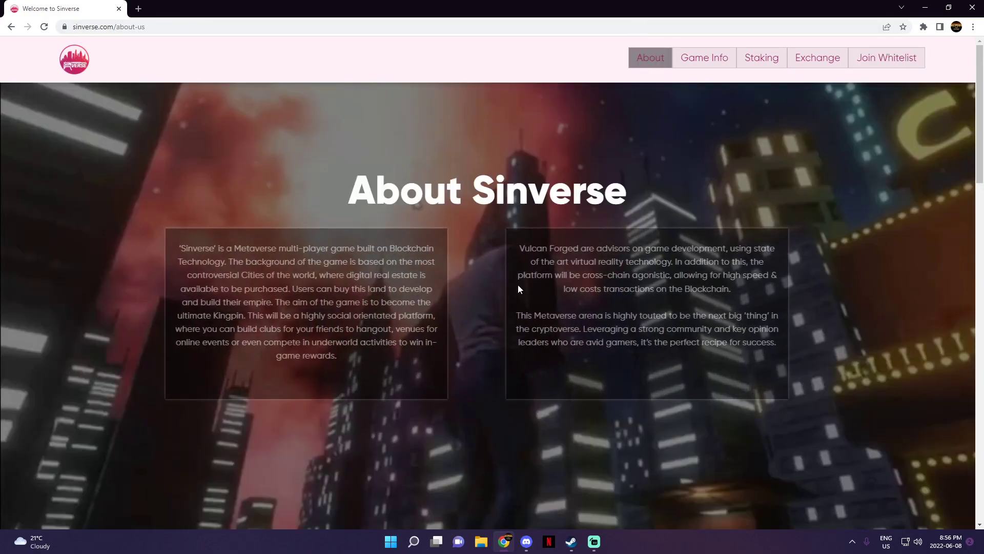
Scroll the About page past the intro and Our Team profiles to Advisors
scroll(down, 3)
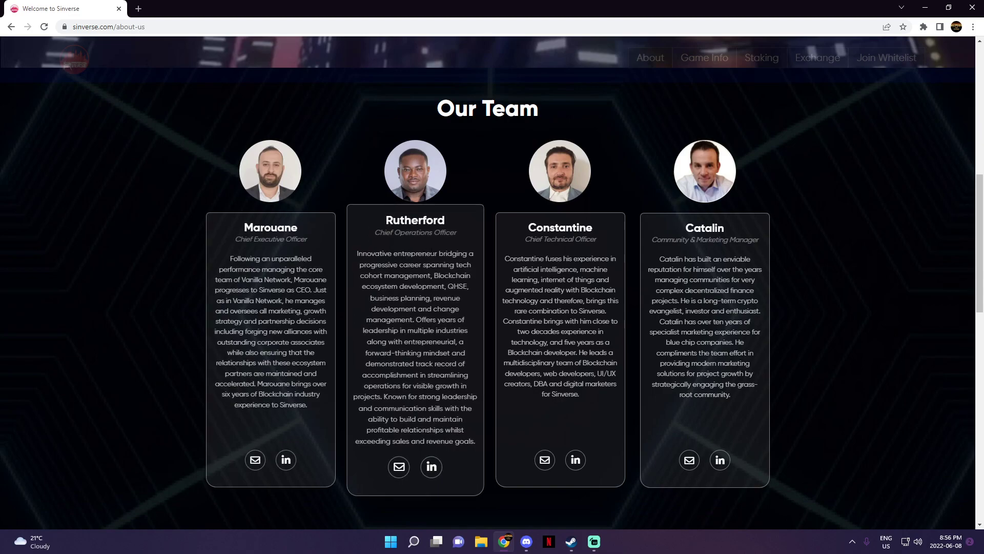
scroll(down, 3)
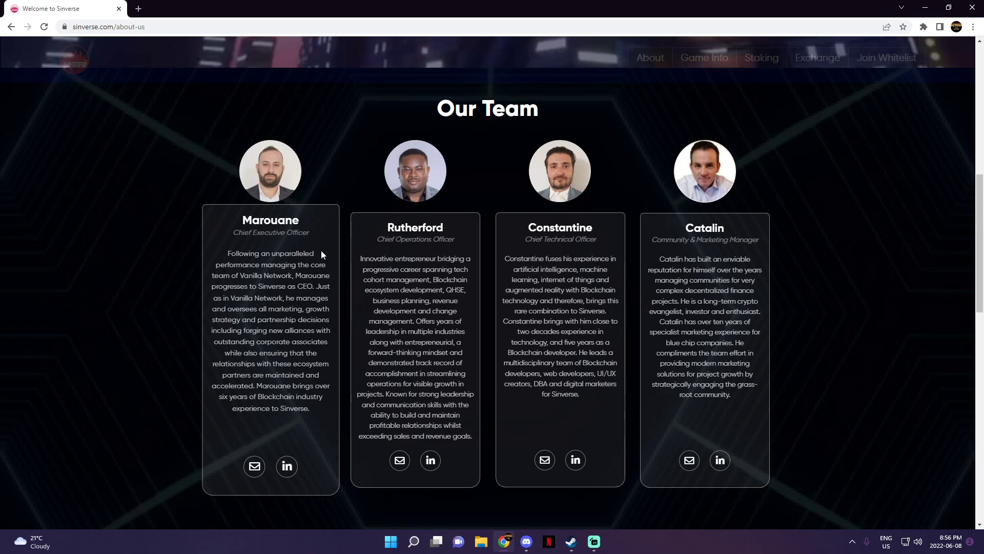
mouse_move(320, 255)
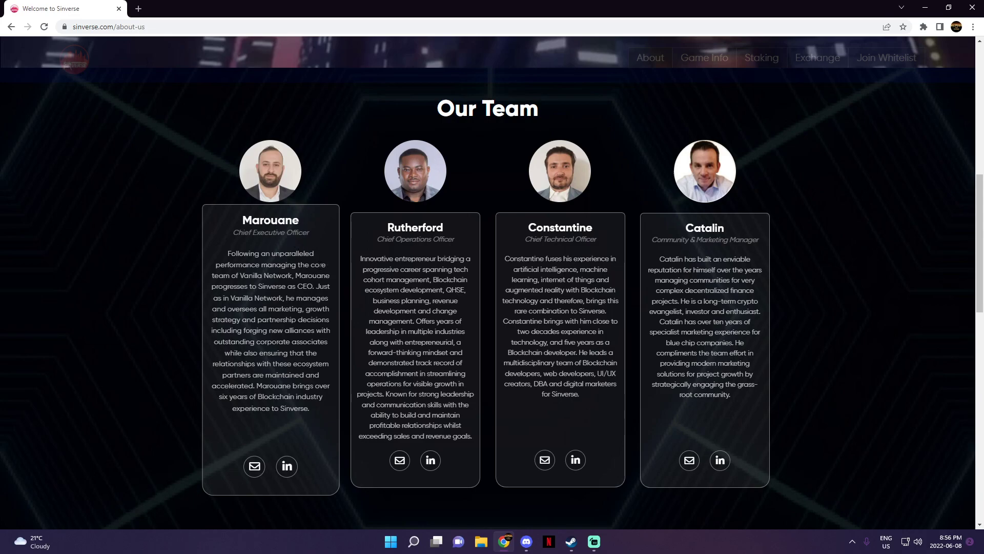
scroll(down, 3)
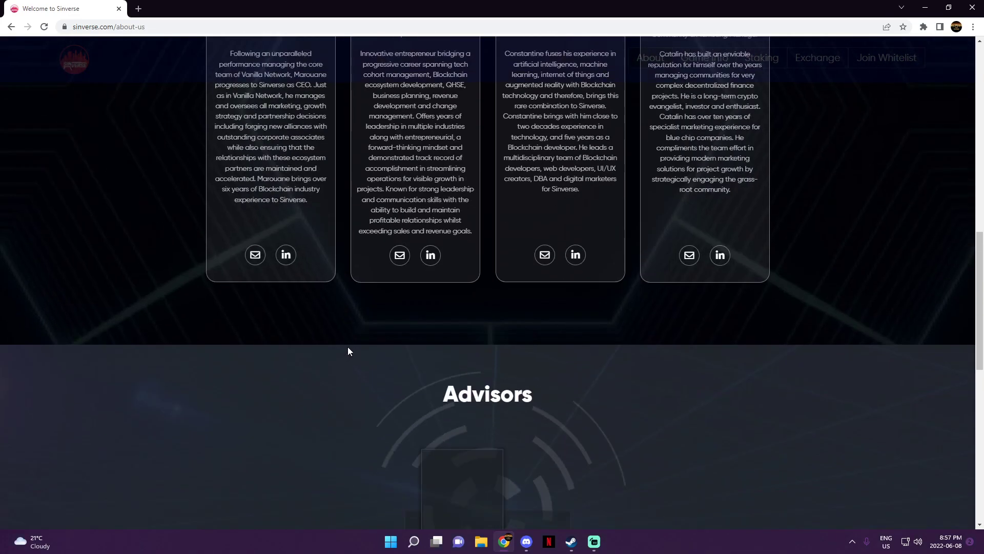
scroll(down, 3)
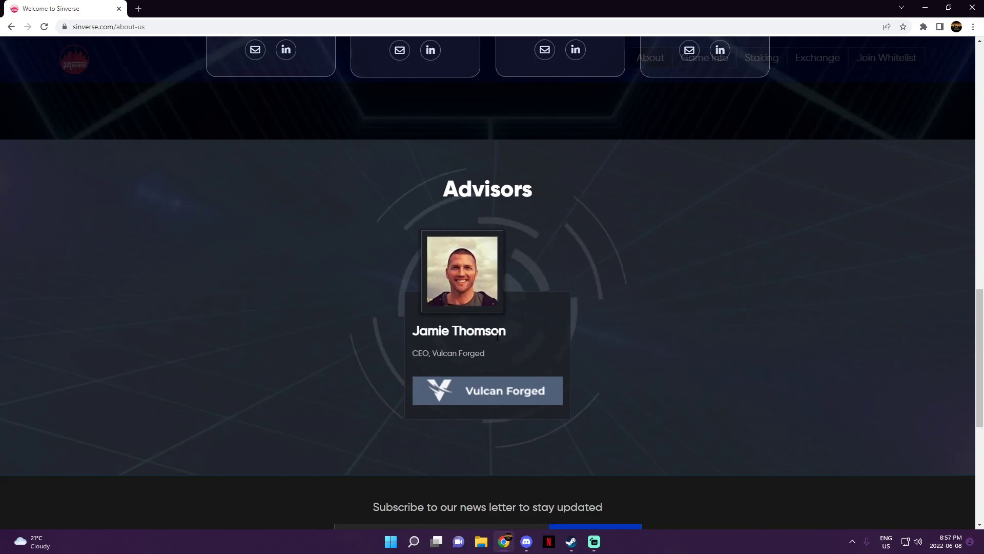
scroll(down, 3)
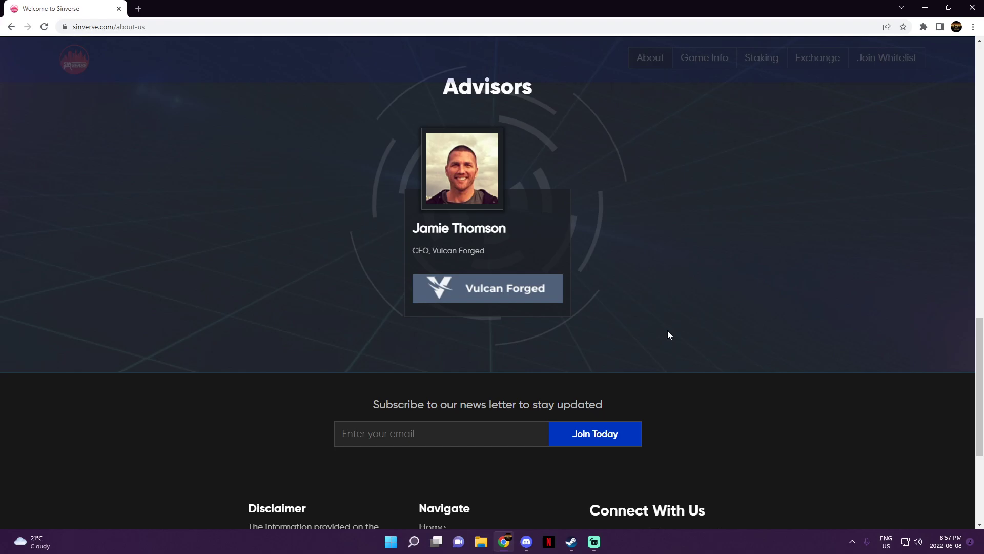
scroll(down, 3)
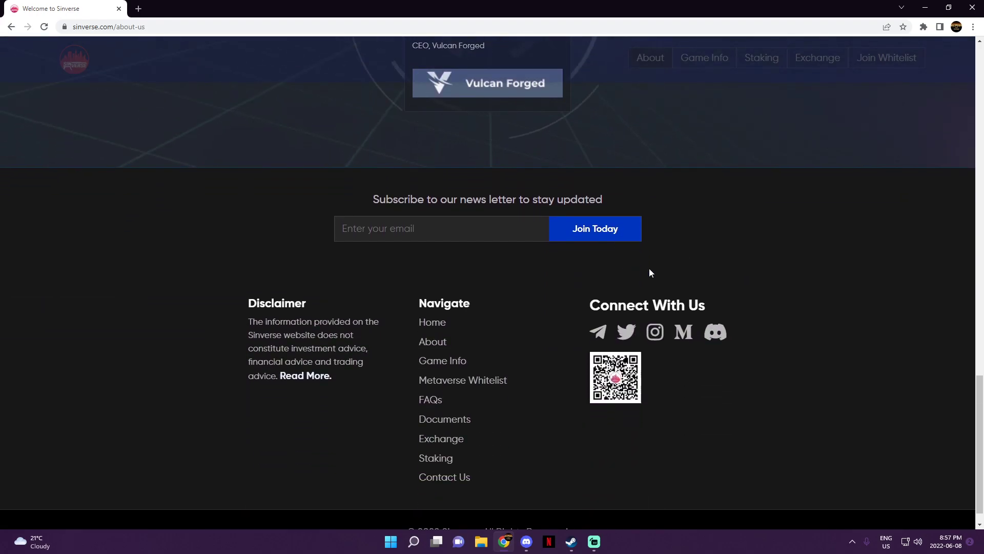
scroll(up, 3)
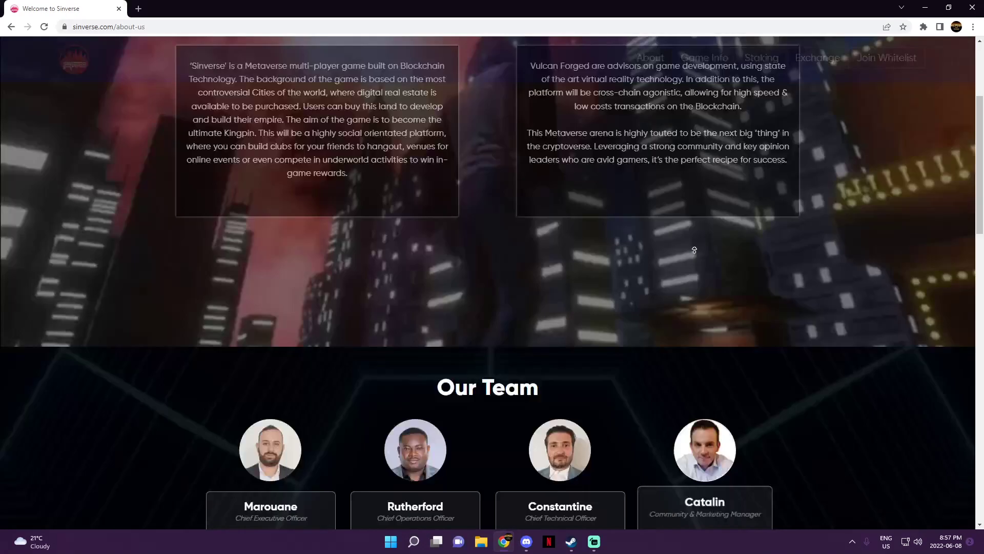
scroll(up, 3)
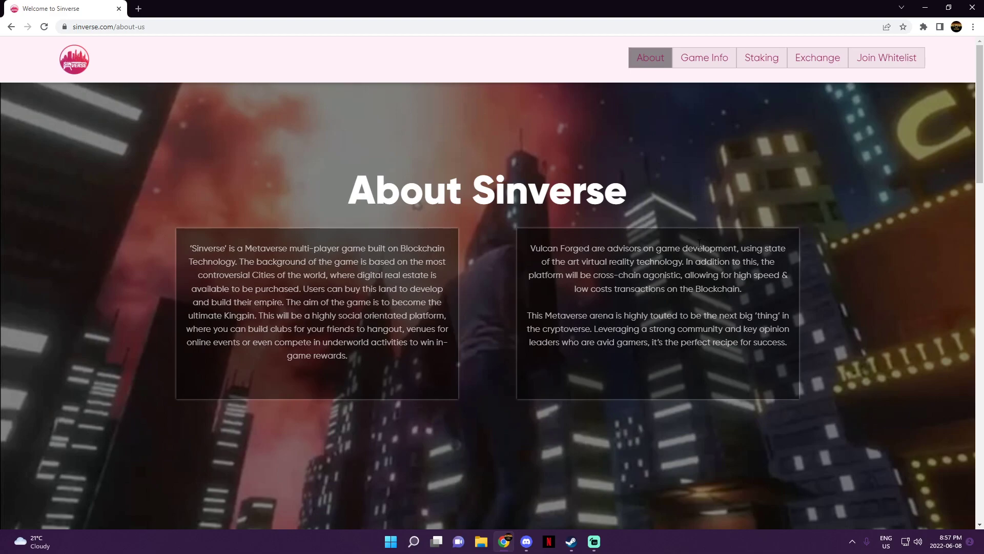
mouse_move(651, 188)
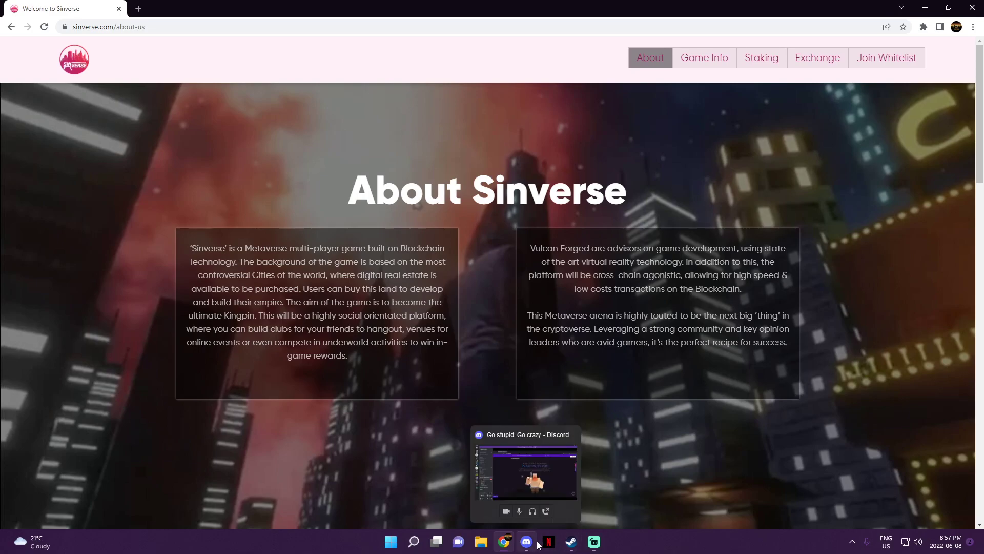
Switch to the other browser showing the arcadenet.io Metaverse Bridge homepage
click(526, 540)
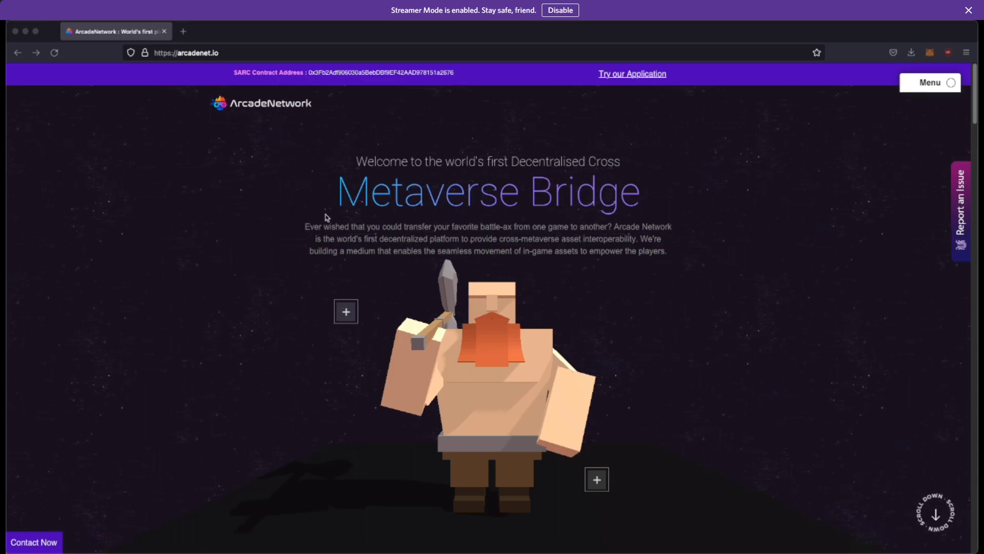
mouse_move(701, 212)
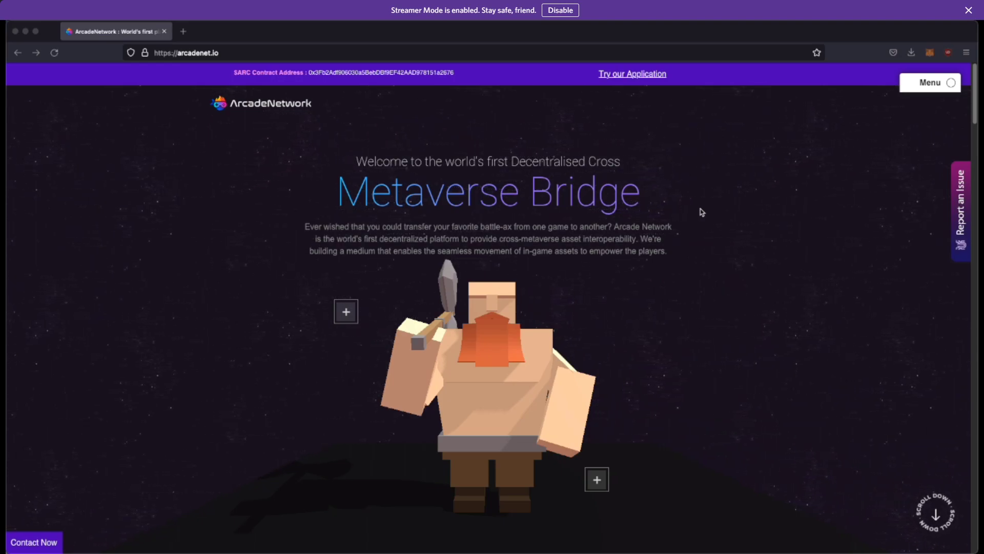
mouse_move(358, 168)
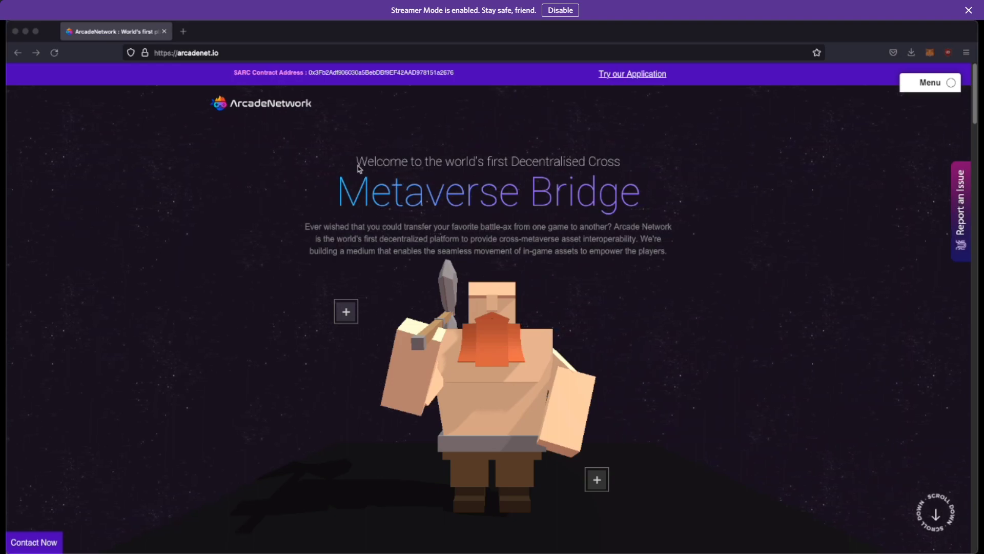
mouse_move(299, 142)
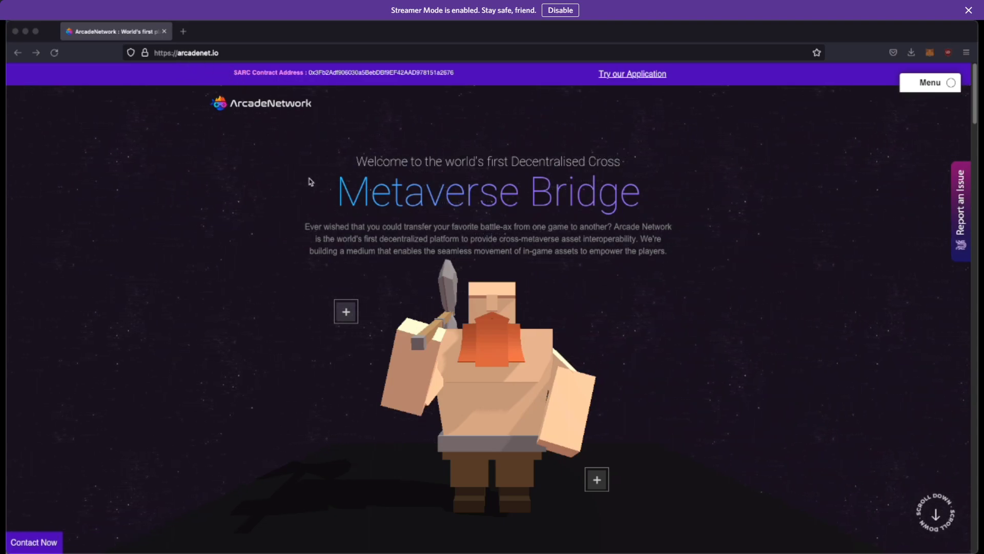
mouse_move(280, 291)
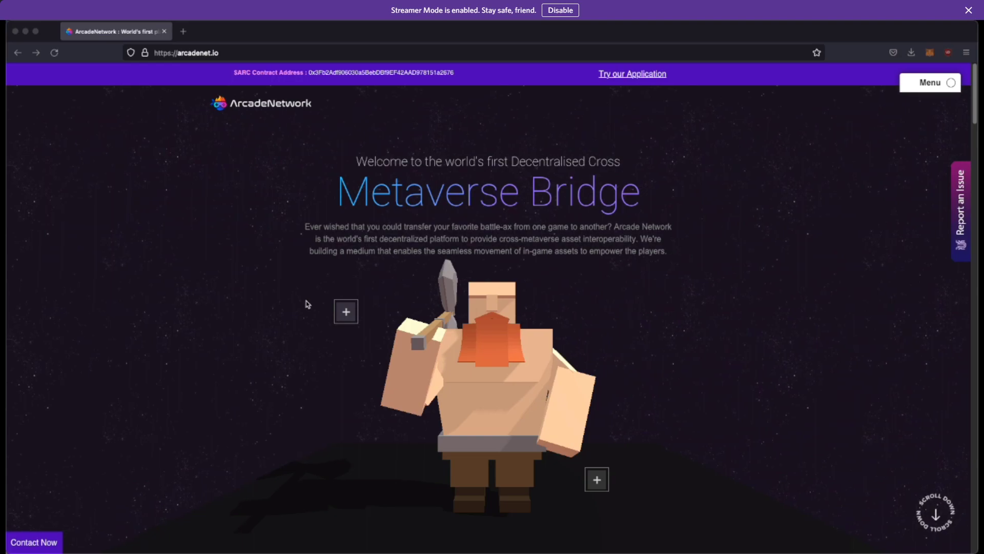
mouse_move(671, 241)
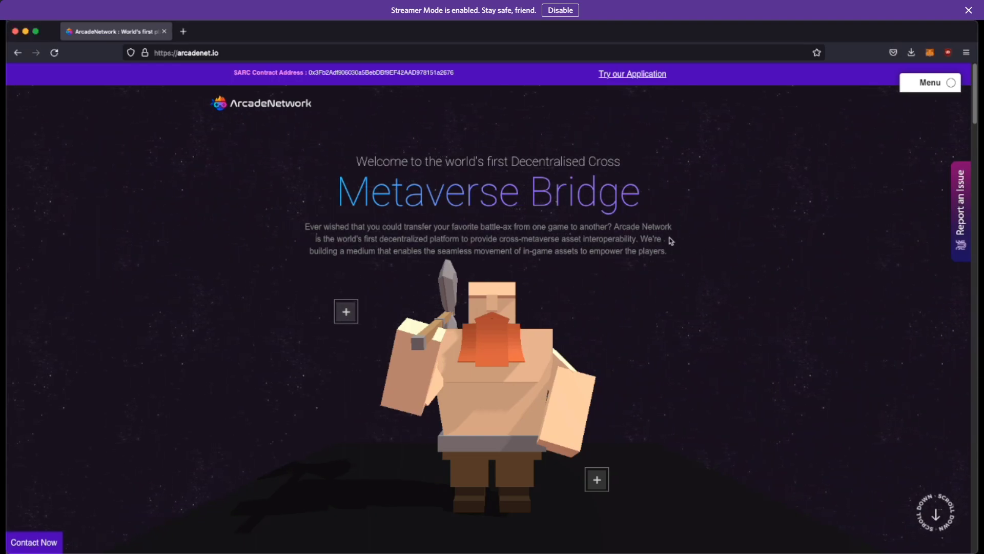
mouse_move(321, 228)
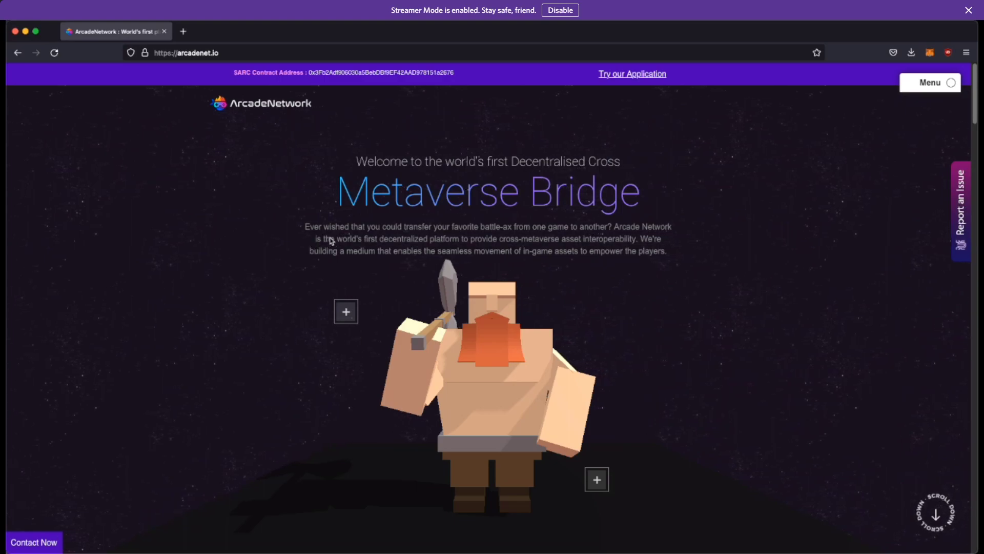
mouse_move(447, 240)
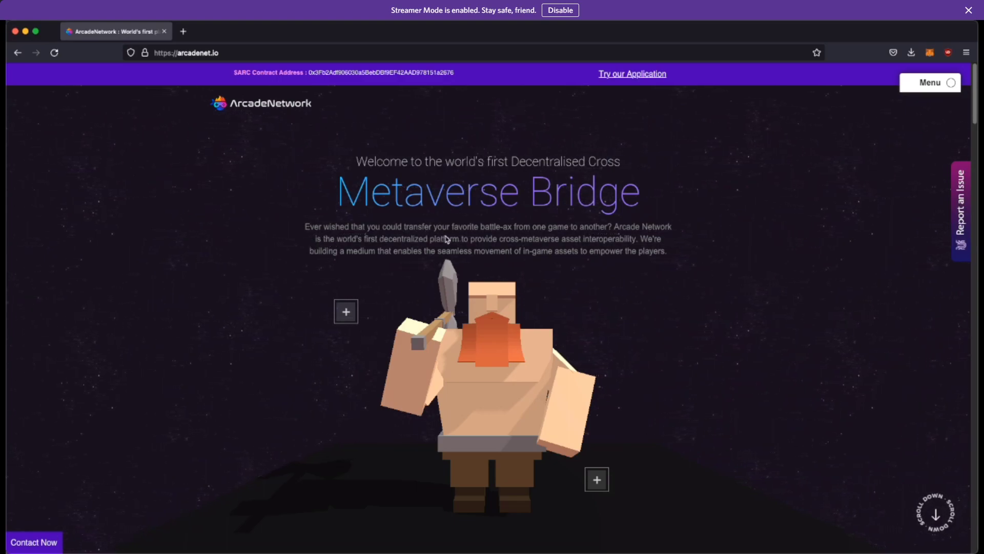
mouse_move(595, 324)
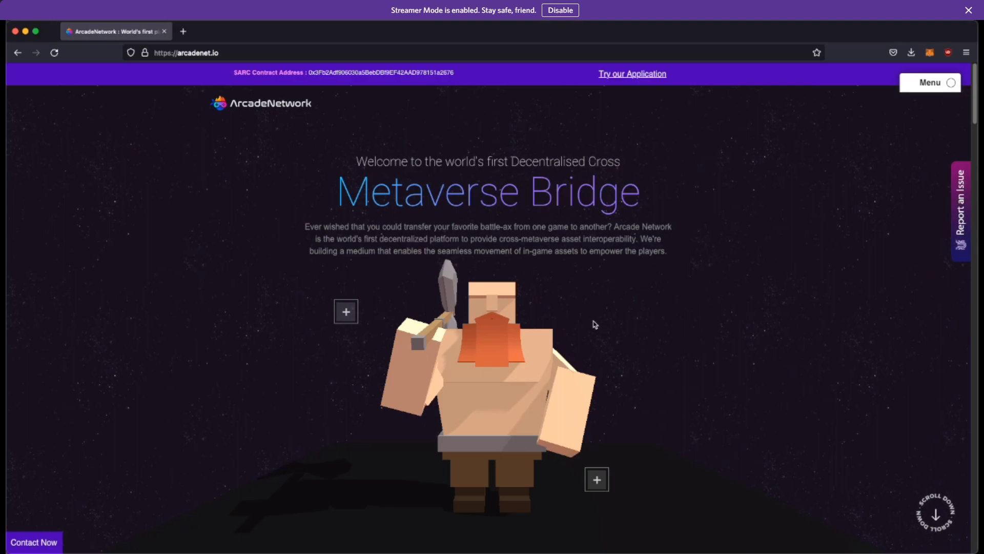
mouse_move(388, 312)
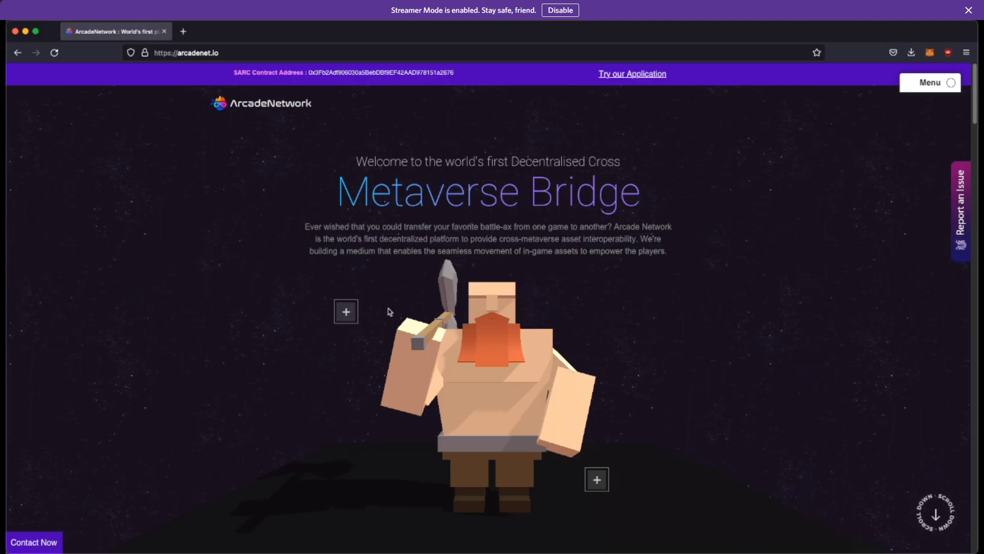
Reveal the warrior's hand weapon and leg item choices, then scroll toward Listing Platforms
click(345, 312)
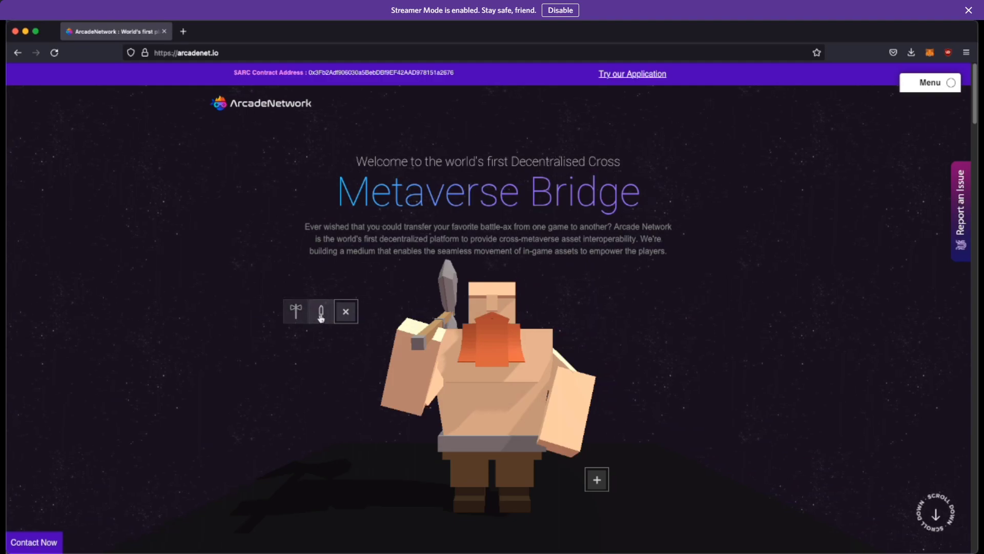
mouse_move(501, 399)
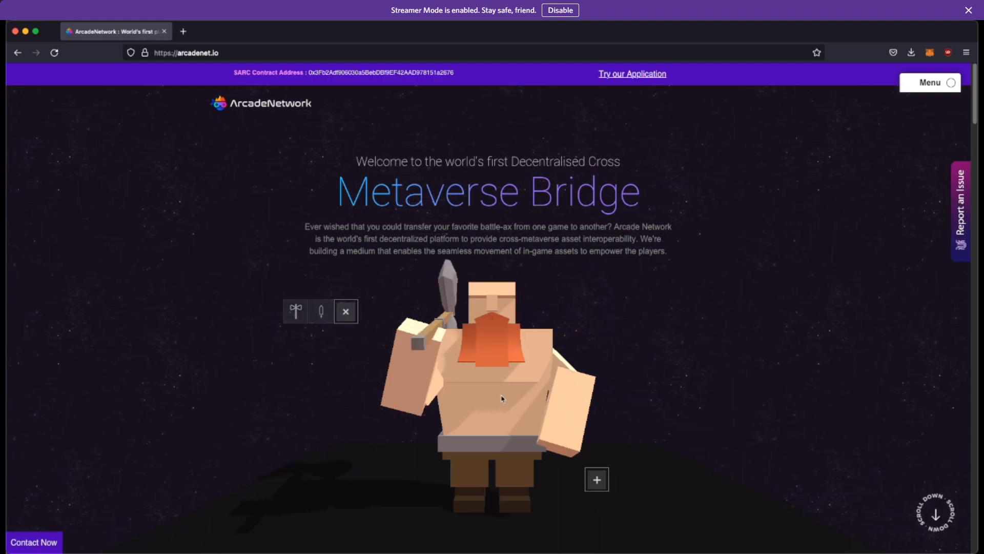
click(596, 479)
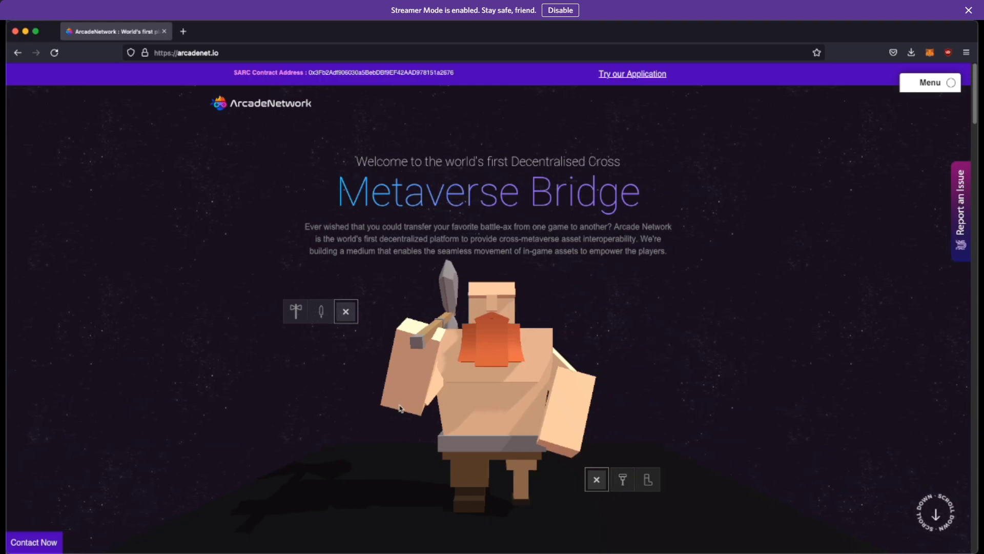
scroll(down, 3)
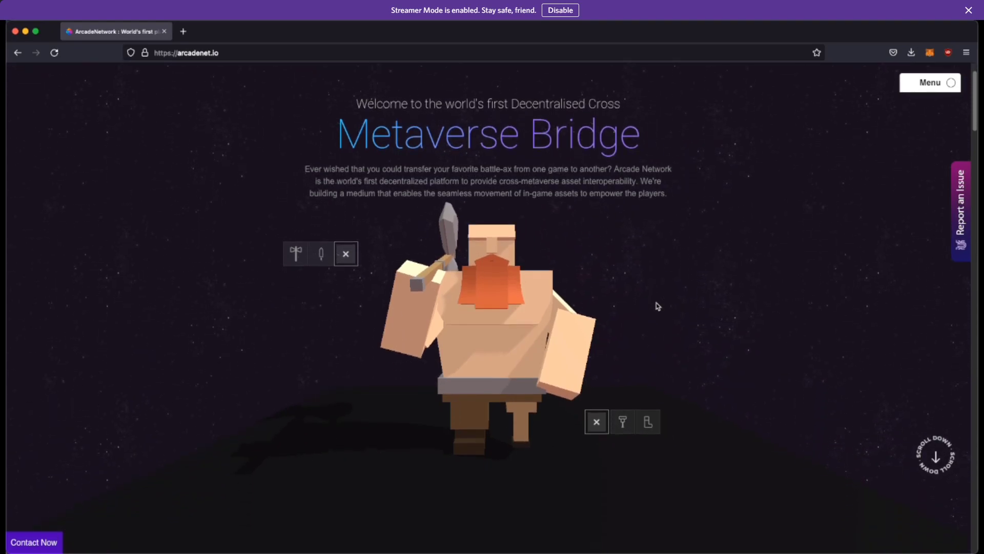
scroll(down, 3)
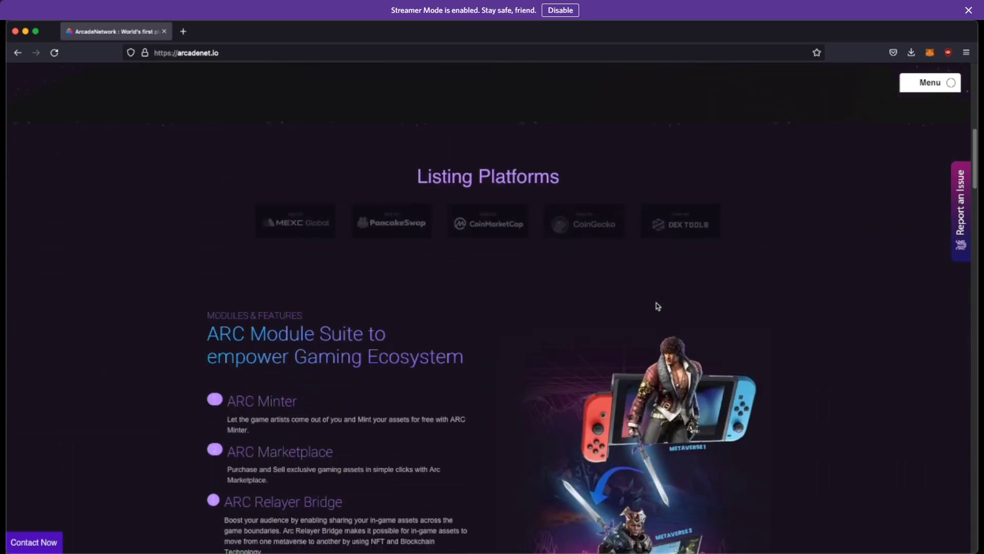
Scroll past Listing Platforms to the ARC Module Suite list, ARC Minter through ARCVerse
scroll(down, 3)
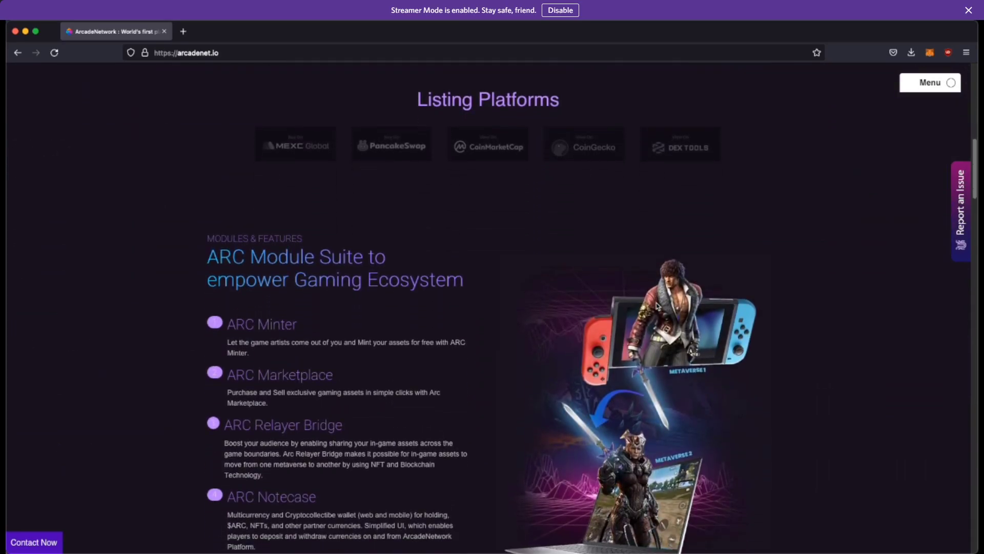
mouse_move(355, 169)
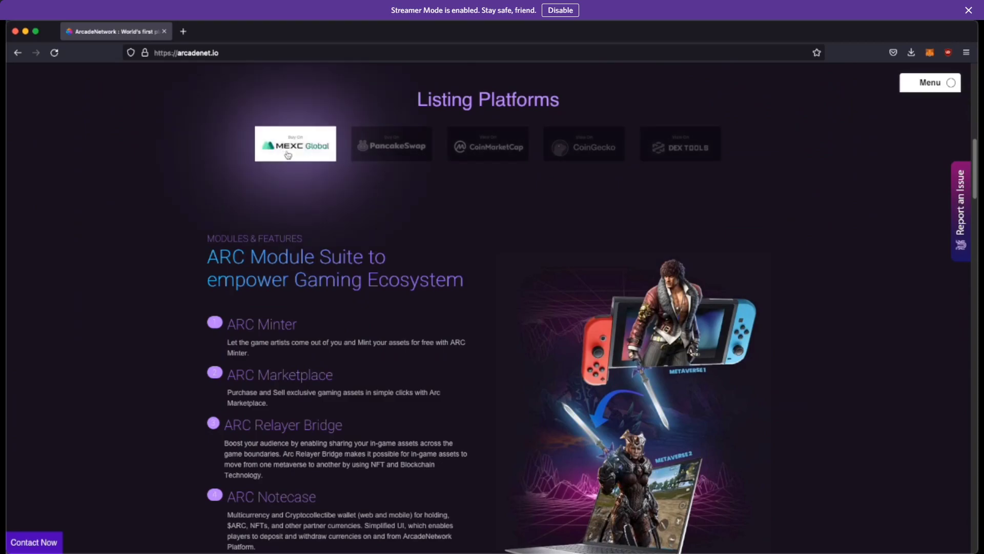
mouse_move(306, 157)
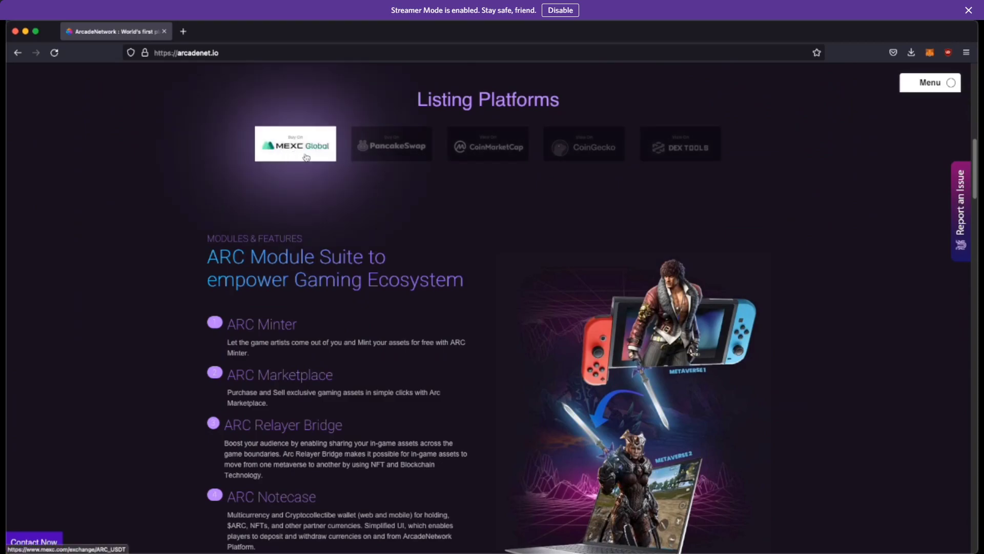
mouse_move(487, 144)
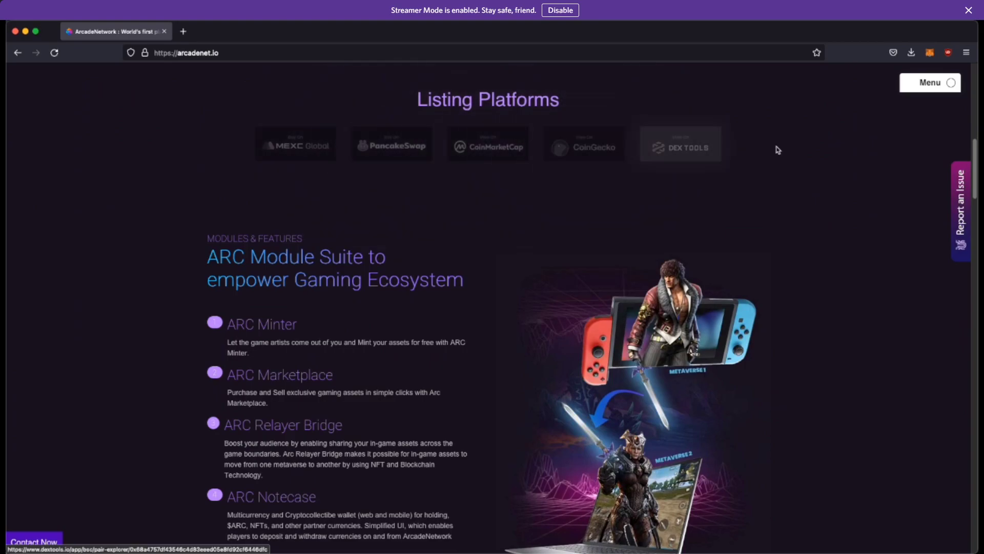
mouse_move(507, 224)
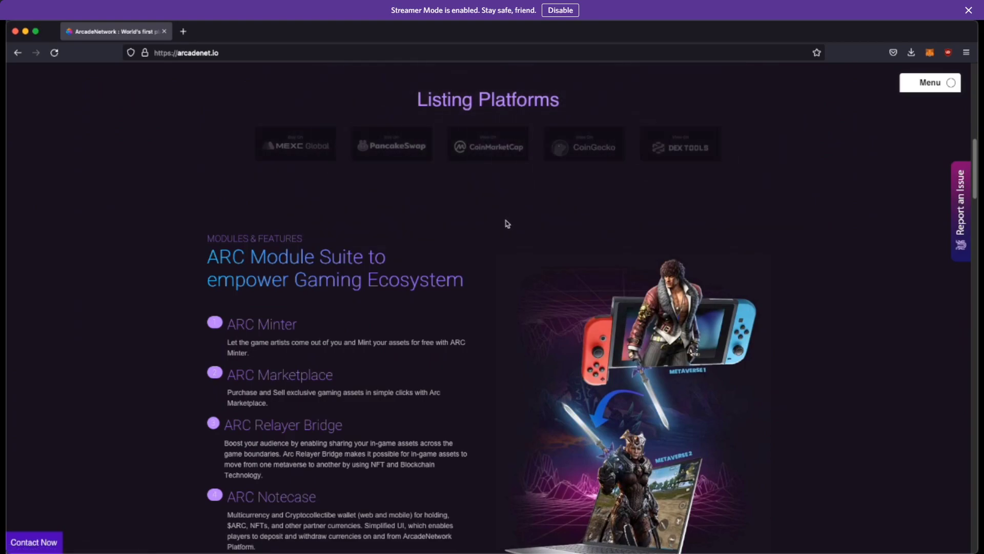
scroll(down, 3)
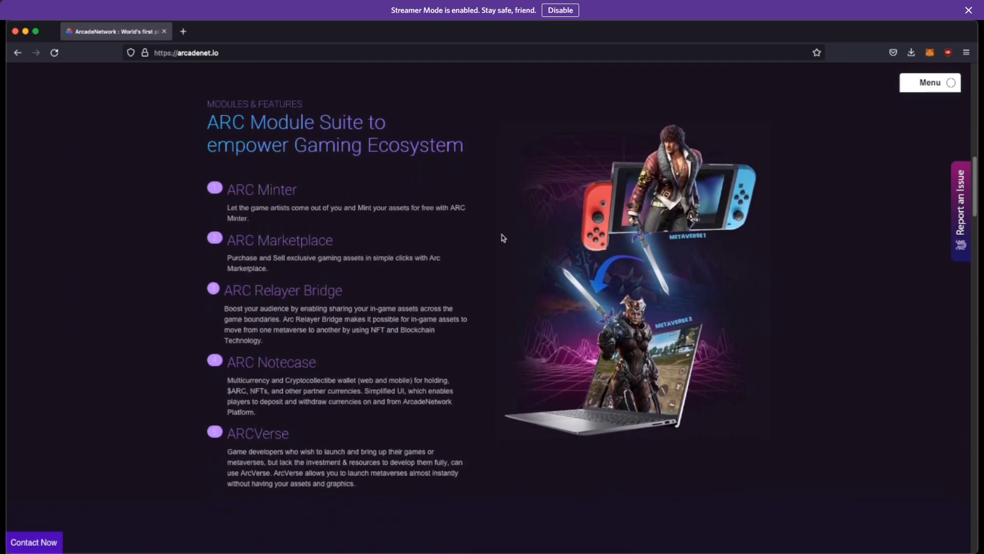
mouse_move(713, 128)
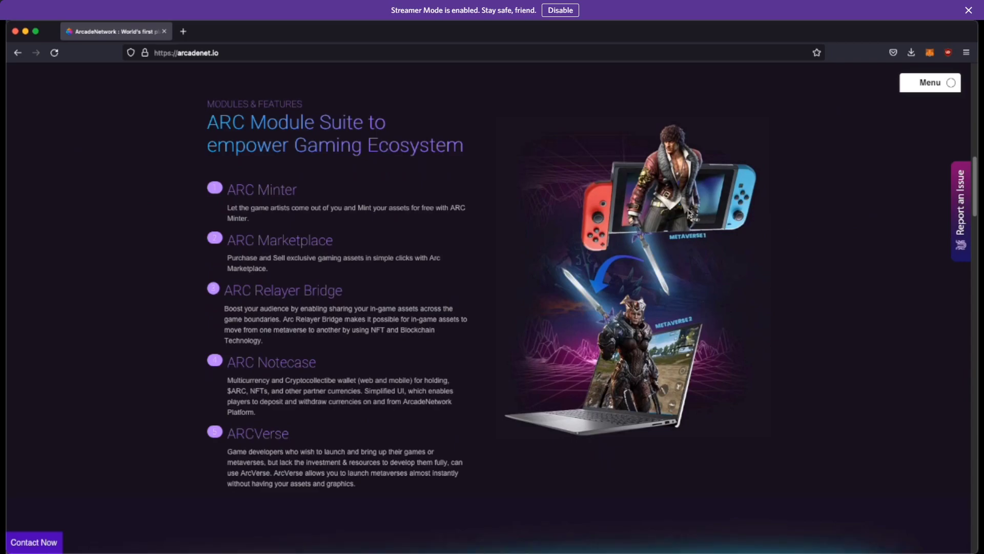
mouse_move(594, 302)
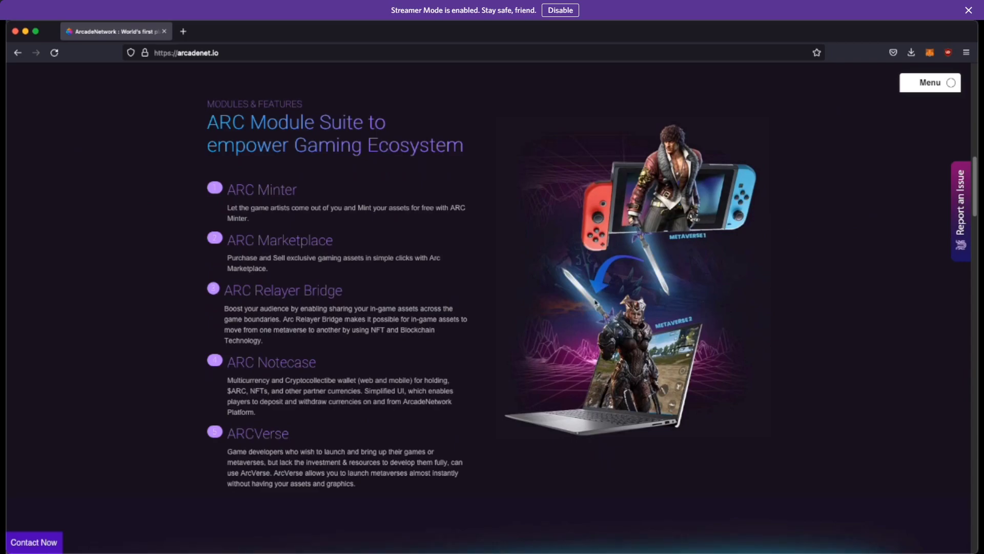
mouse_move(689, 396)
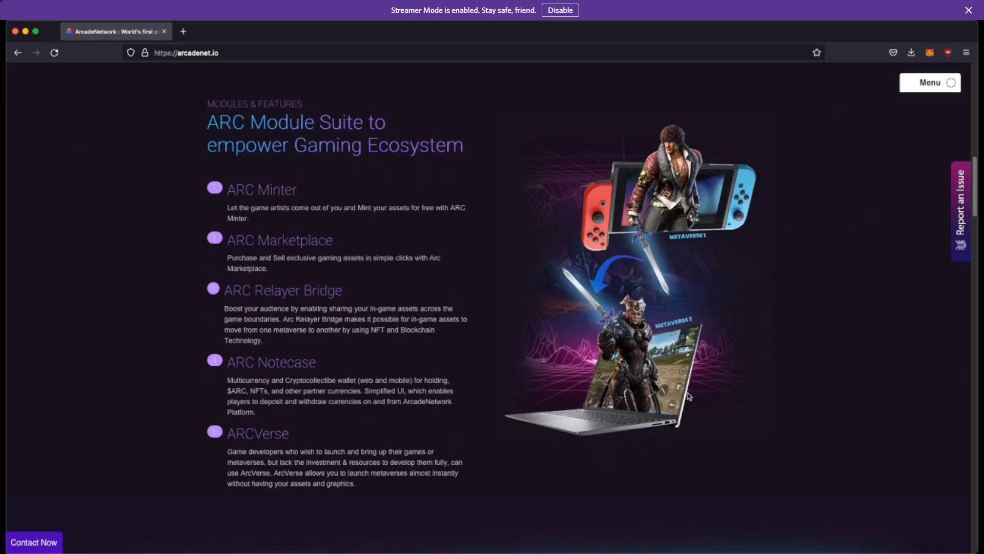
mouse_move(112, 203)
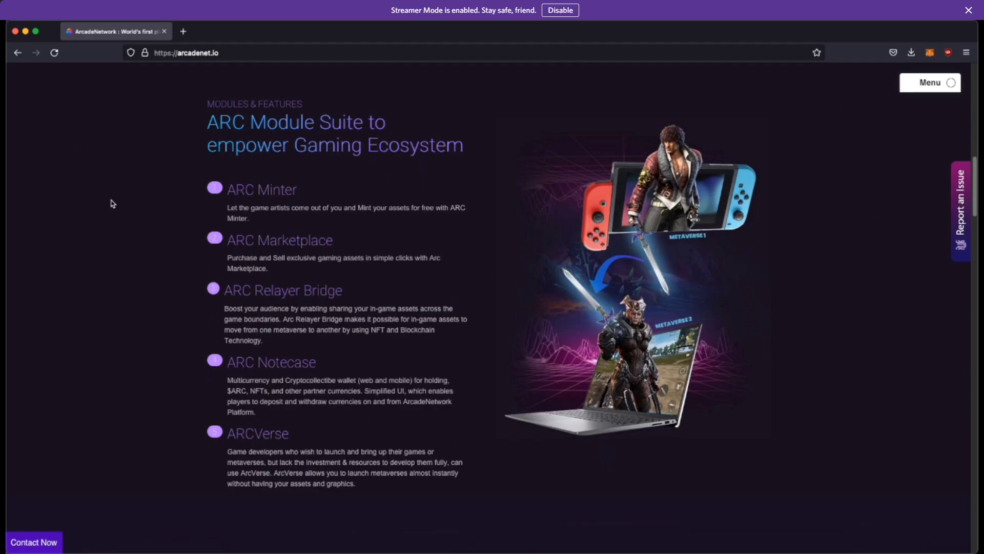
mouse_move(174, 157)
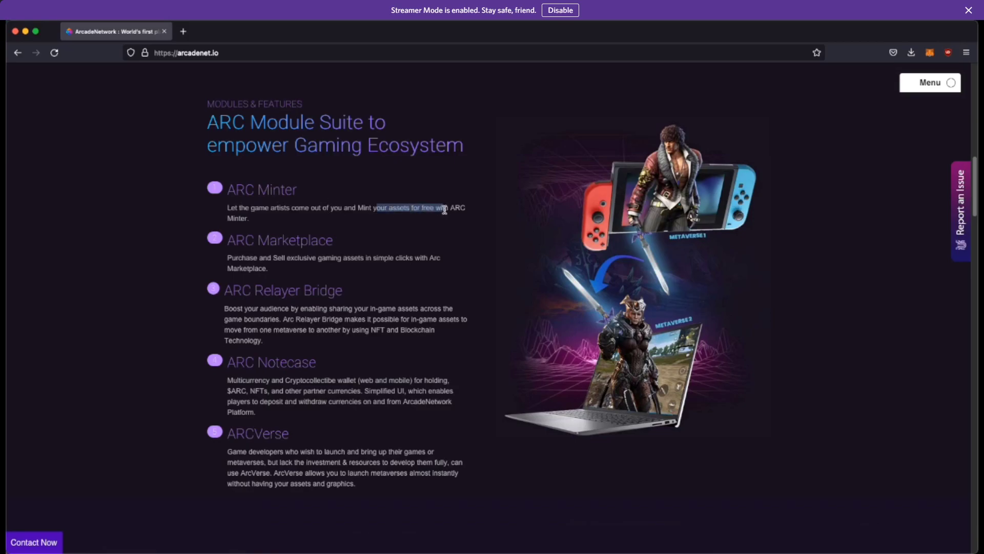
scroll(down, 3)
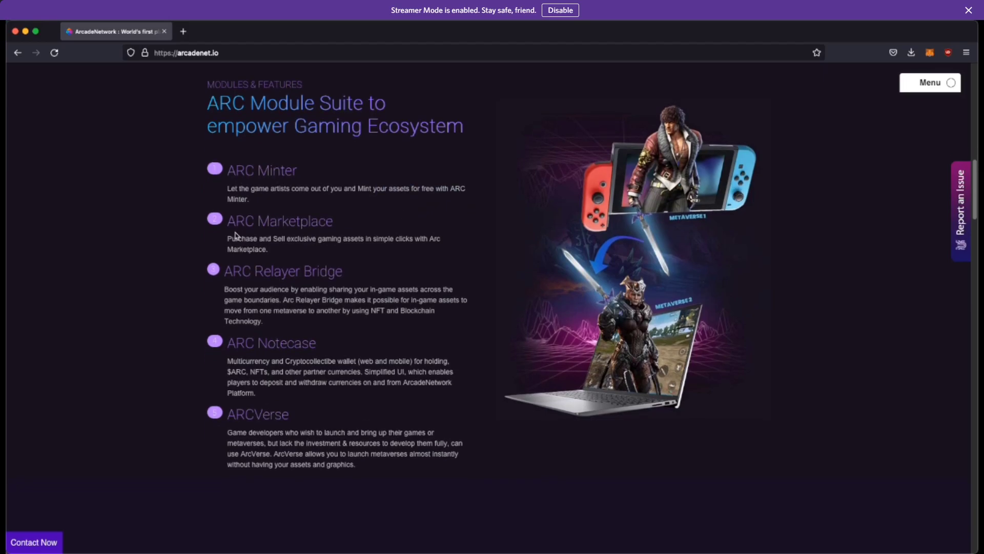
mouse_move(471, 262)
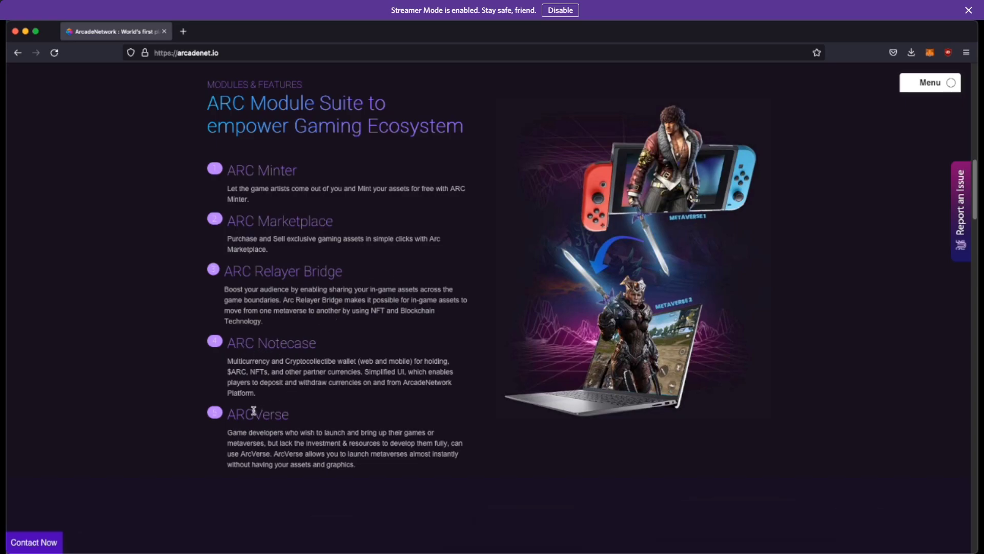
mouse_move(311, 411)
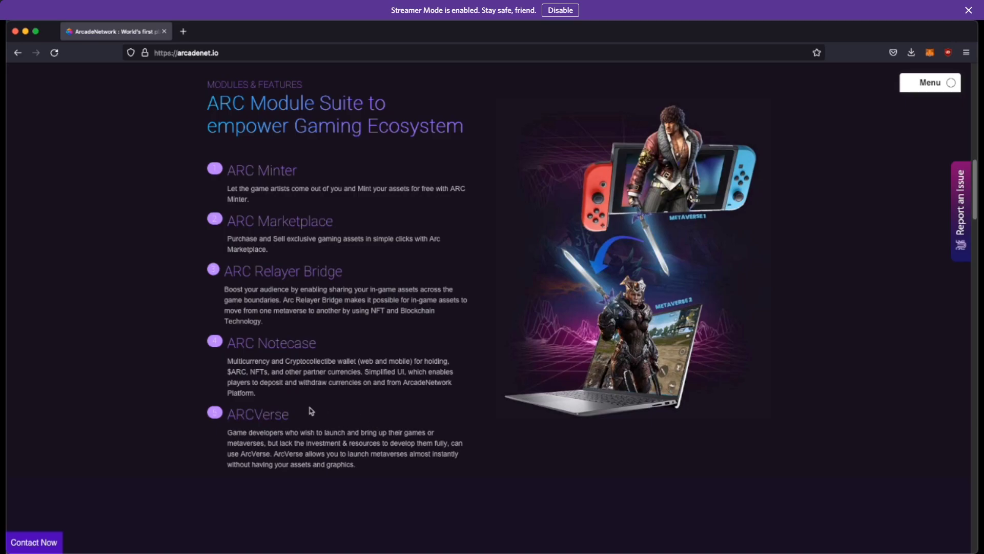
mouse_move(221, 434)
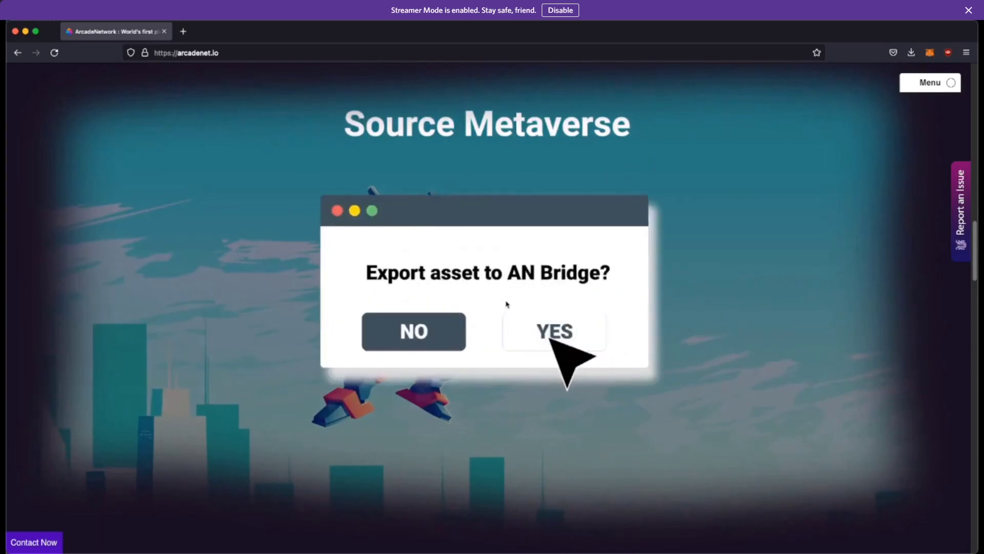
Click through the bridge export animation prompts to the in-game asset transfer section
click(553, 330)
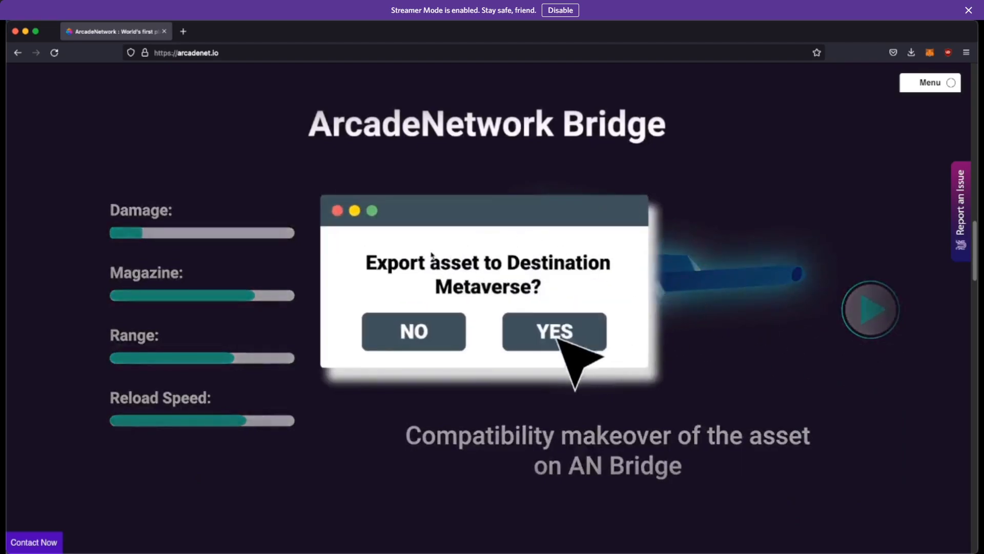
click(554, 331)
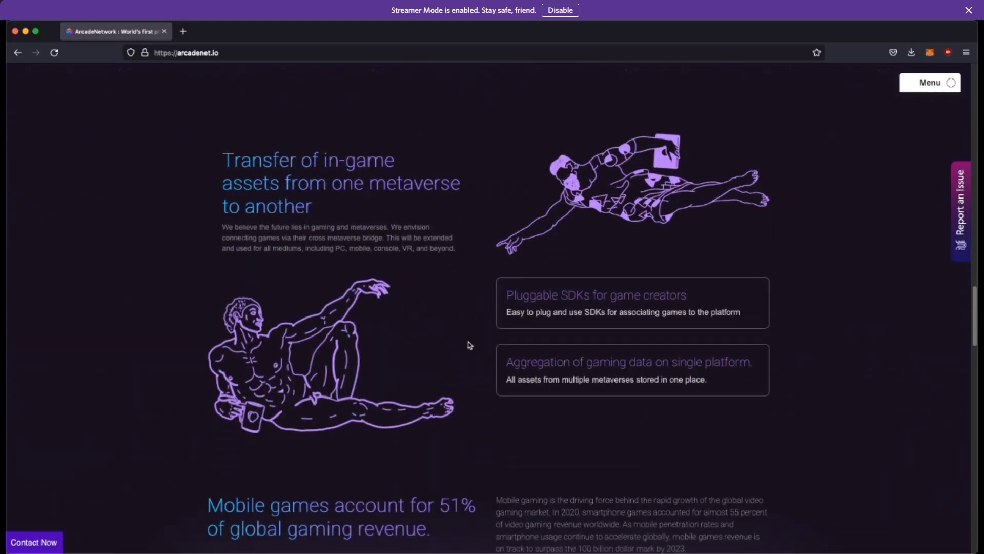
Read the asset-transfer and SDK features, highlighting the gaming data aggregation text, then reach the statistics
scroll(down, 3)
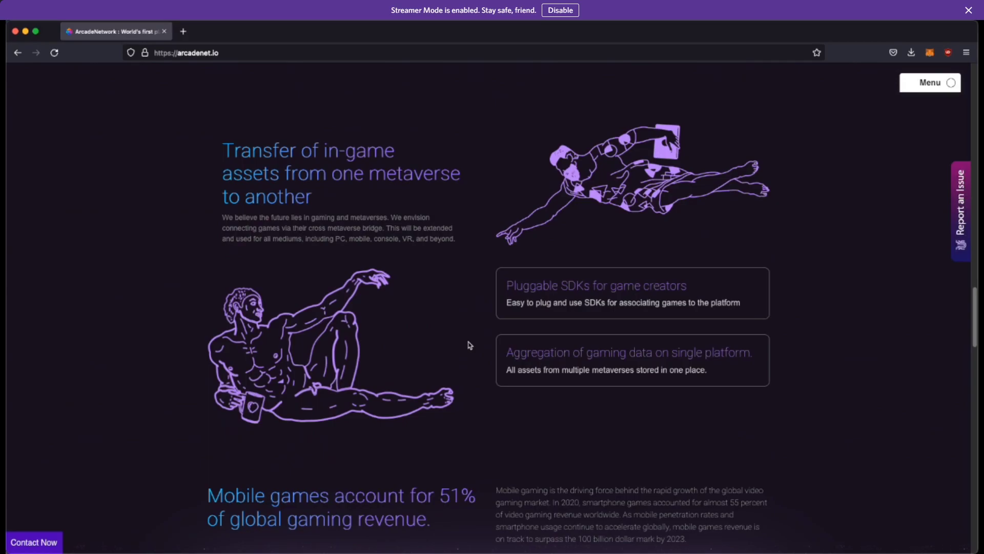
scroll(down, 3)
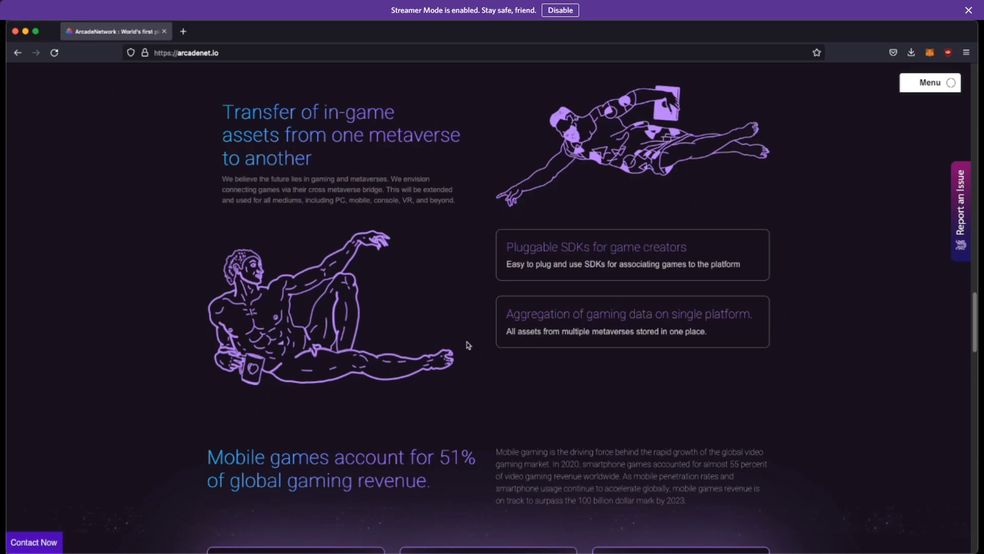
mouse_move(808, 294)
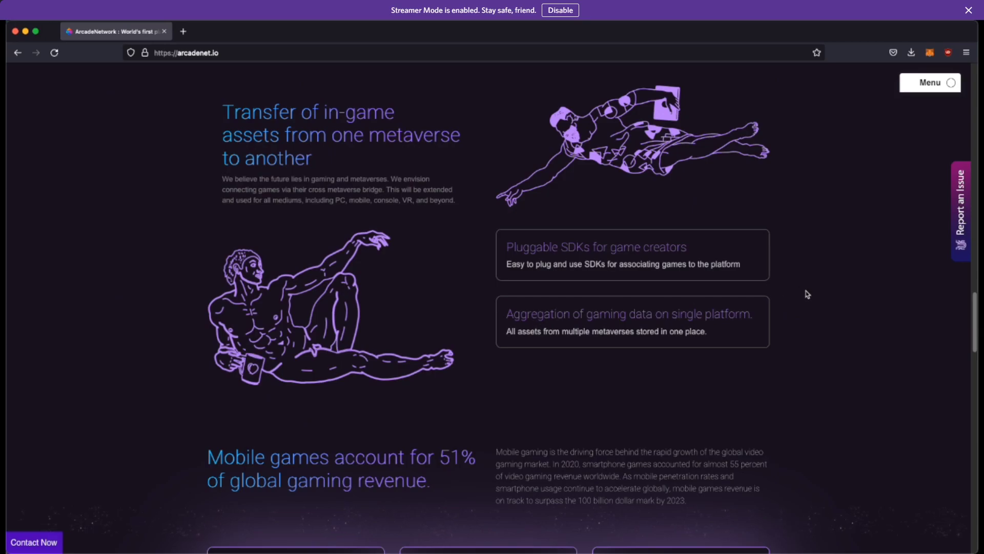
drag(506, 314, 708, 332)
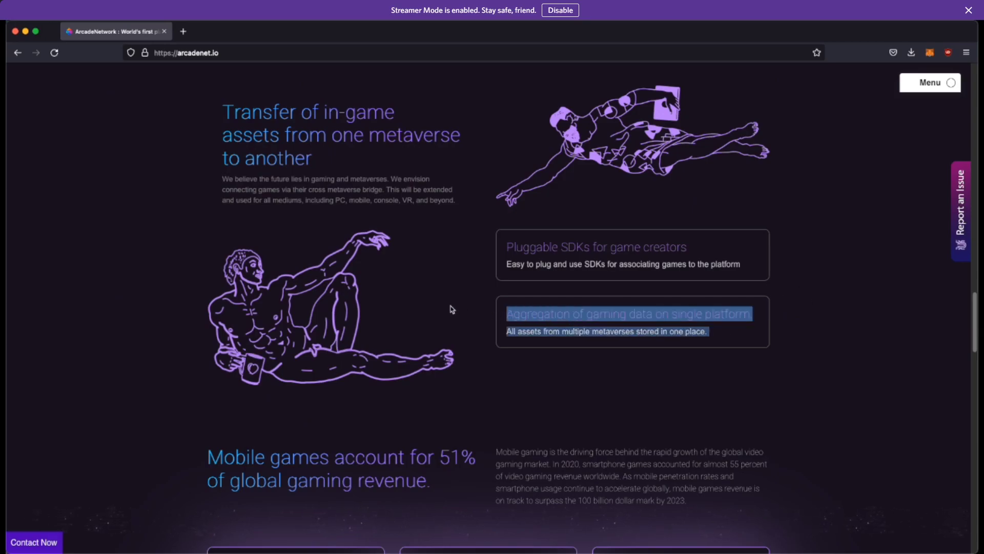
mouse_move(291, 126)
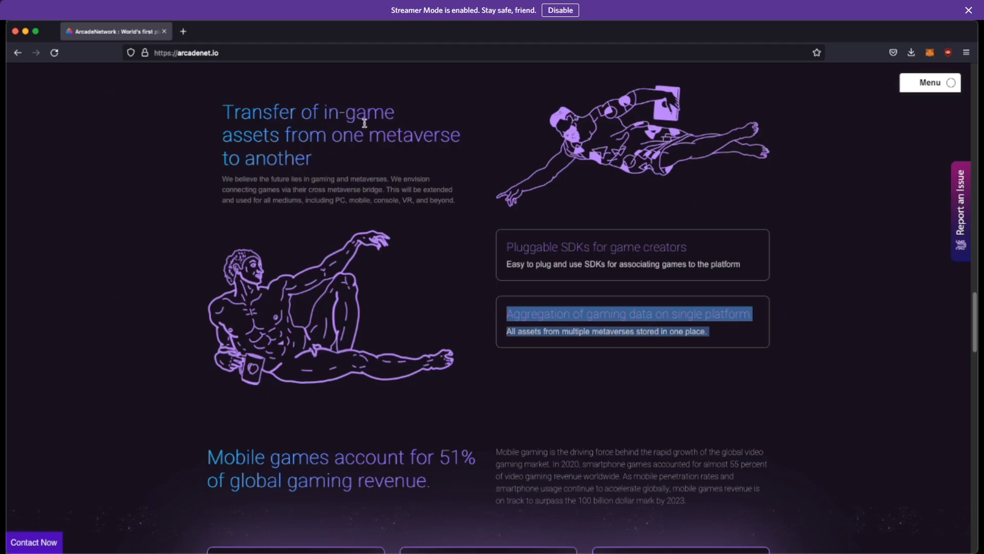
mouse_move(268, 189)
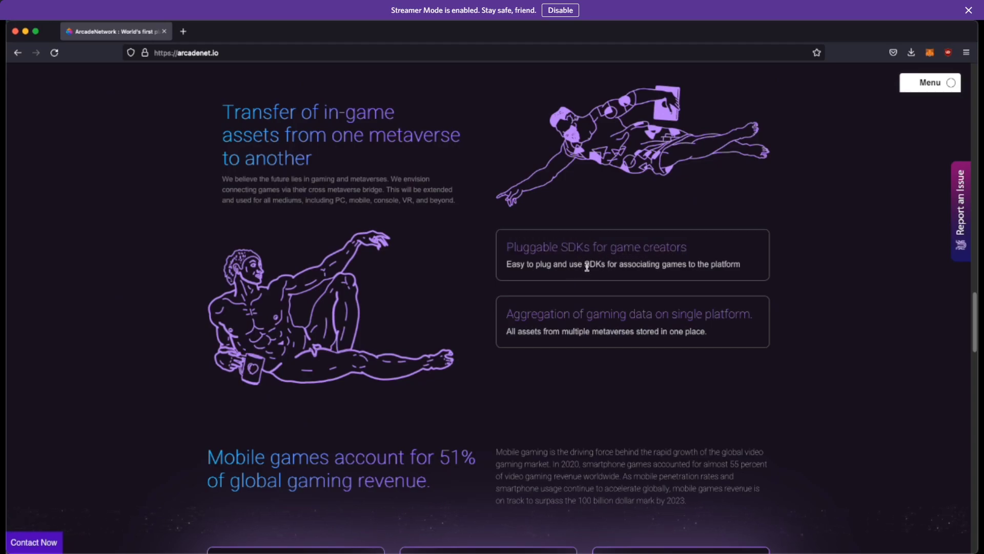
double_click(570, 247)
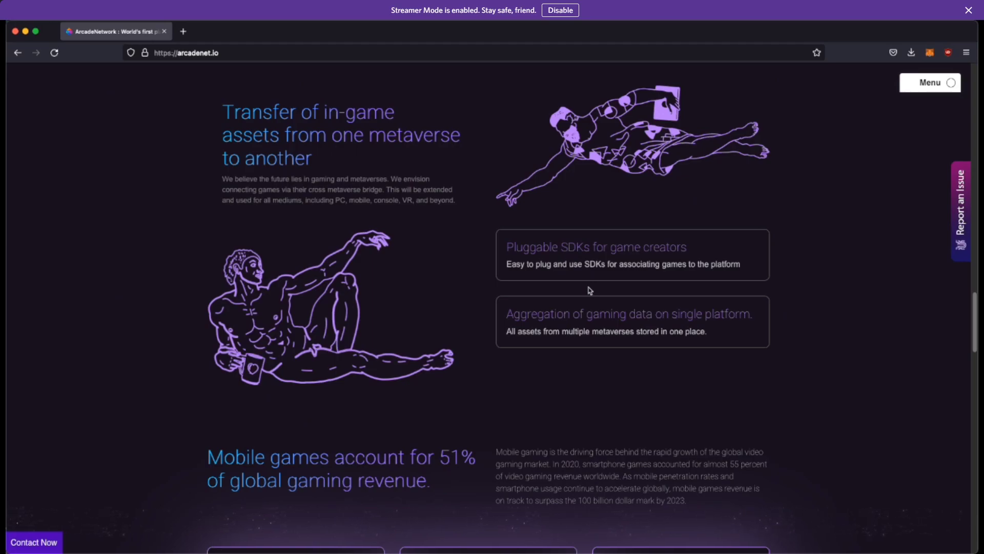
scroll(down, 3)
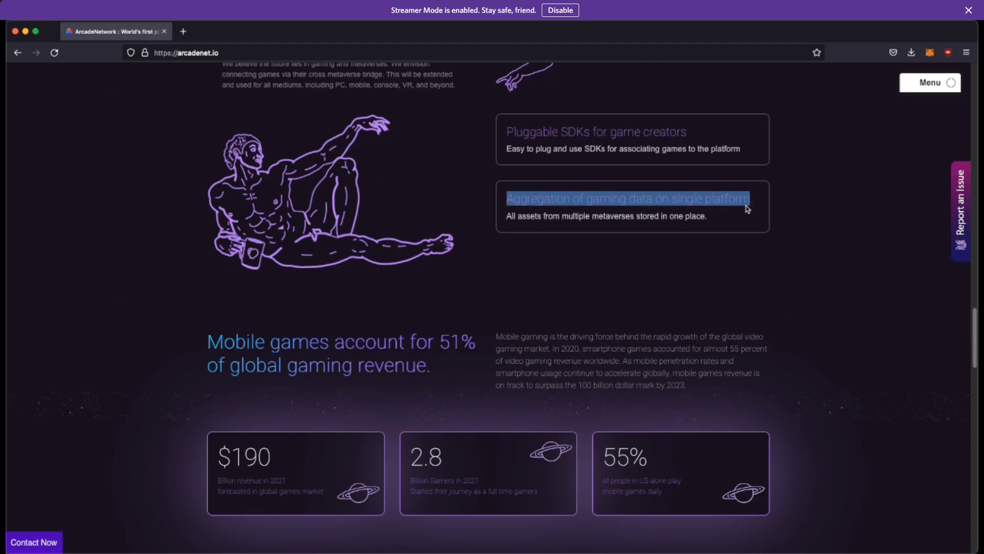
Scroll to the 'World's First Metaverse Money Market' section with High Traffic and High Visibility
scroll(down, 3)
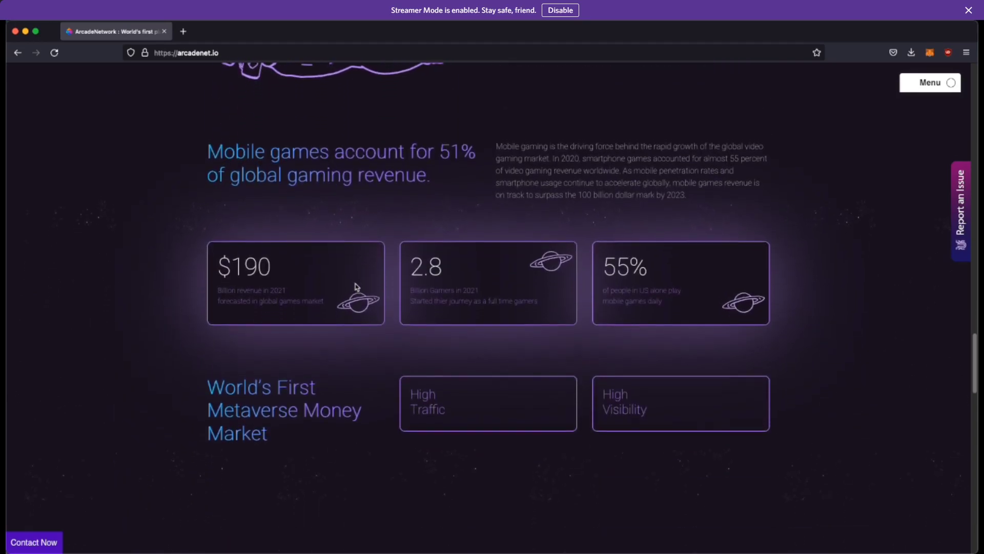
scroll(down, 3)
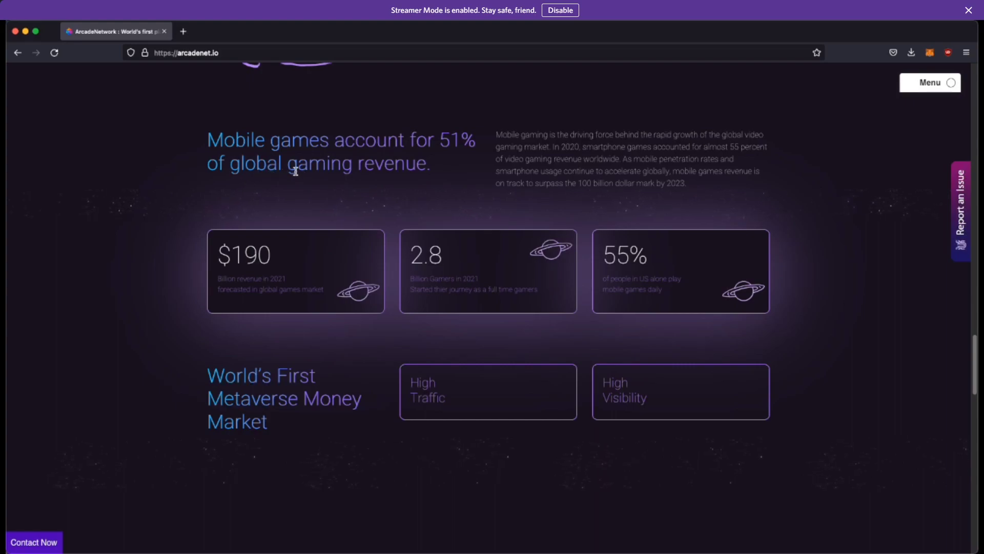
mouse_move(186, 261)
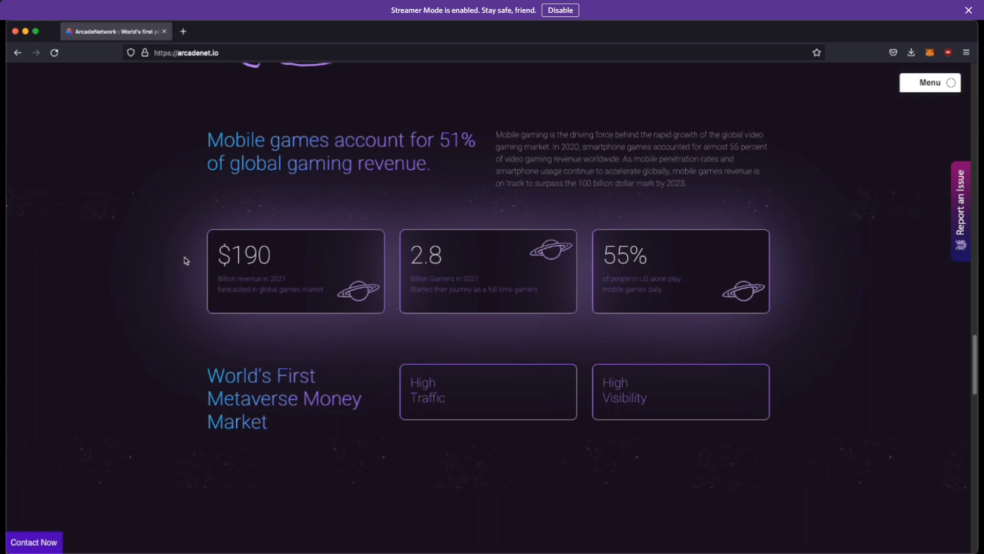
mouse_move(326, 222)
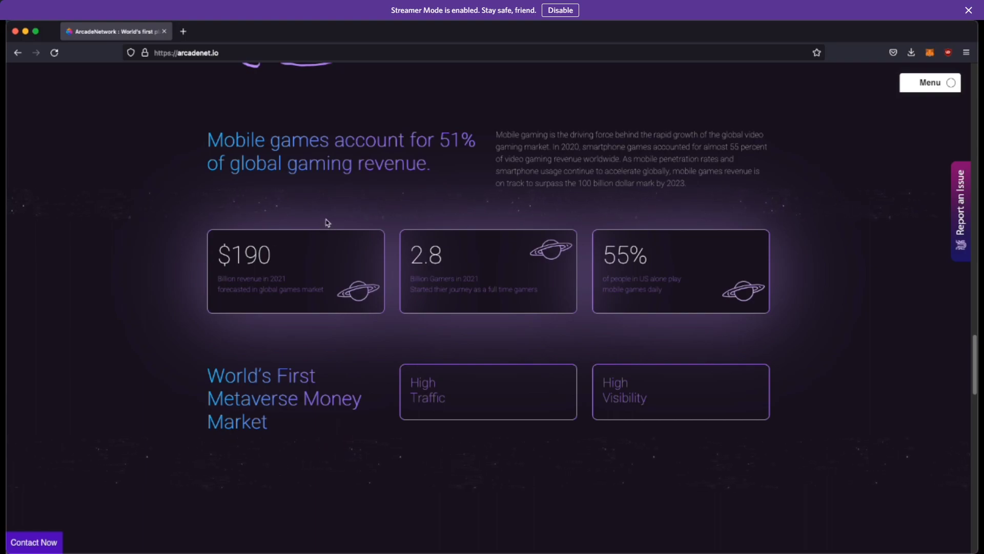
Scroll to the Community section and open the 'Become a Champion' Medium article
scroll(down, 3)
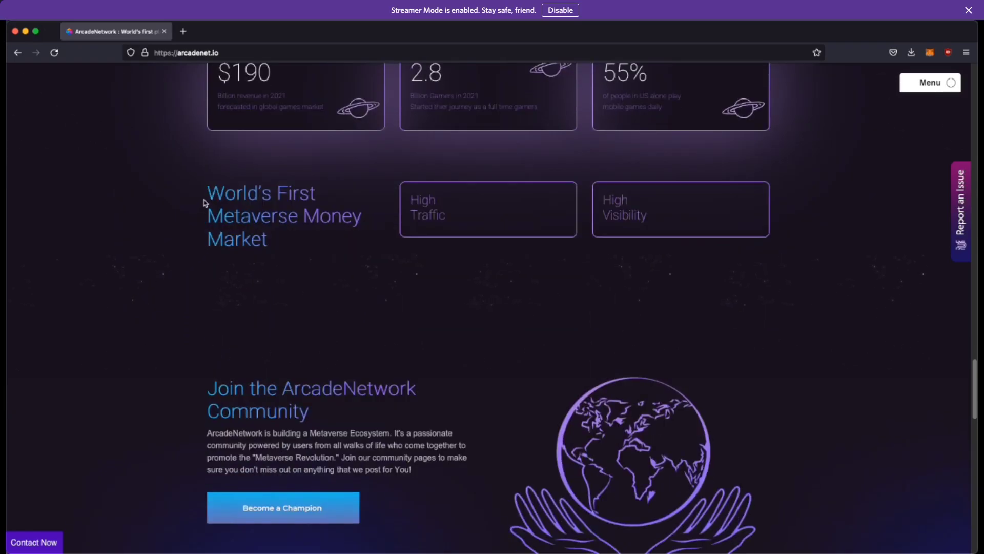
mouse_move(235, 240)
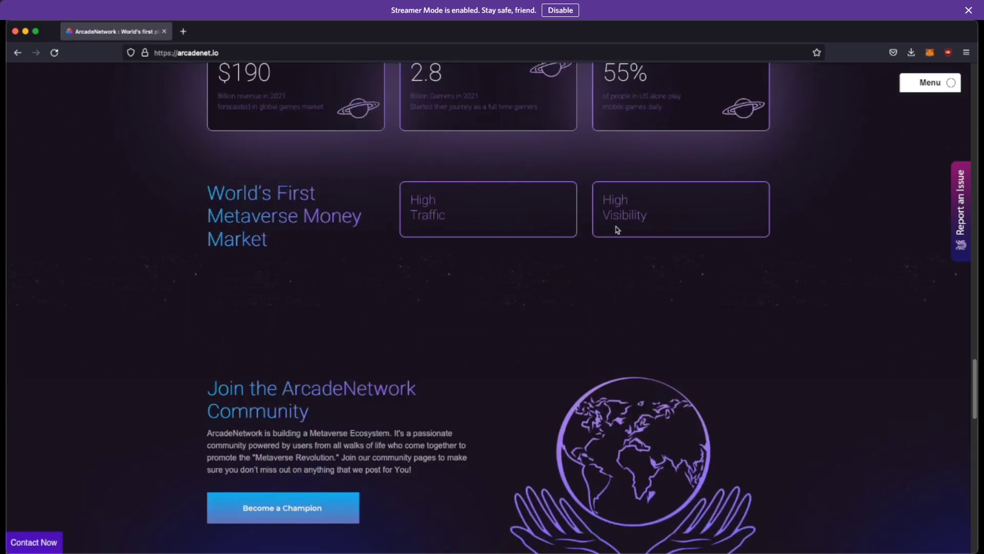
scroll(down, 3)
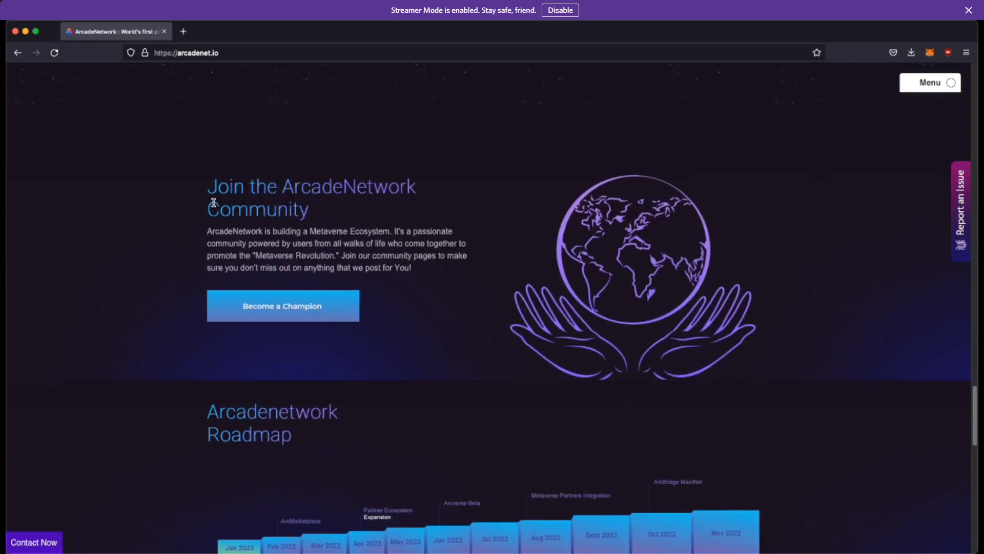
mouse_move(477, 261)
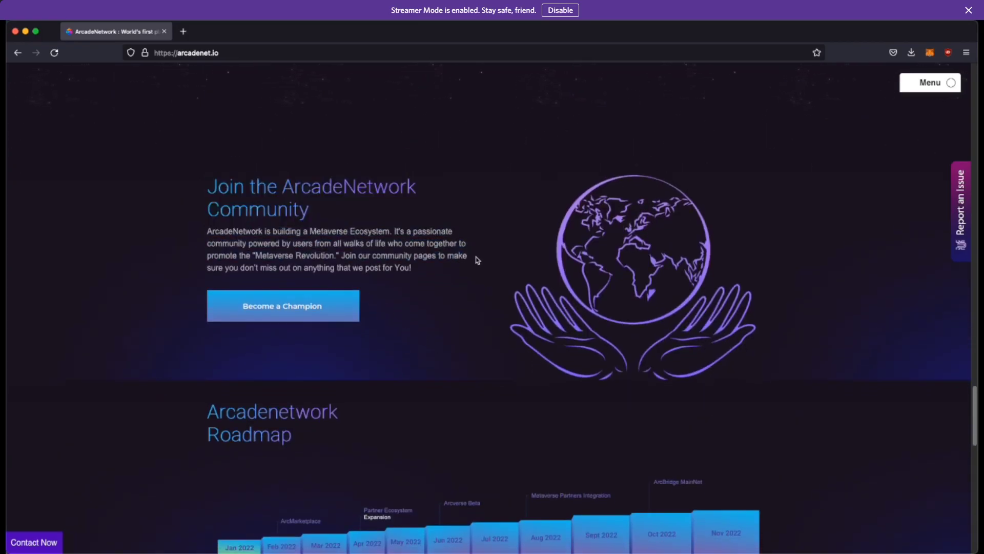
click(282, 305)
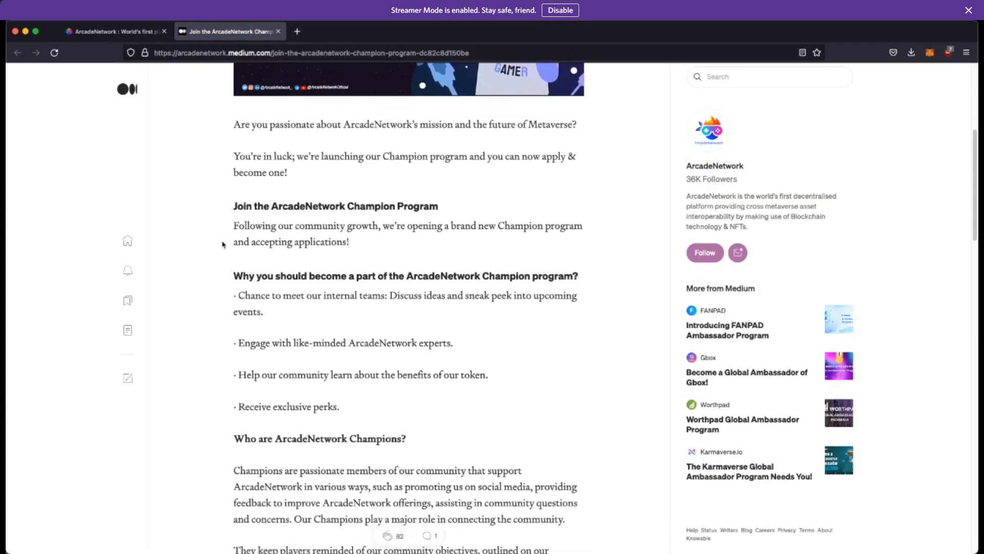
Scroll the homepage to the Roadmap timeline covering January to November 2022
scroll(down, 3)
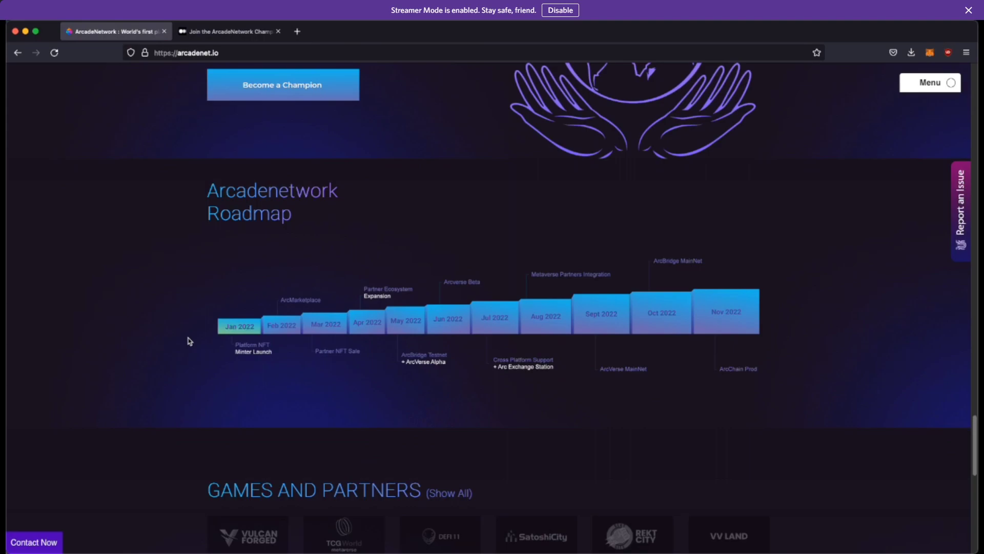
mouse_move(228, 377)
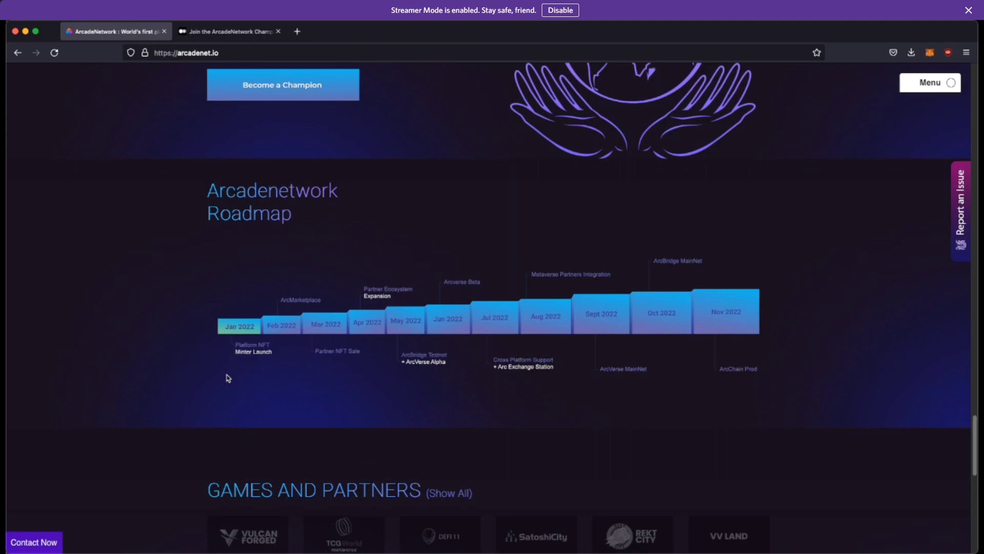
mouse_move(314, 358)
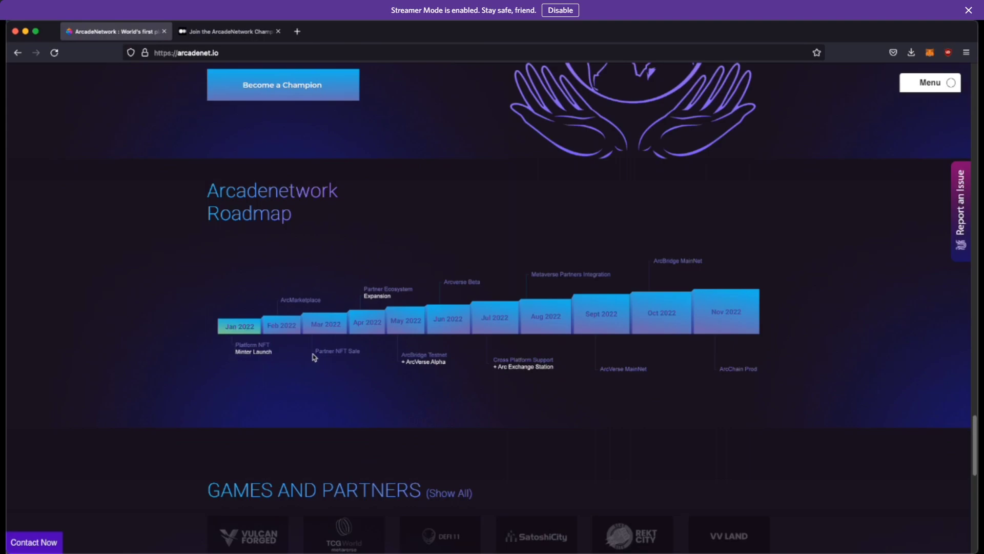
mouse_move(281, 342)
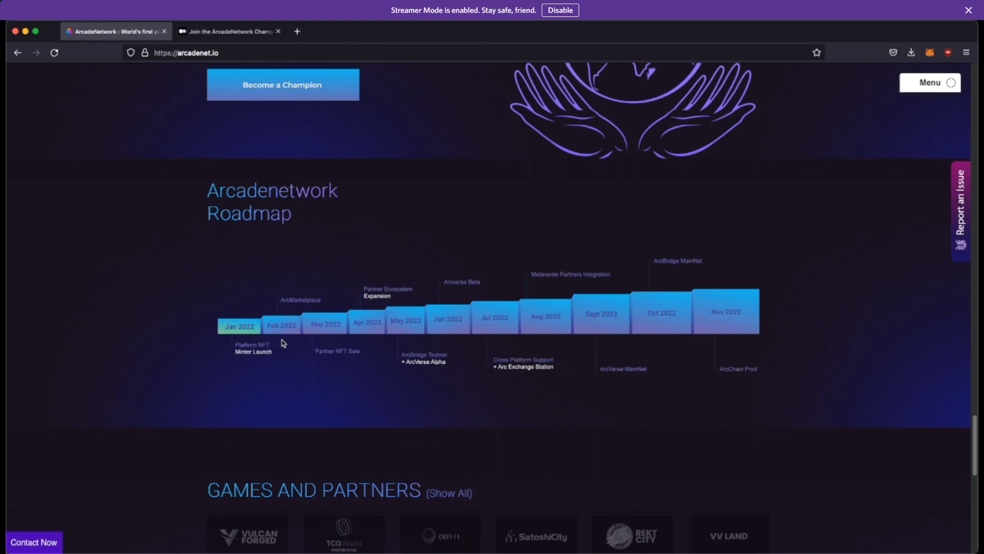
mouse_move(296, 307)
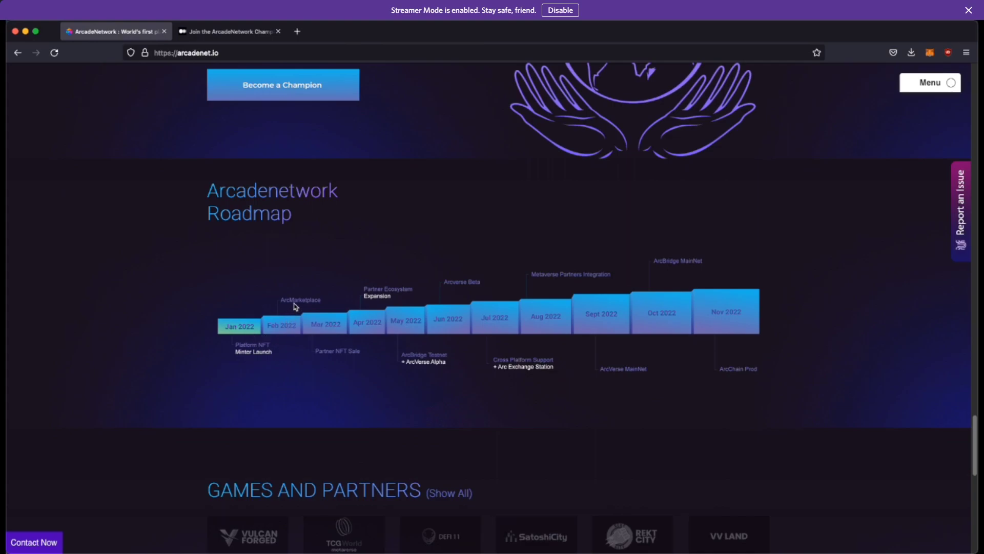
mouse_move(329, 360)
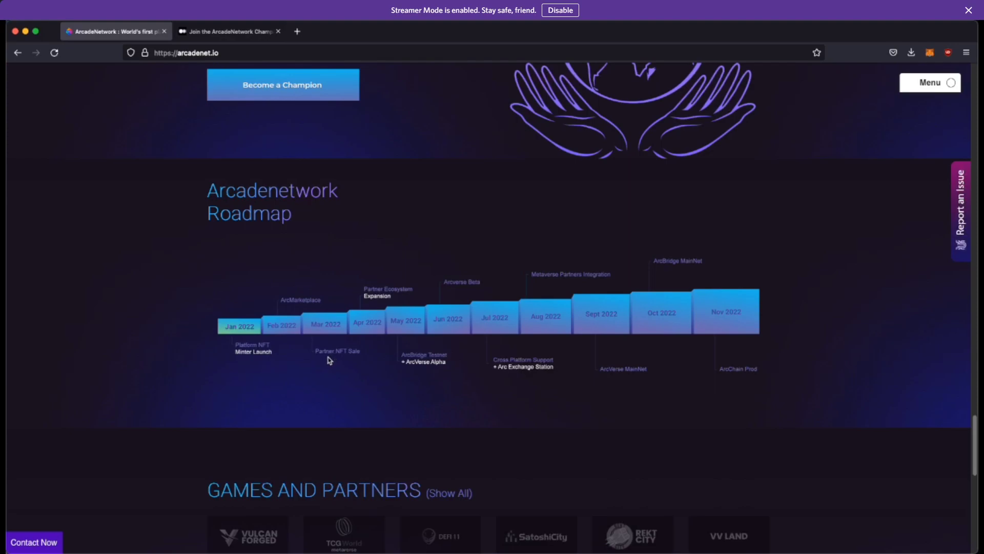
mouse_move(390, 357)
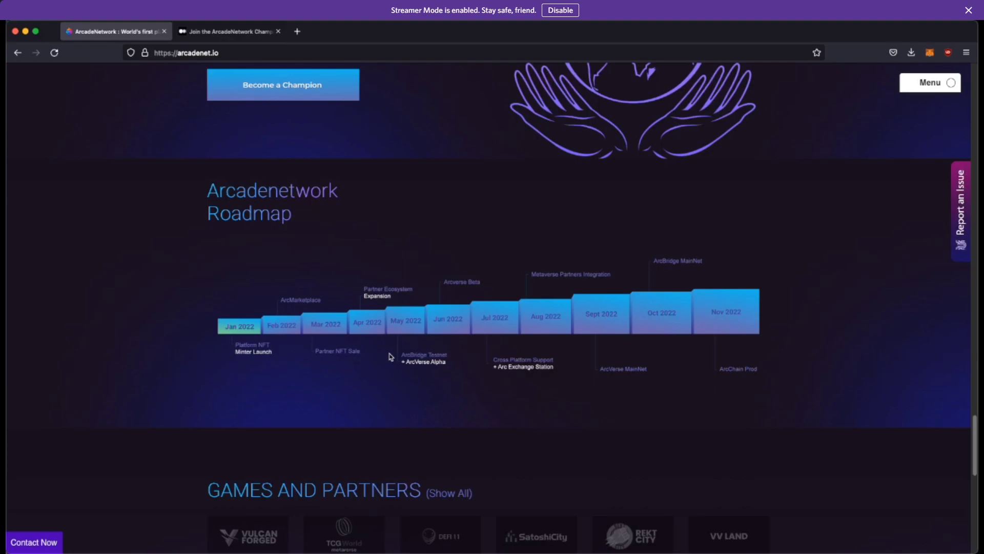
mouse_move(344, 350)
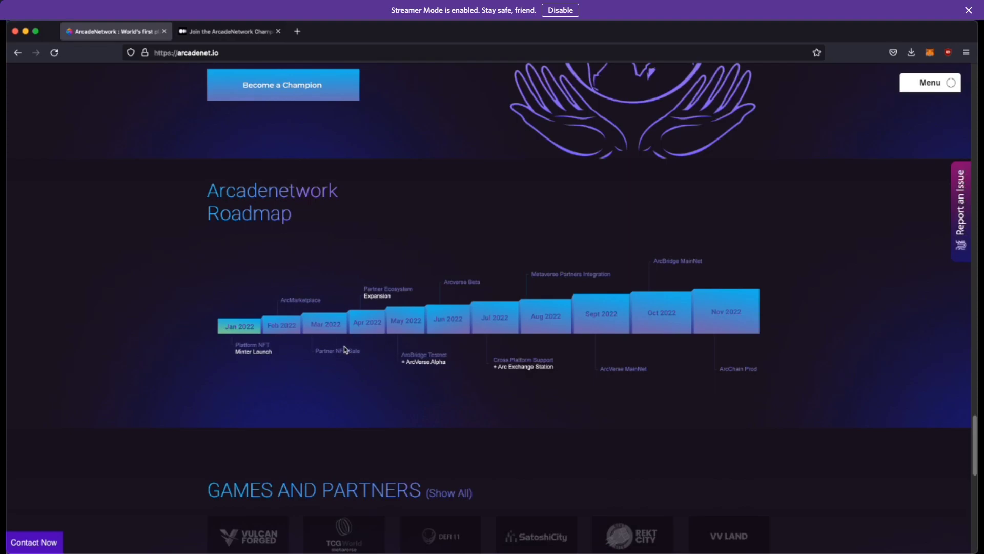
mouse_move(314, 405)
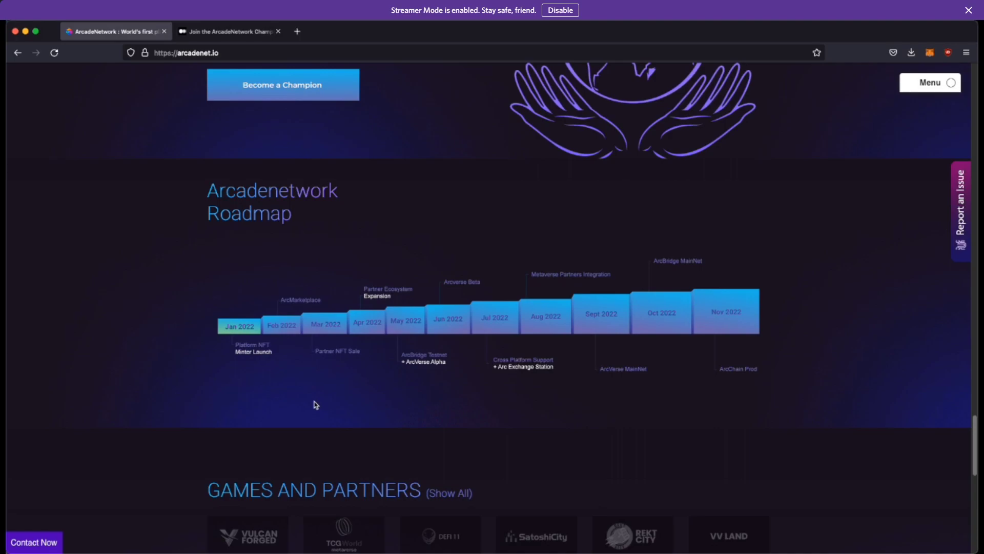
scroll(down, 3)
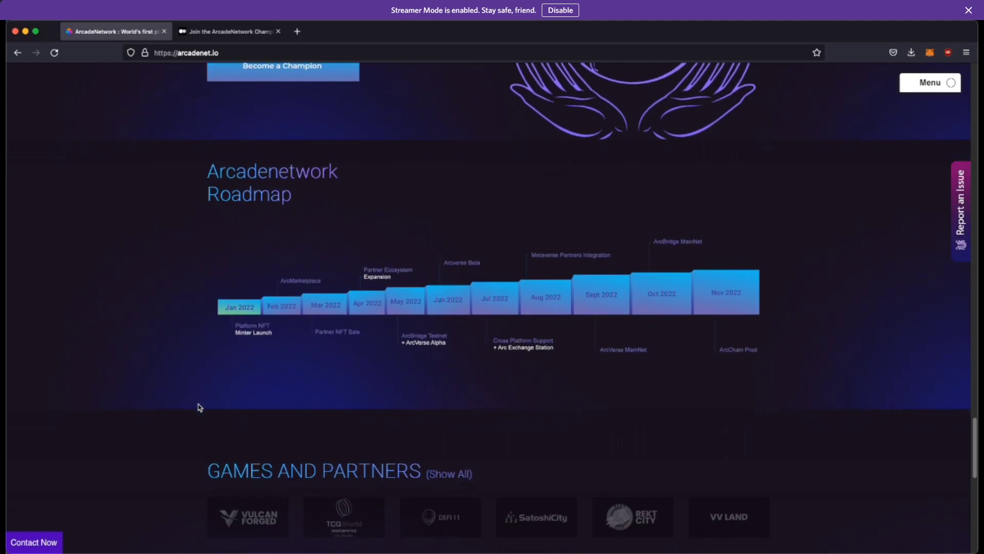
Scroll past the roadmap to the Games, Investors, Technology & Marketing partners and Featured By logos
scroll(down, 3)
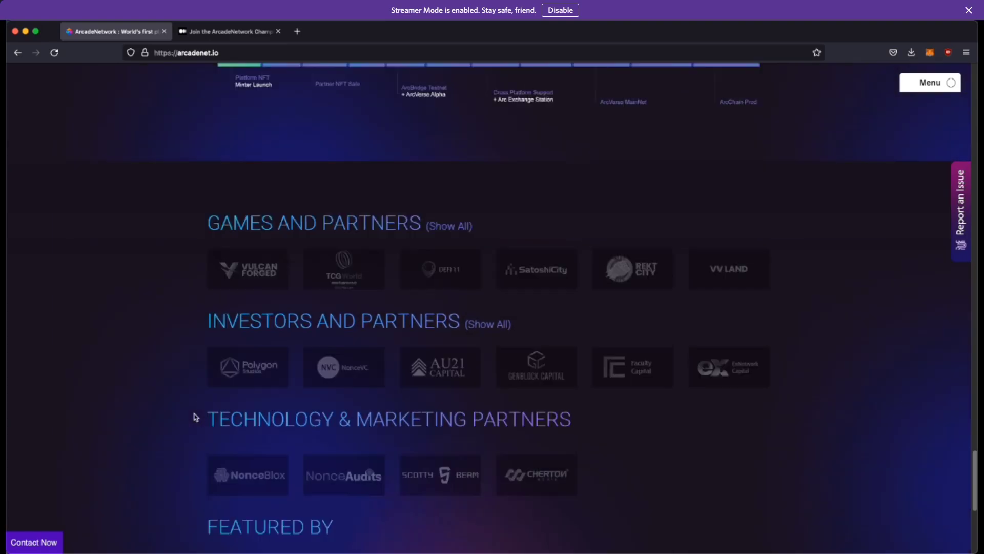
scroll(down, 3)
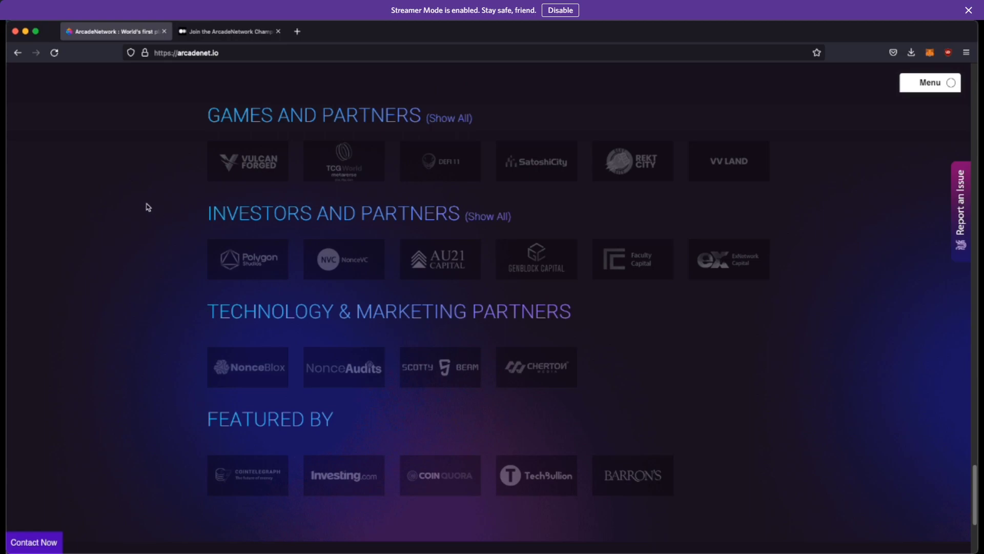
mouse_move(728, 160)
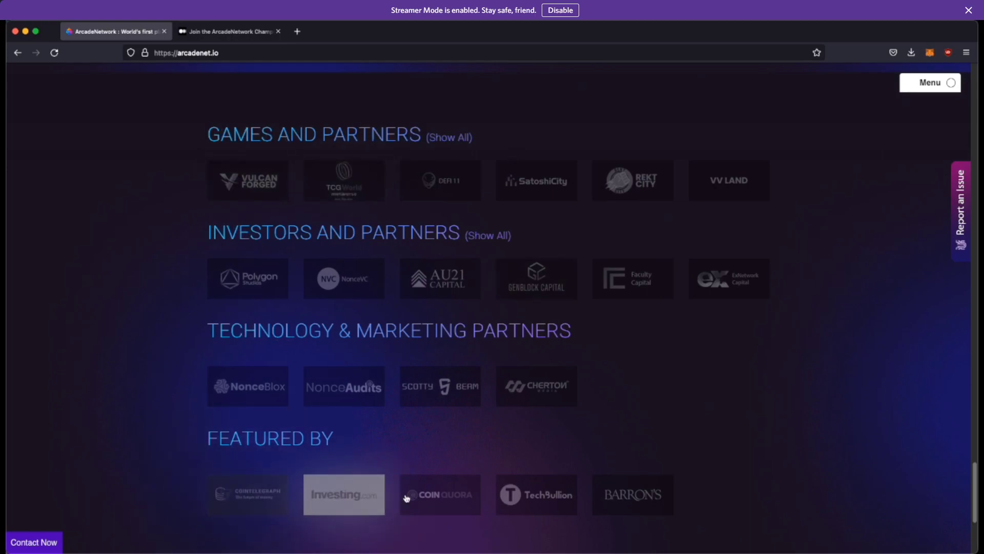
mouse_move(107, 327)
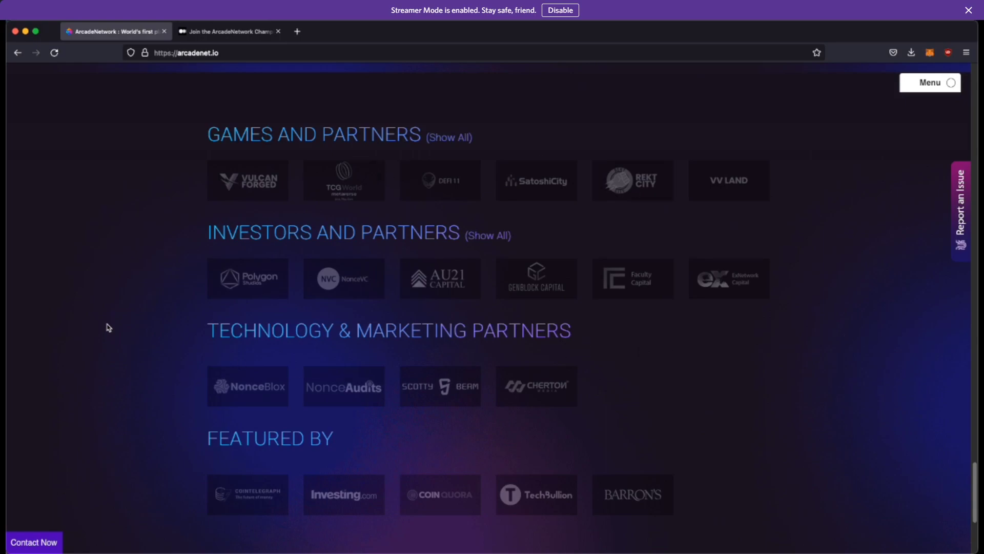
mouse_move(129, 327)
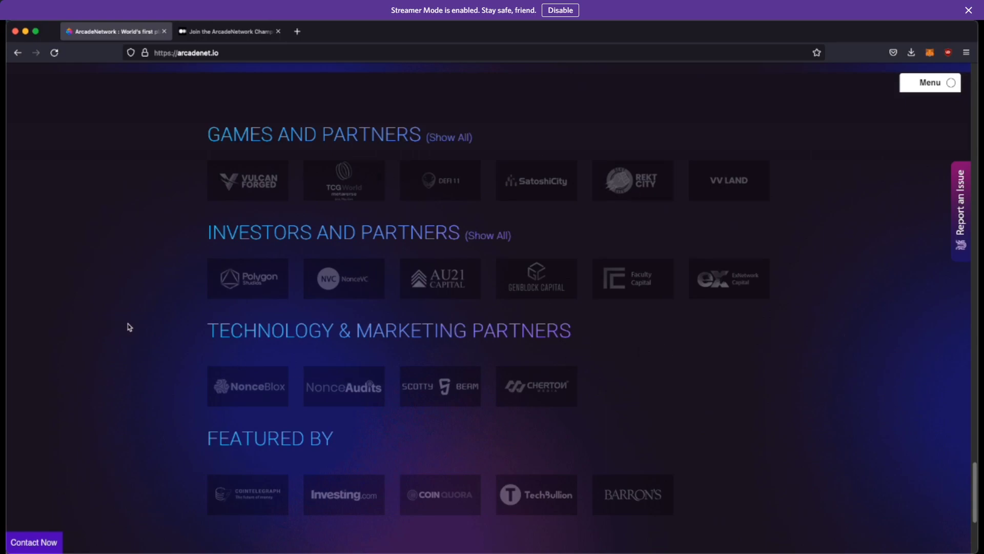
mouse_move(156, 319)
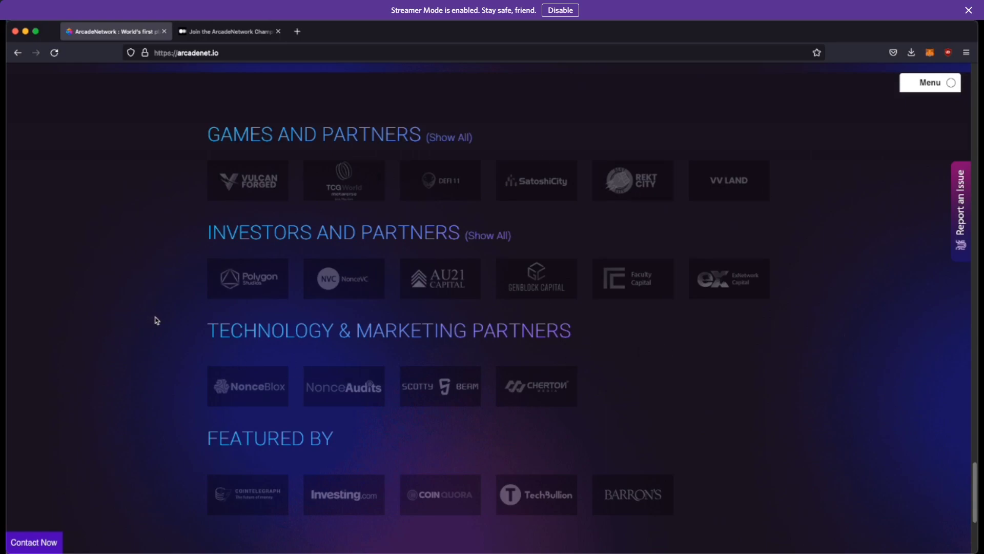
Scroll to the footer showing Follow Us social links and the 2021 copyright
scroll(down, 3)
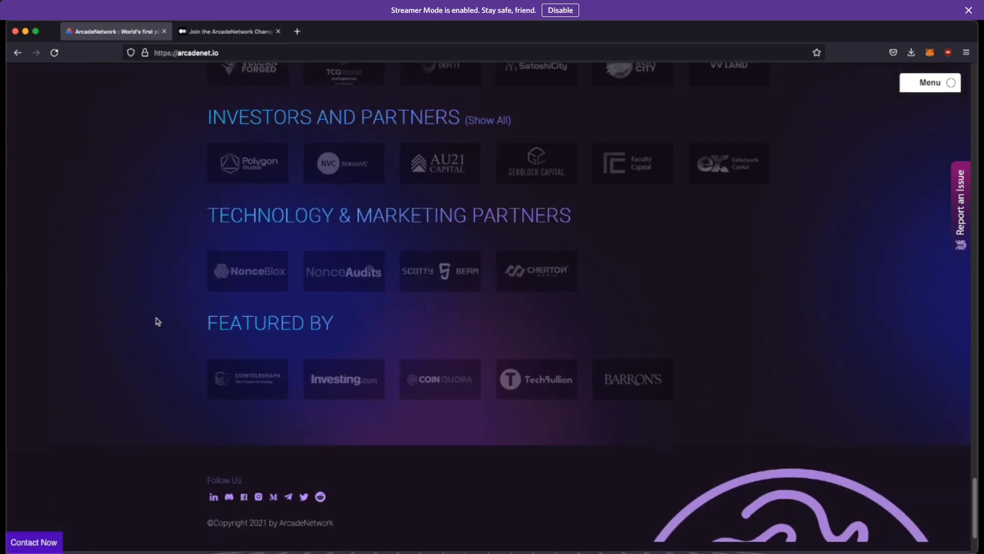
scroll(down, 3)
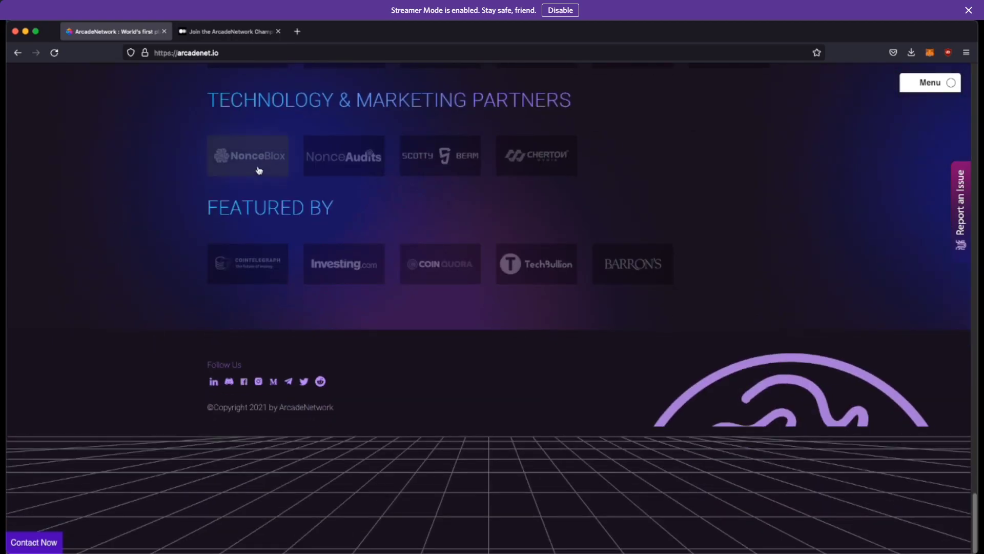
mouse_move(213, 382)
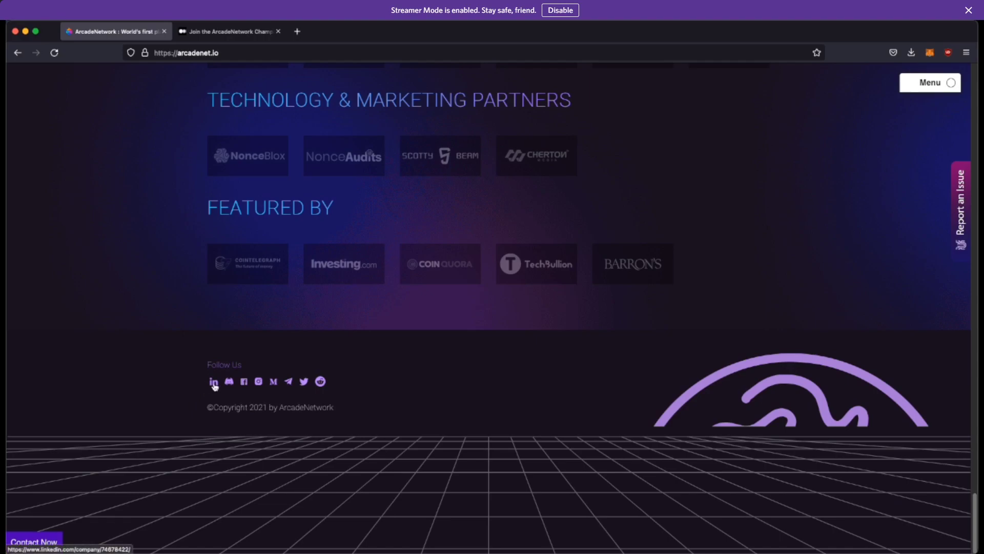
mouse_move(274, 381)
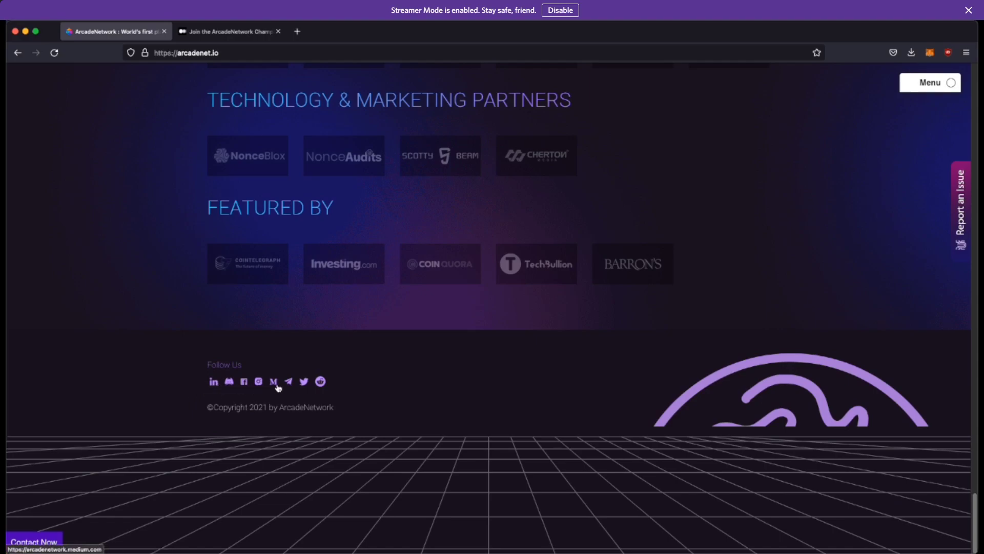
mouse_move(196, 448)
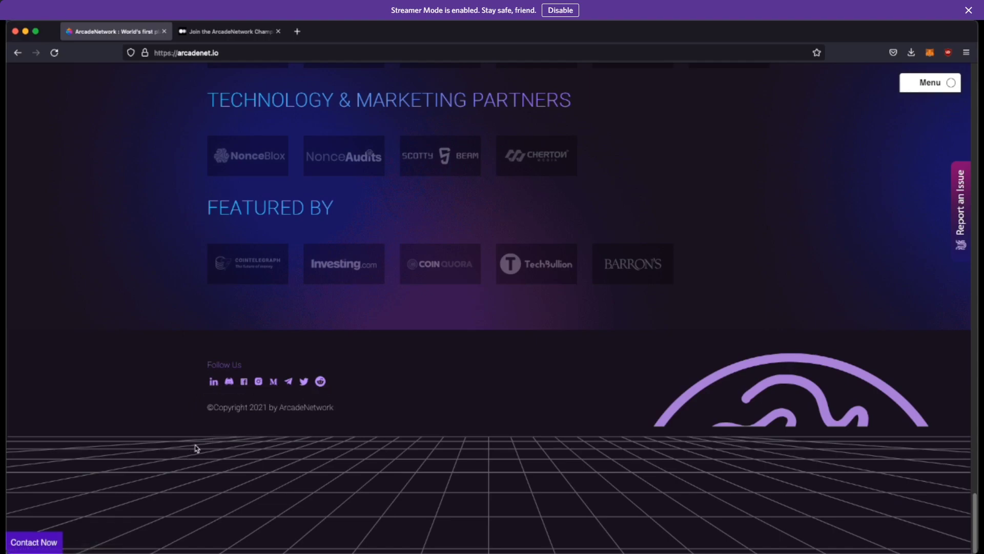
mouse_move(310, 395)
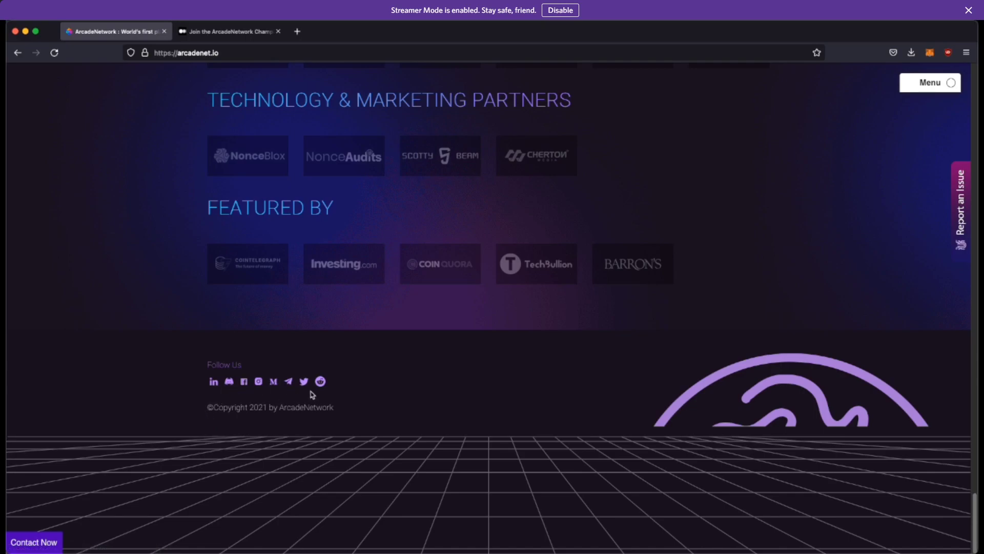
mouse_move(246, 394)
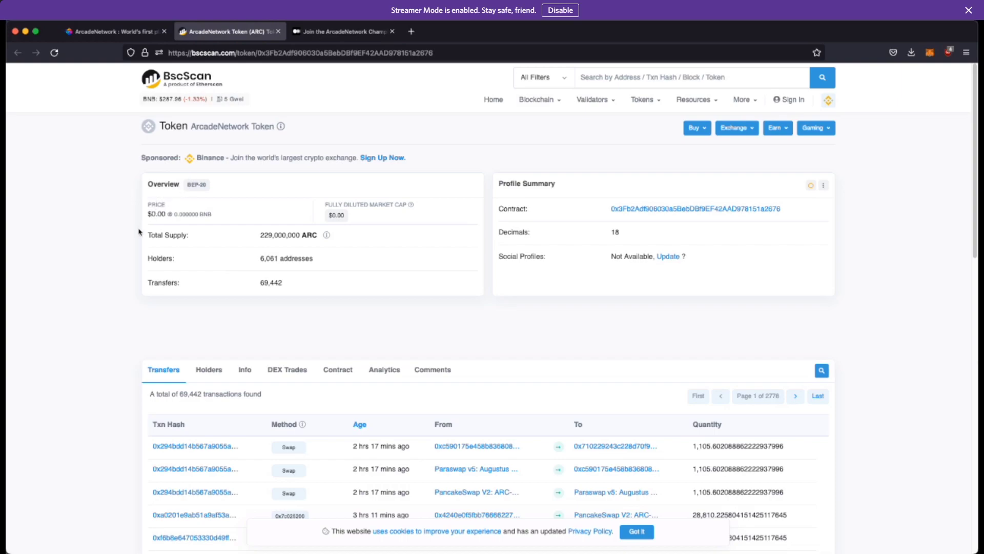
mouse_move(181, 82)
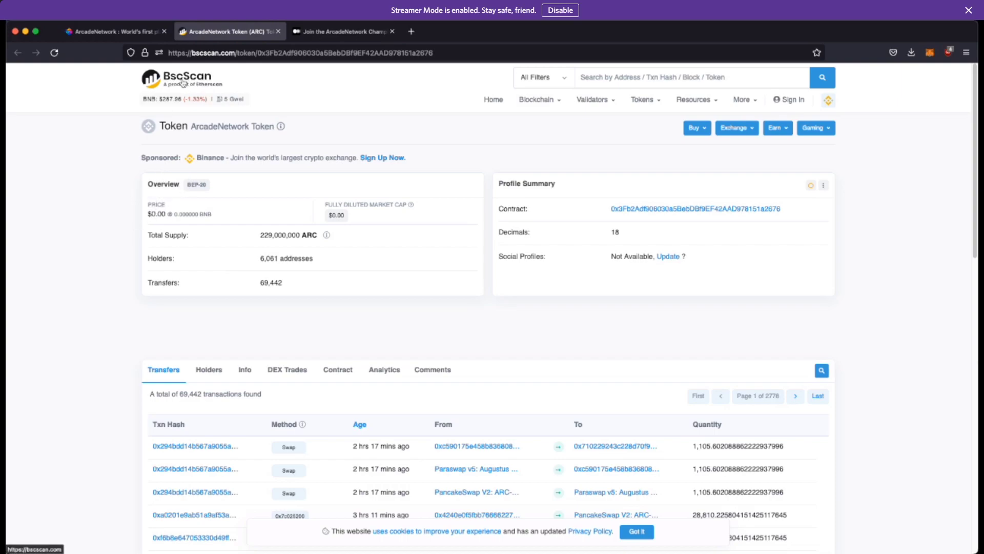
mouse_move(109, 252)
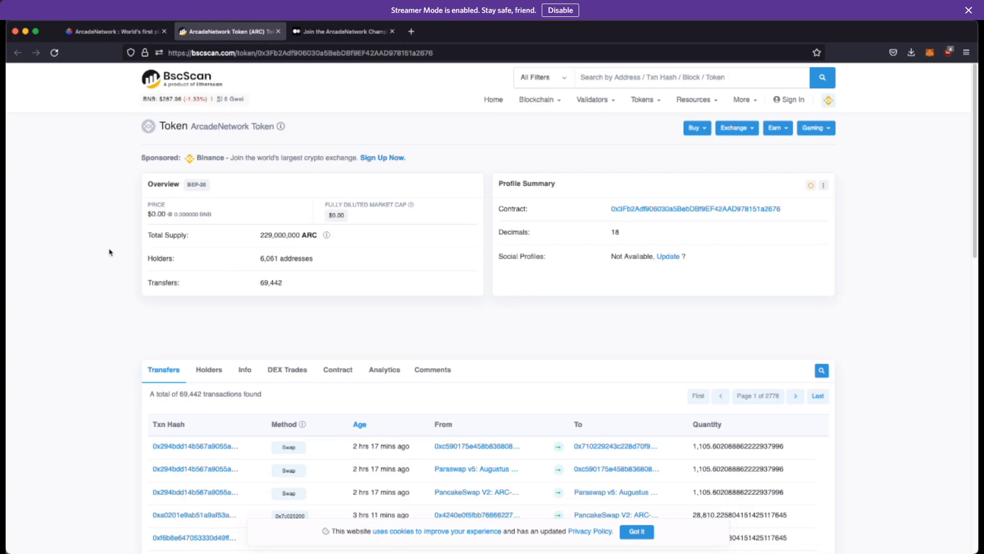
mouse_move(132, 304)
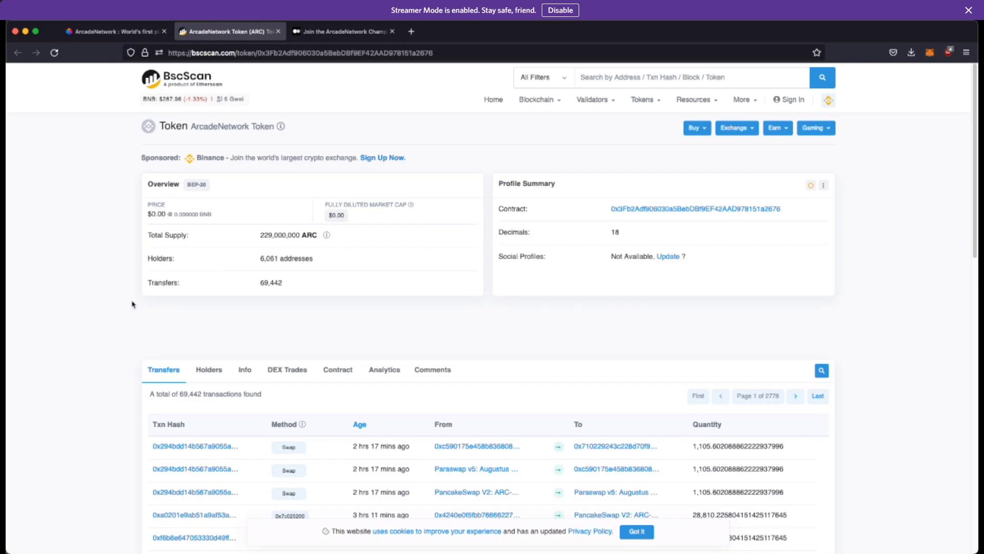
Scroll the BscScan ARC token page to the overview and Transfers table
scroll(down, 3)
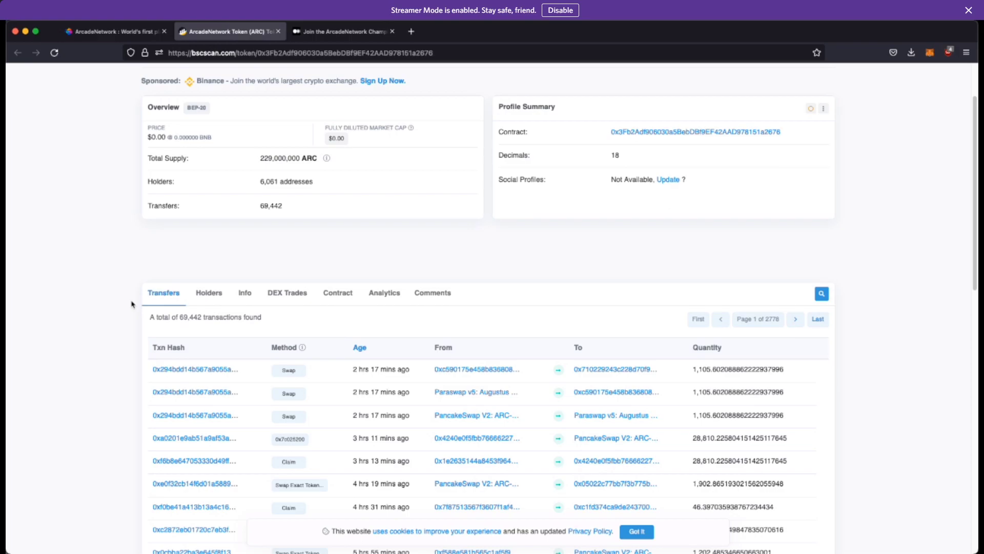
scroll(down, 3)
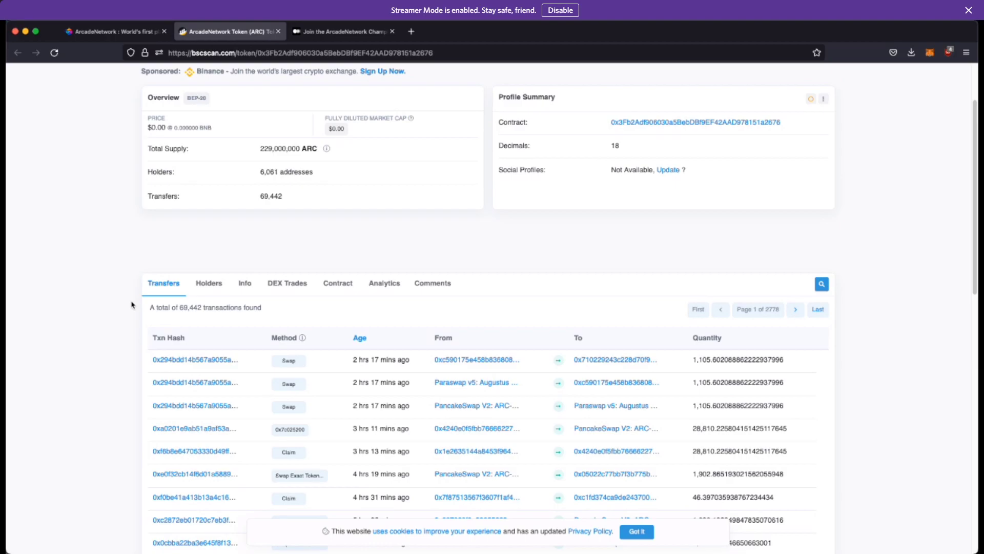
mouse_move(358, 94)
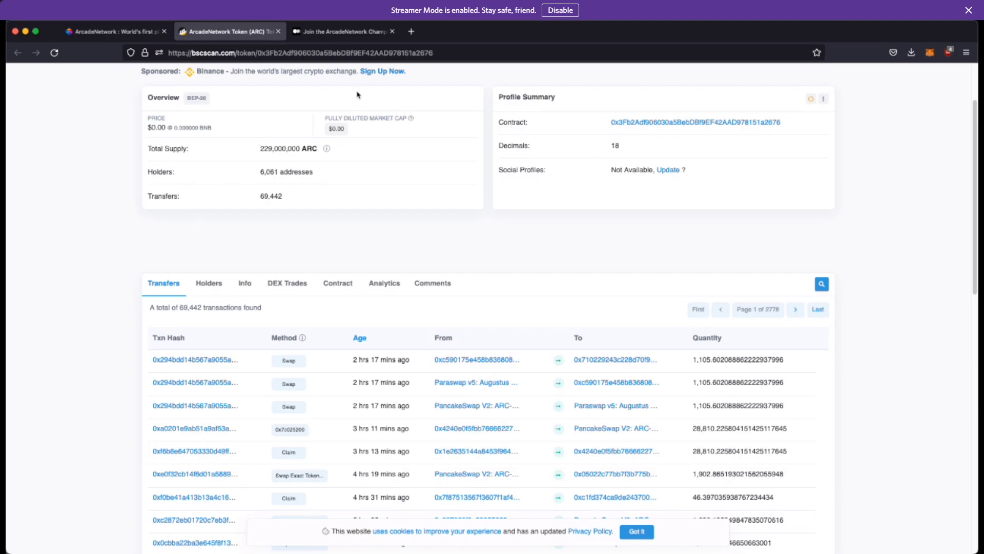
Open a new Firefox tab and load the Moralis website
click(525, 32)
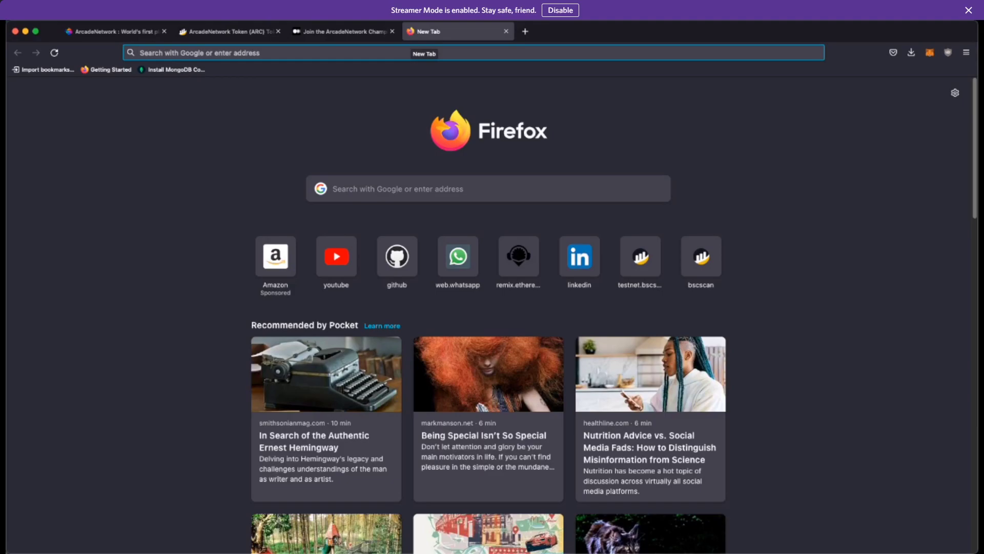
text(moralis)
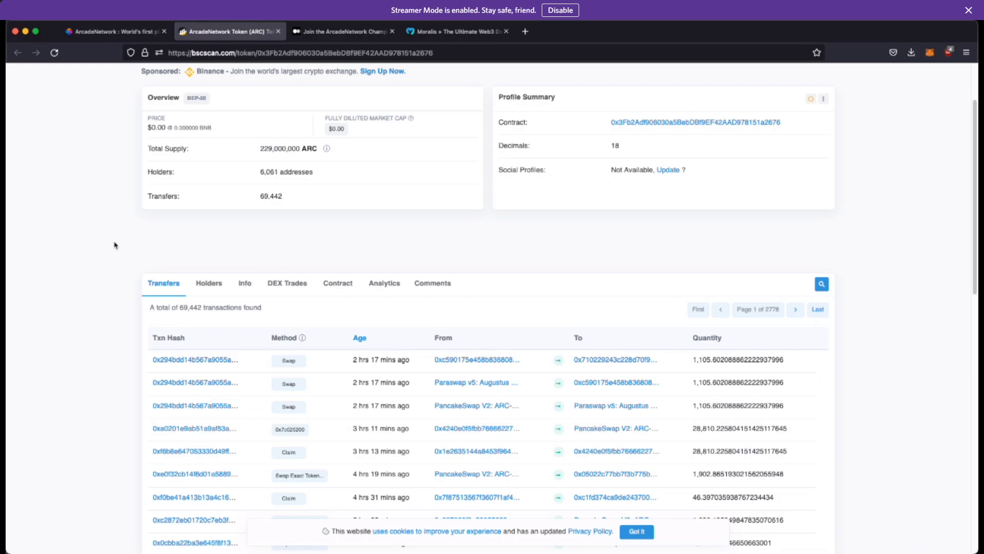
Scroll the ARC token page through recent transfers showing swaps and claims
scroll(up, 3)
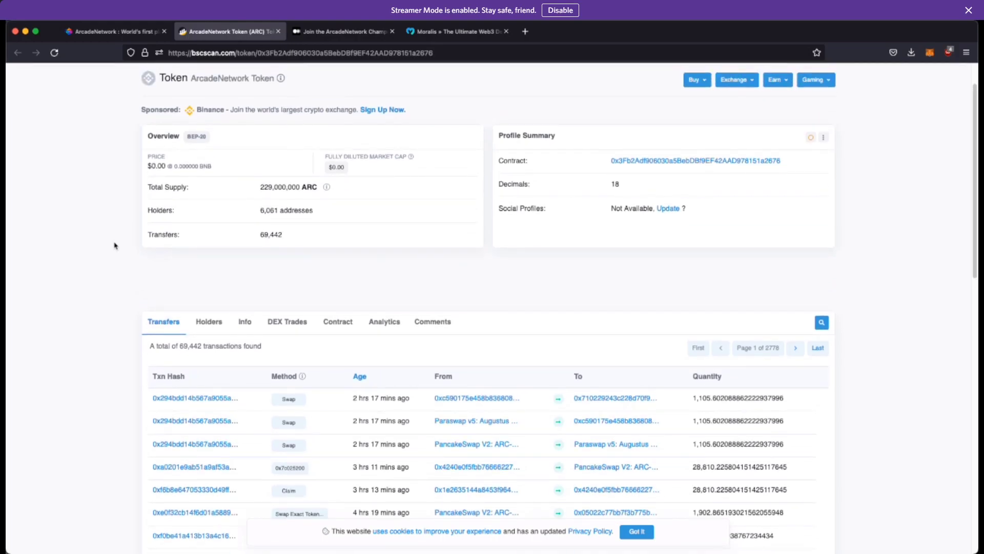
scroll(down, 3)
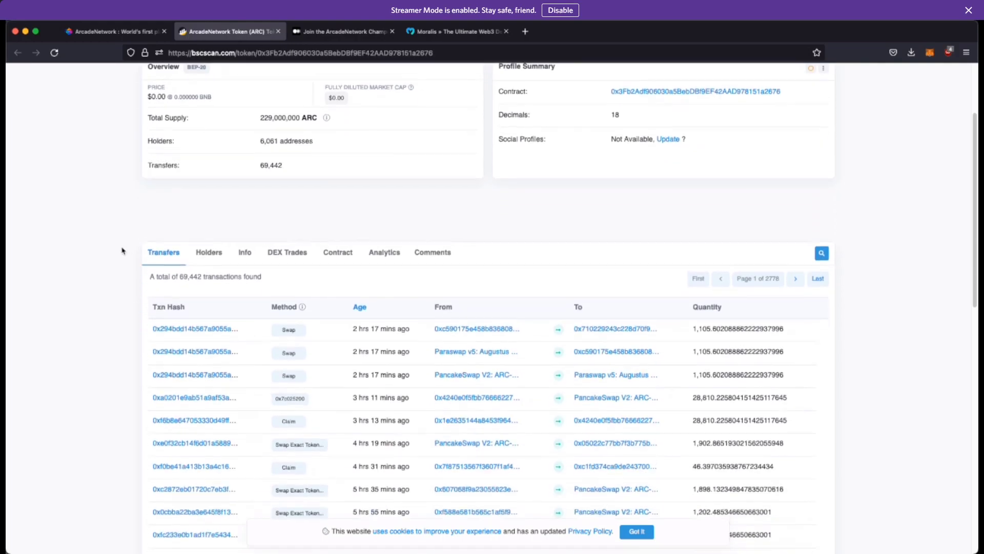
scroll(down, 3)
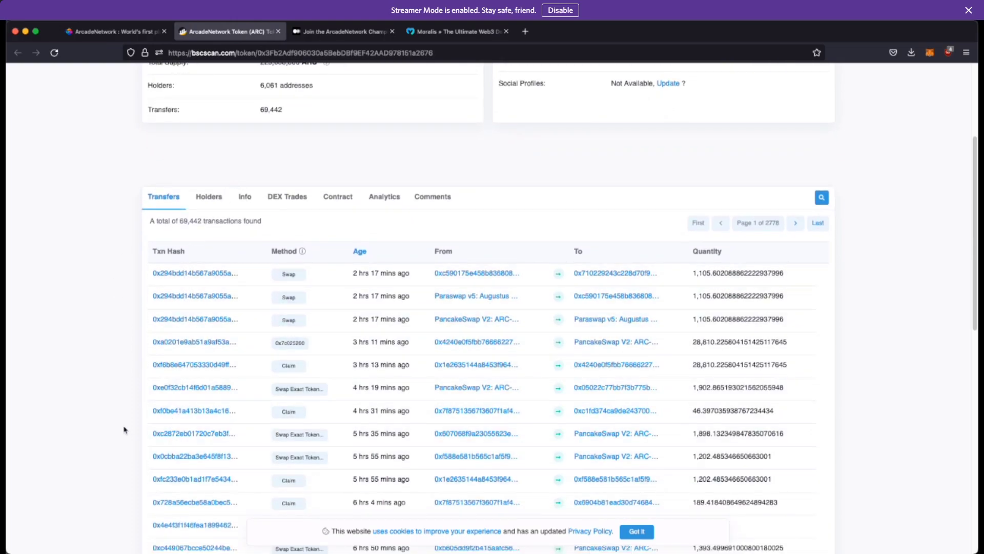
scroll(up, 3)
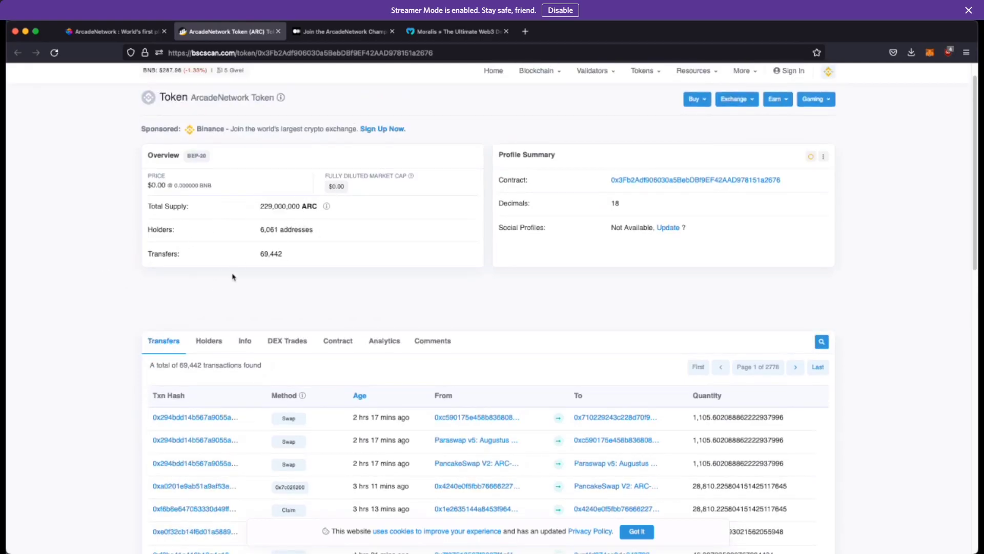
scroll(down, 3)
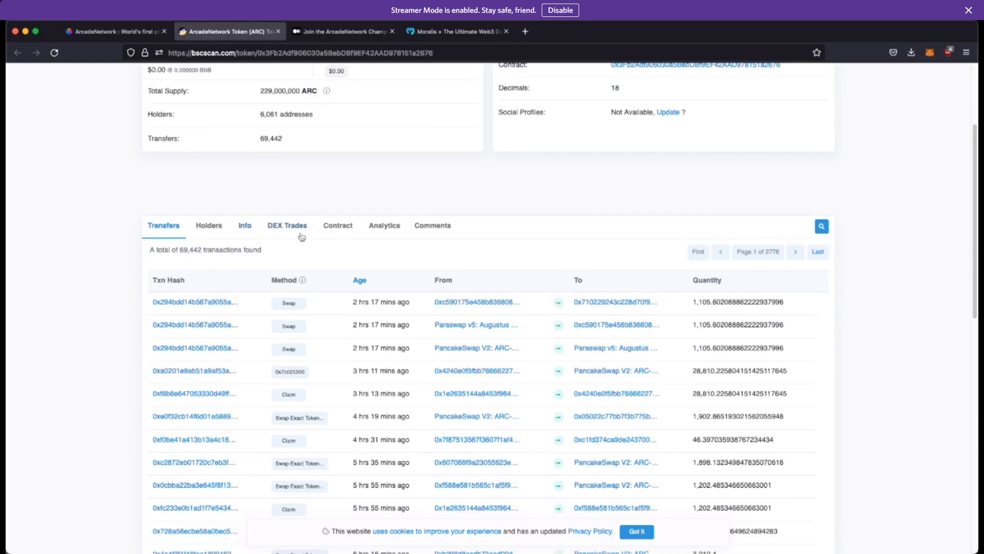
Show the ARC token's Contract tab and dismiss the cookie notice
click(337, 226)
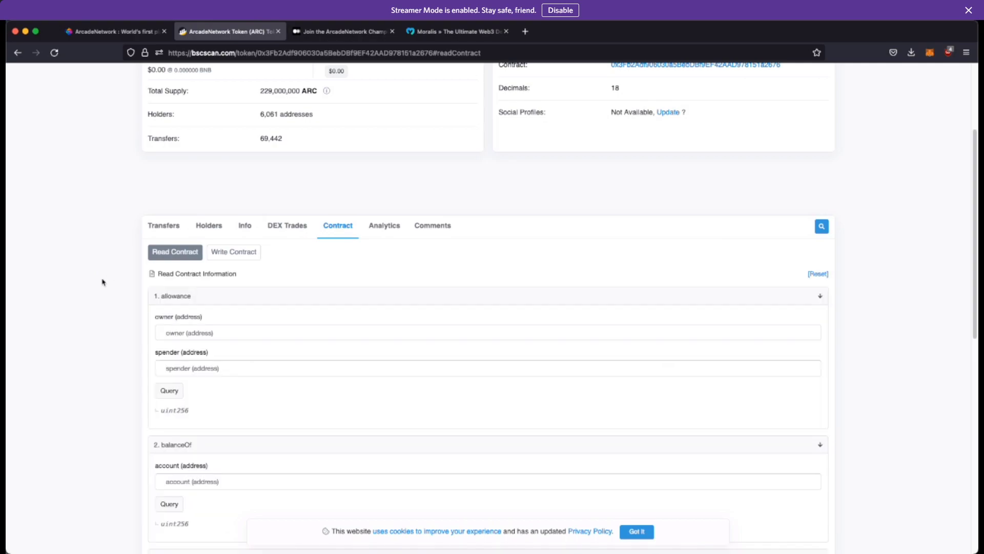
mouse_move(145, 411)
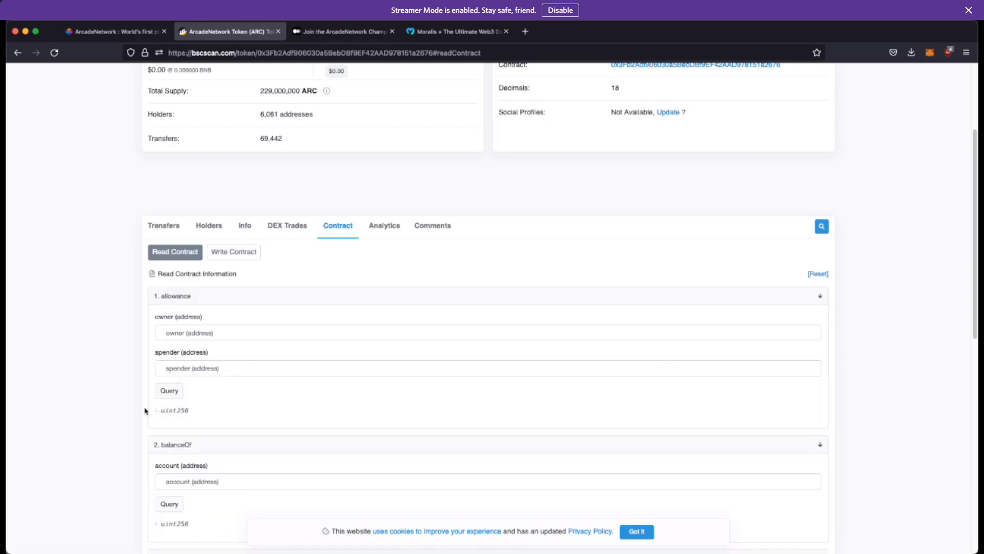
scroll(down, 3)
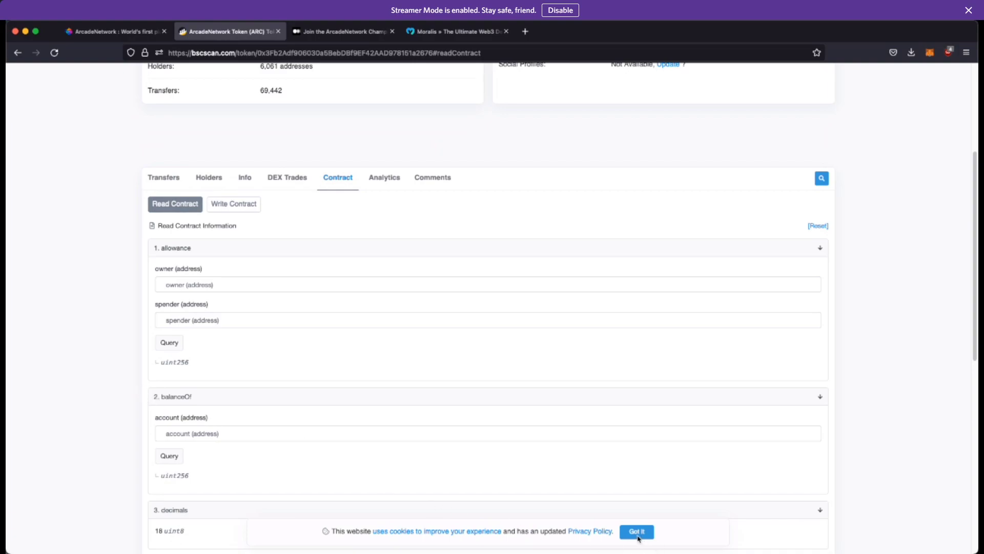
click(635, 531)
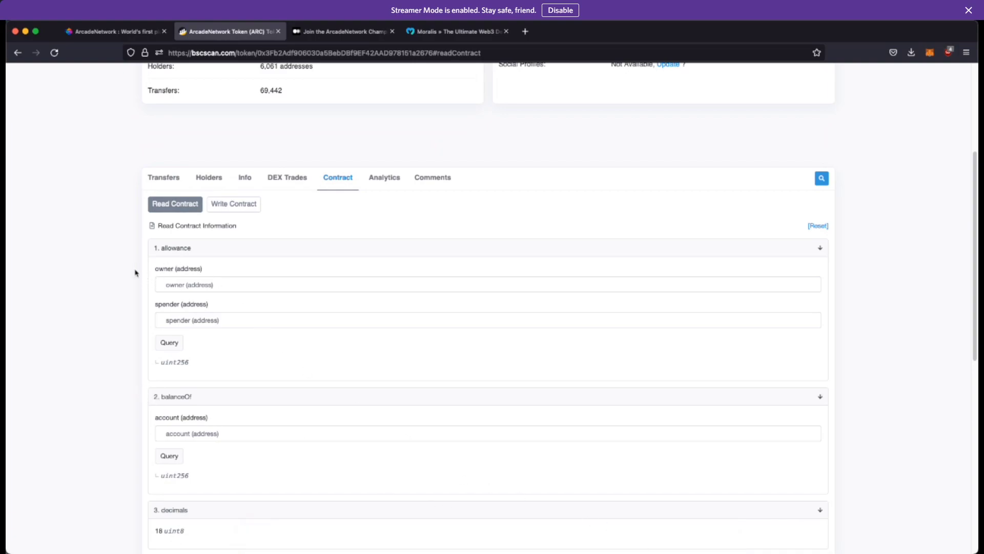
Review Read Contract fields: decimals 18, name, owner, symbol ARC, total supply
scroll(down, 3)
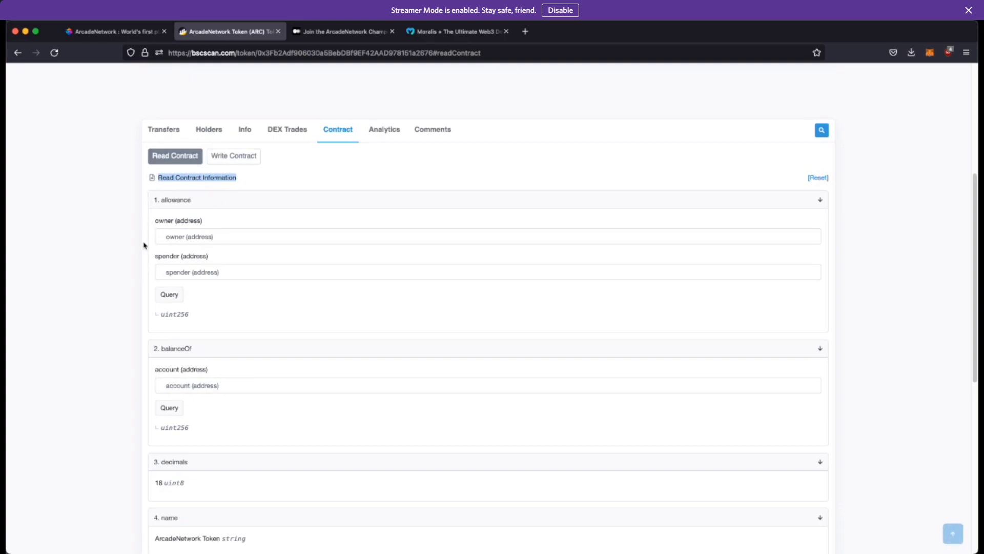
scroll(down, 3)
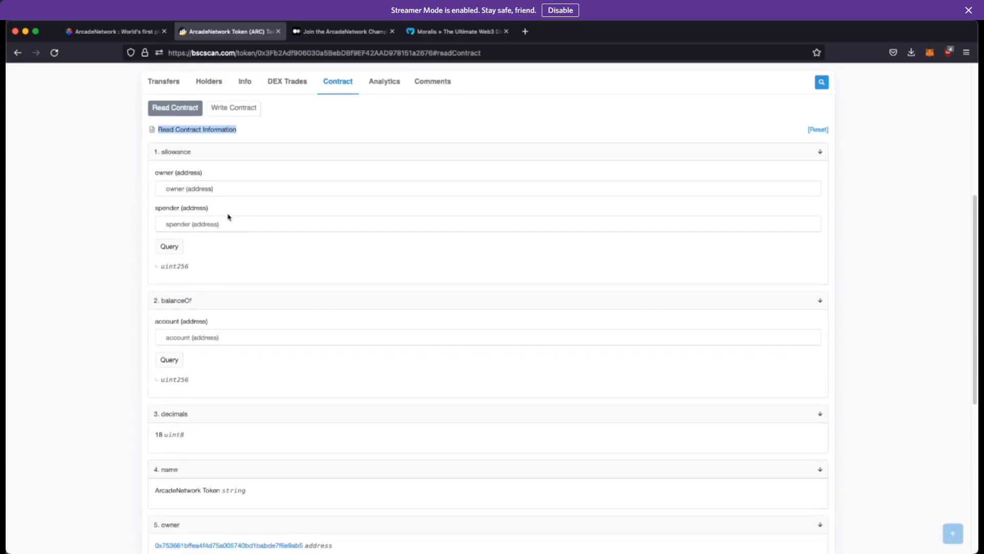
scroll(down, 3)
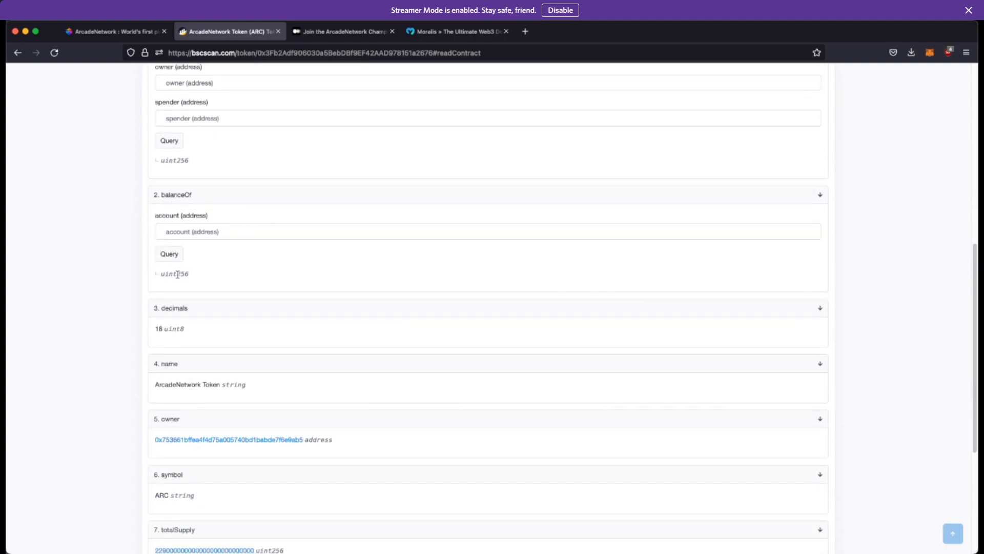
scroll(down, 3)
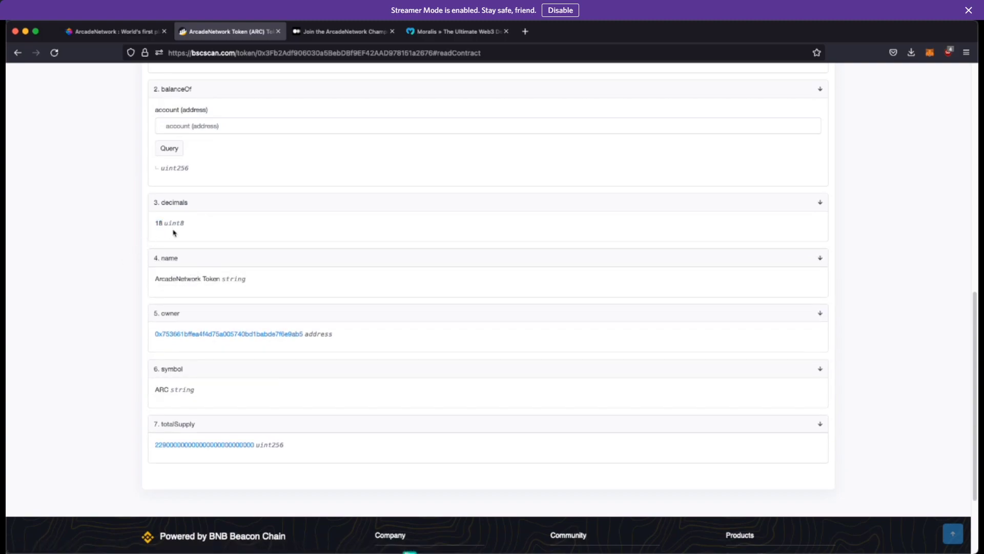
mouse_move(123, 265)
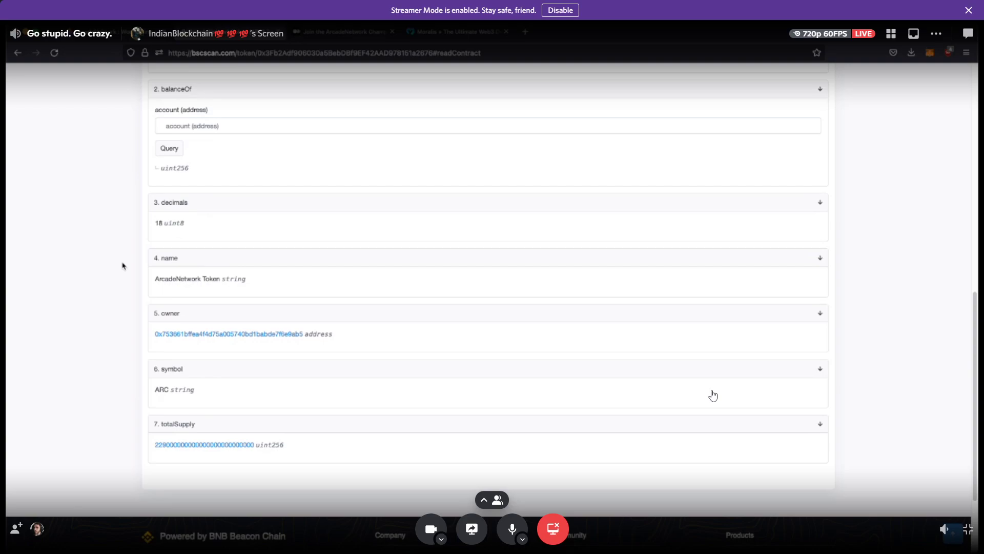
mouse_move(712, 400)
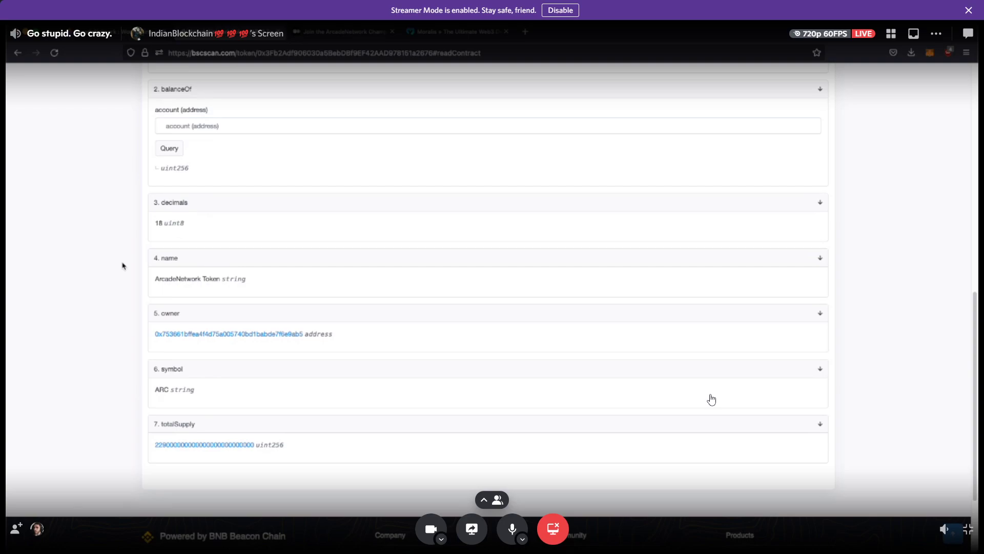
mouse_move(710, 422)
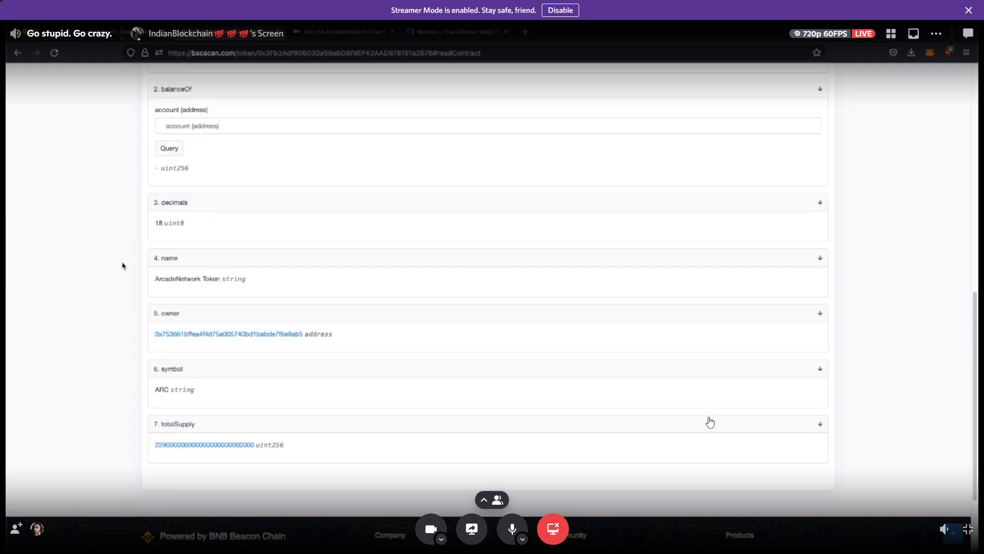
mouse_move(710, 427)
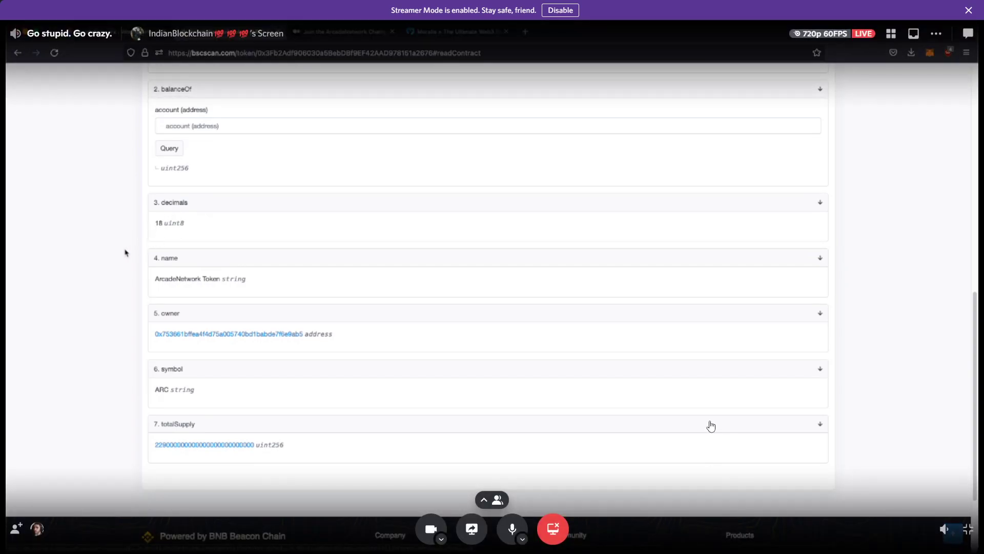
scroll(down, 3)
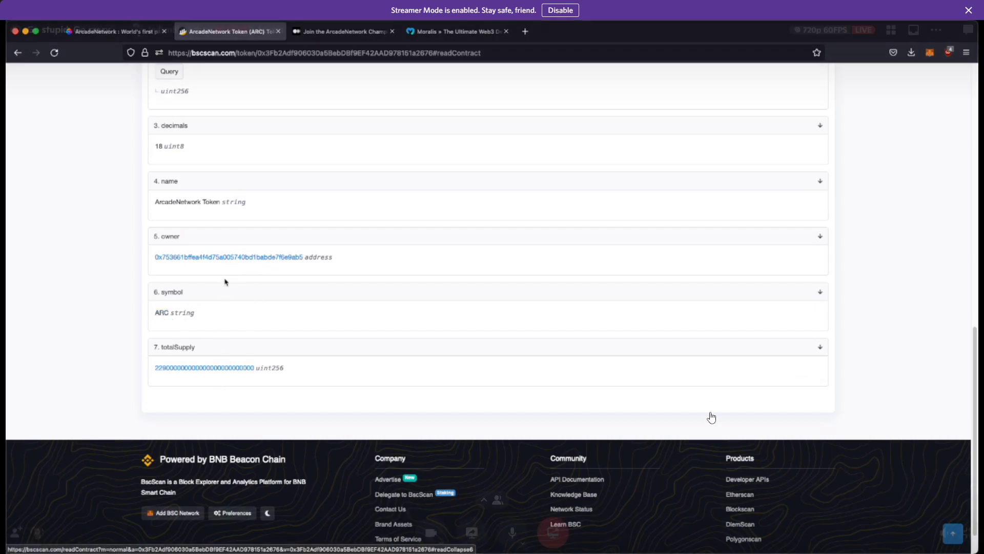
click(241, 257)
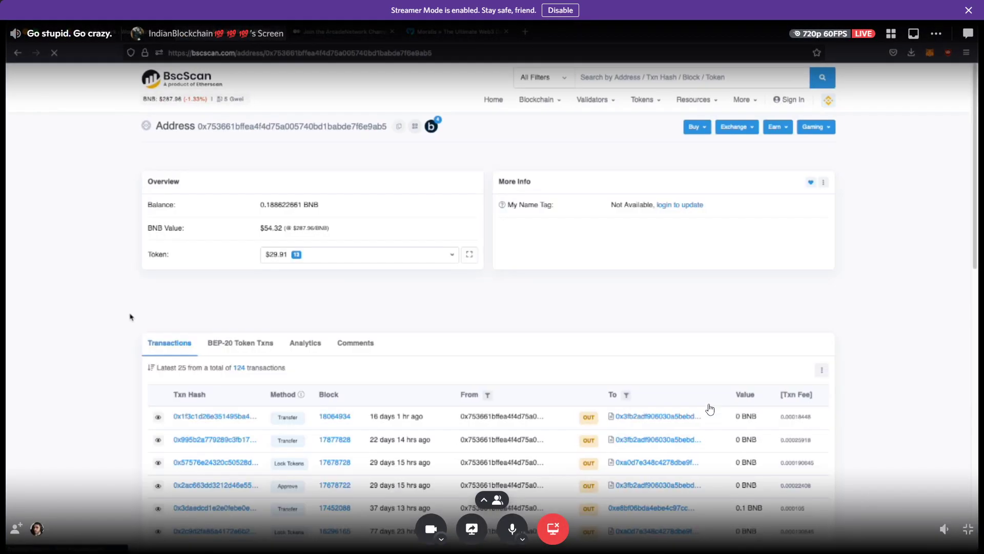
scroll(down, 3)
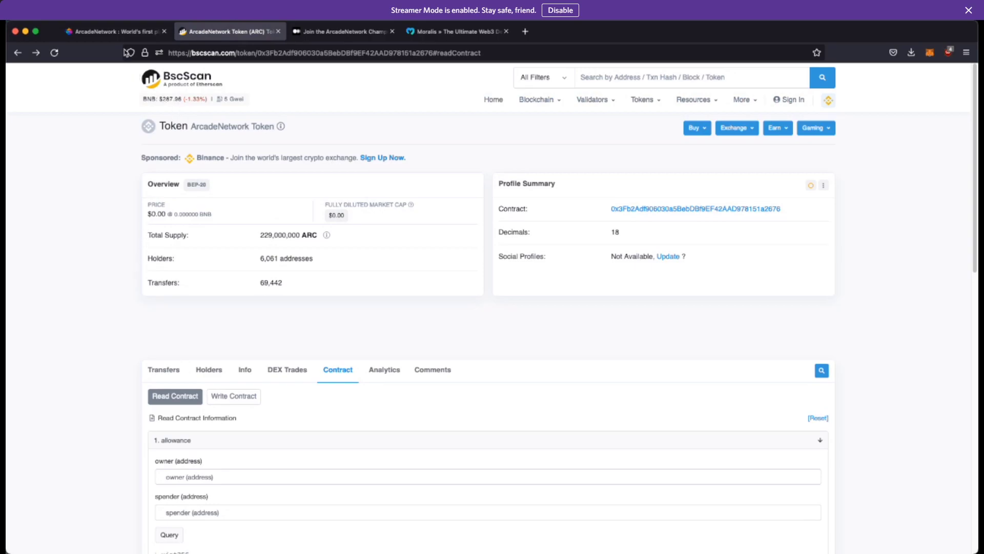
Switch to the arcadenet.io tab with the Metaverse Bridge welcome banner
click(117, 31)
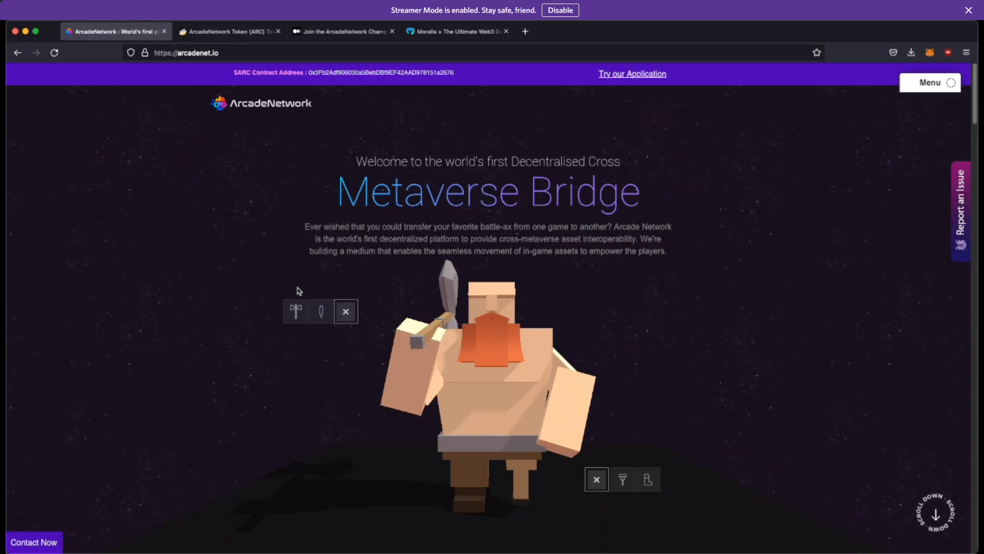
mouse_move(442, 295)
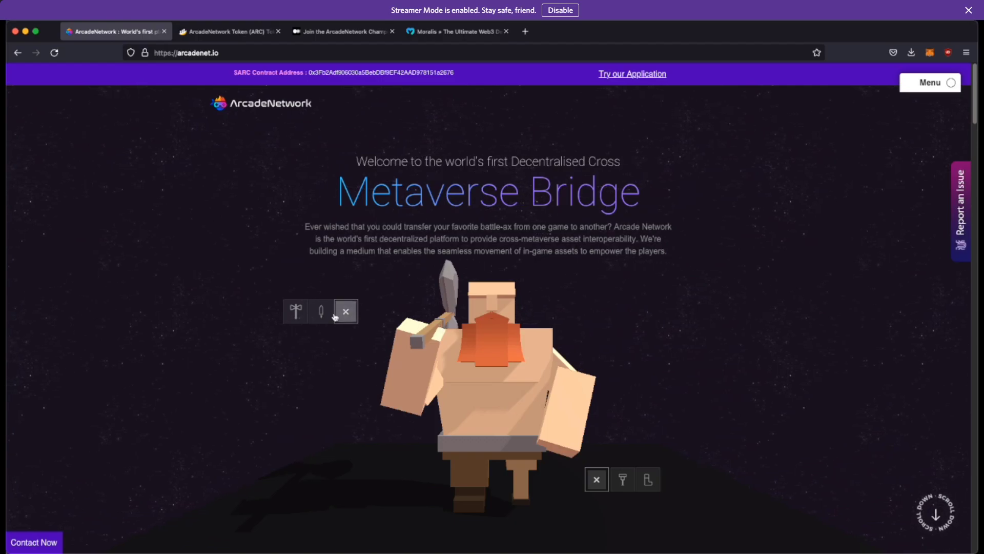
Change the character's weapon and scroll down to the ArcadeNetwork Bridge animation
click(345, 311)
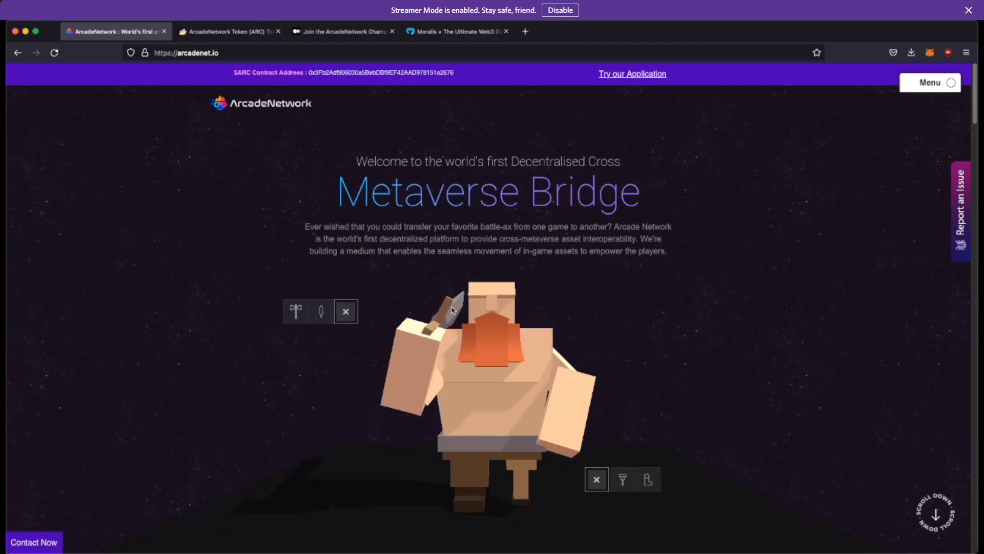
scroll(down, 3)
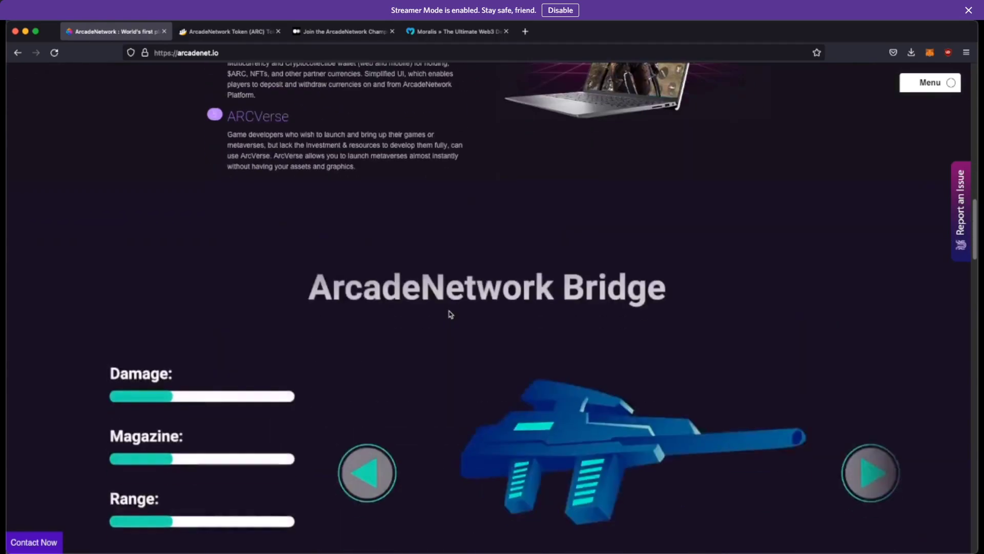
scroll(down, 3)
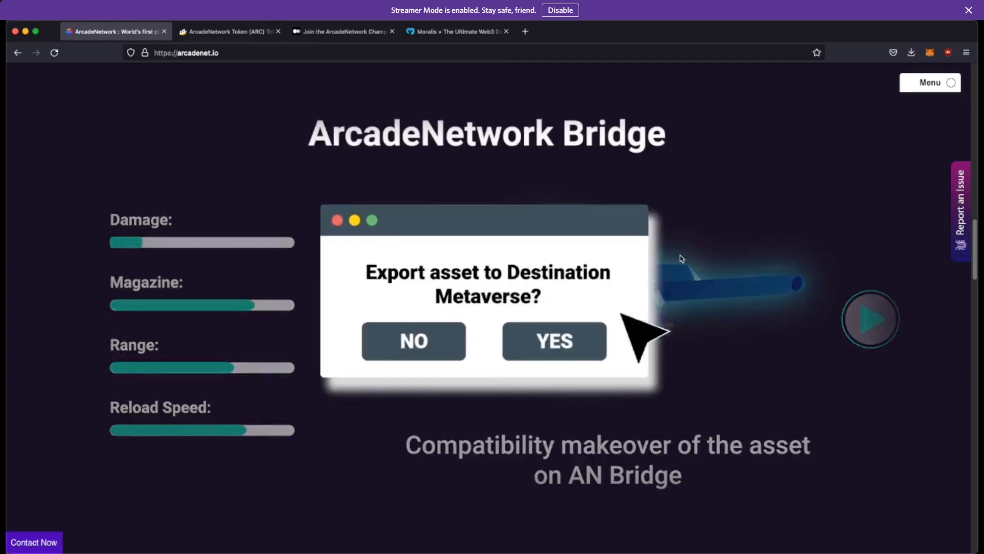
Replay the bridge animation, then scroll down to the ARC Module Suite list
click(554, 341)
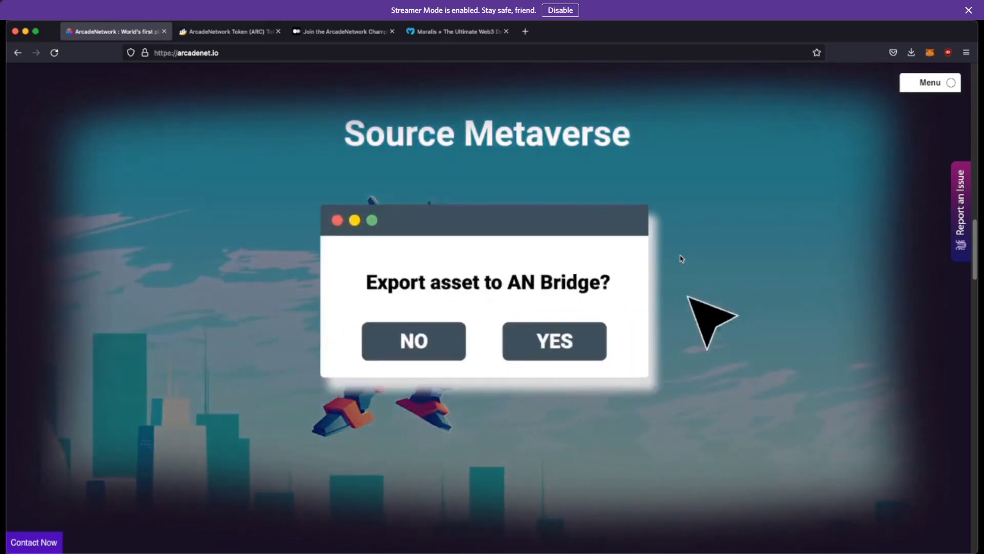
click(553, 341)
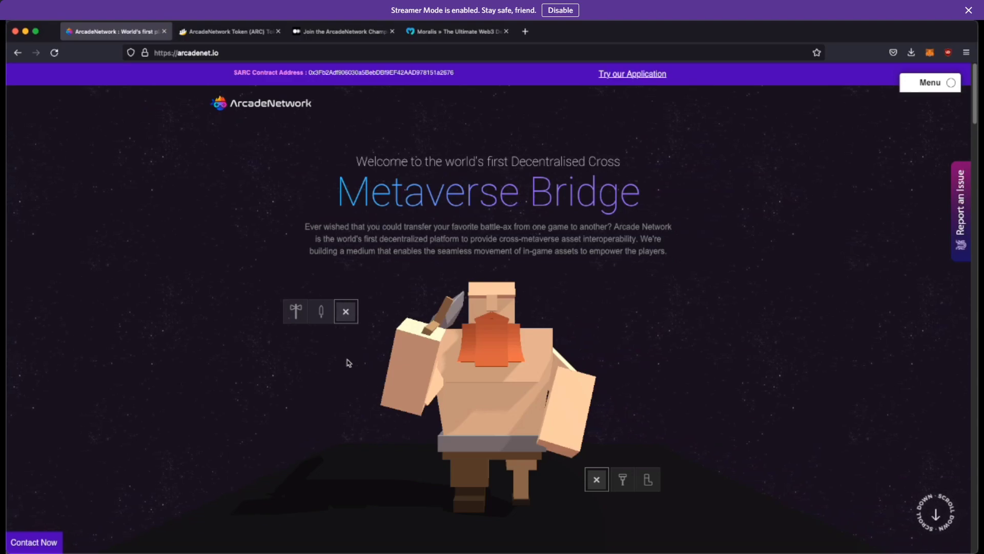
mouse_move(381, 358)
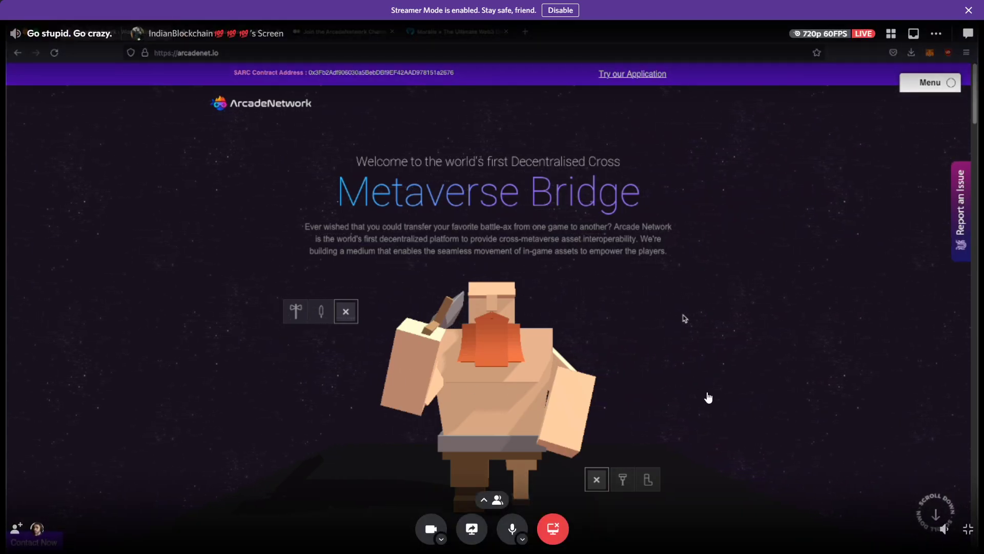
scroll(down, 3)
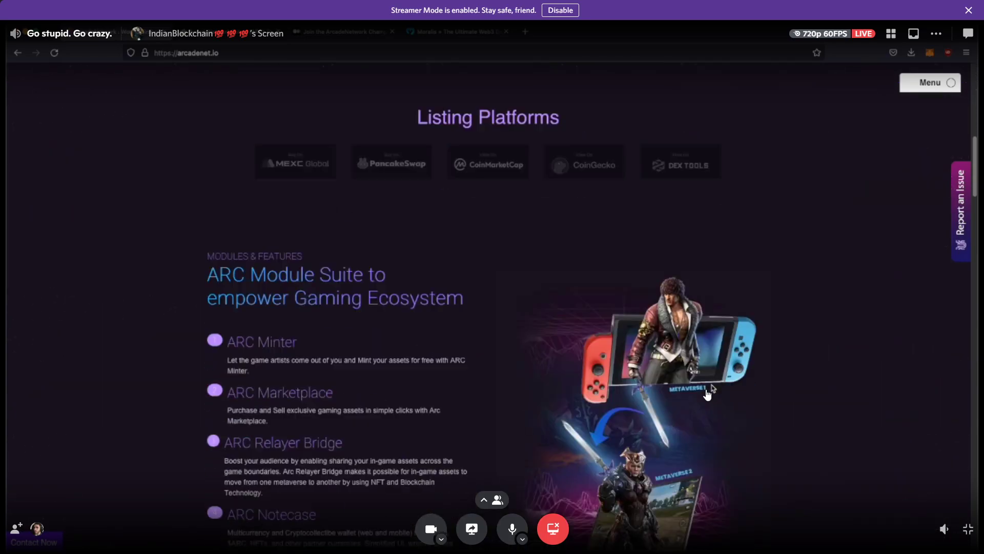
scroll(down, 3)
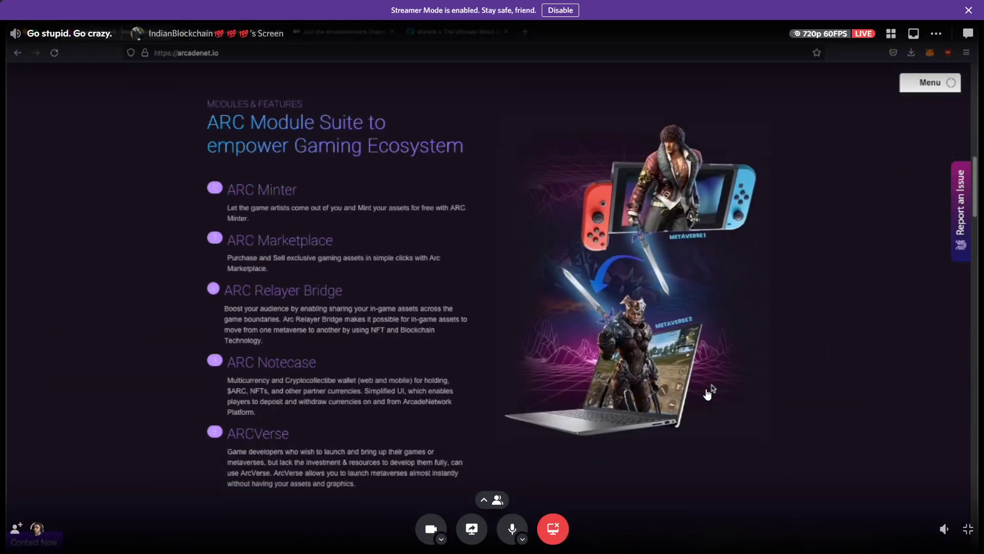